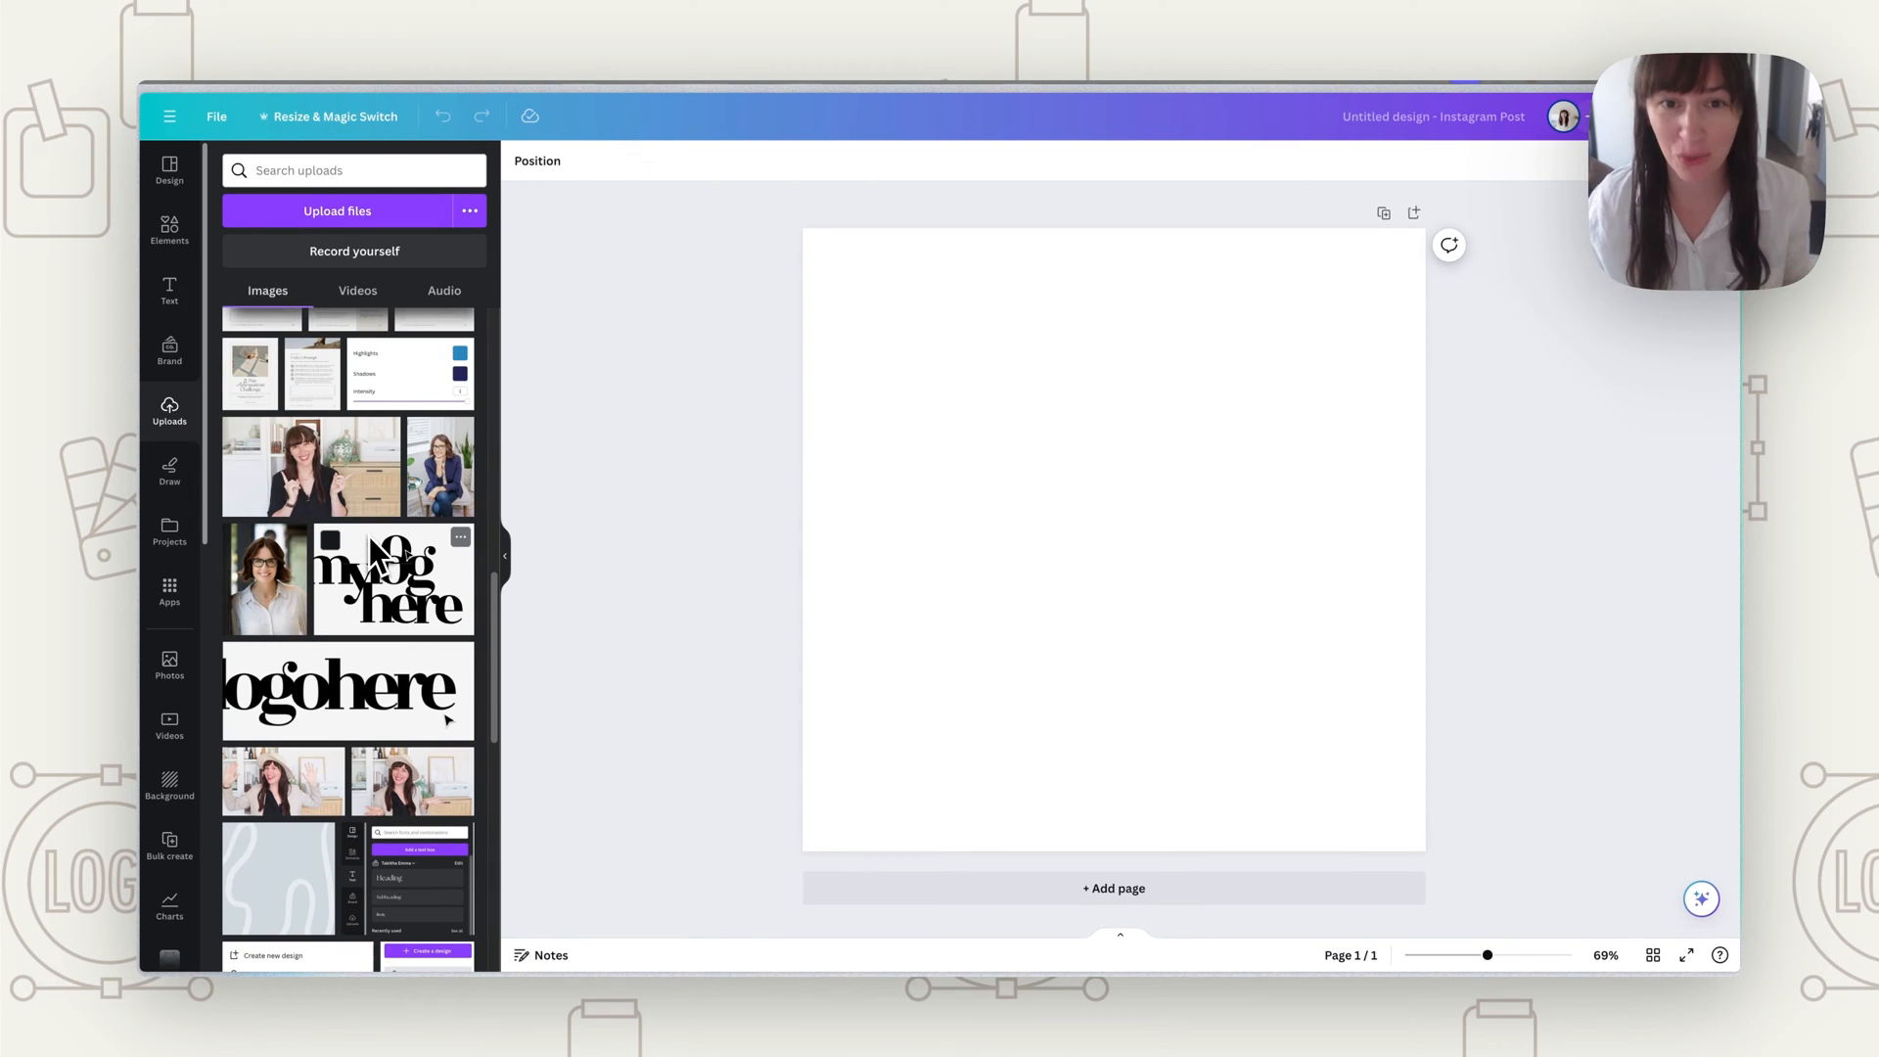
mouse_move(166, 438)
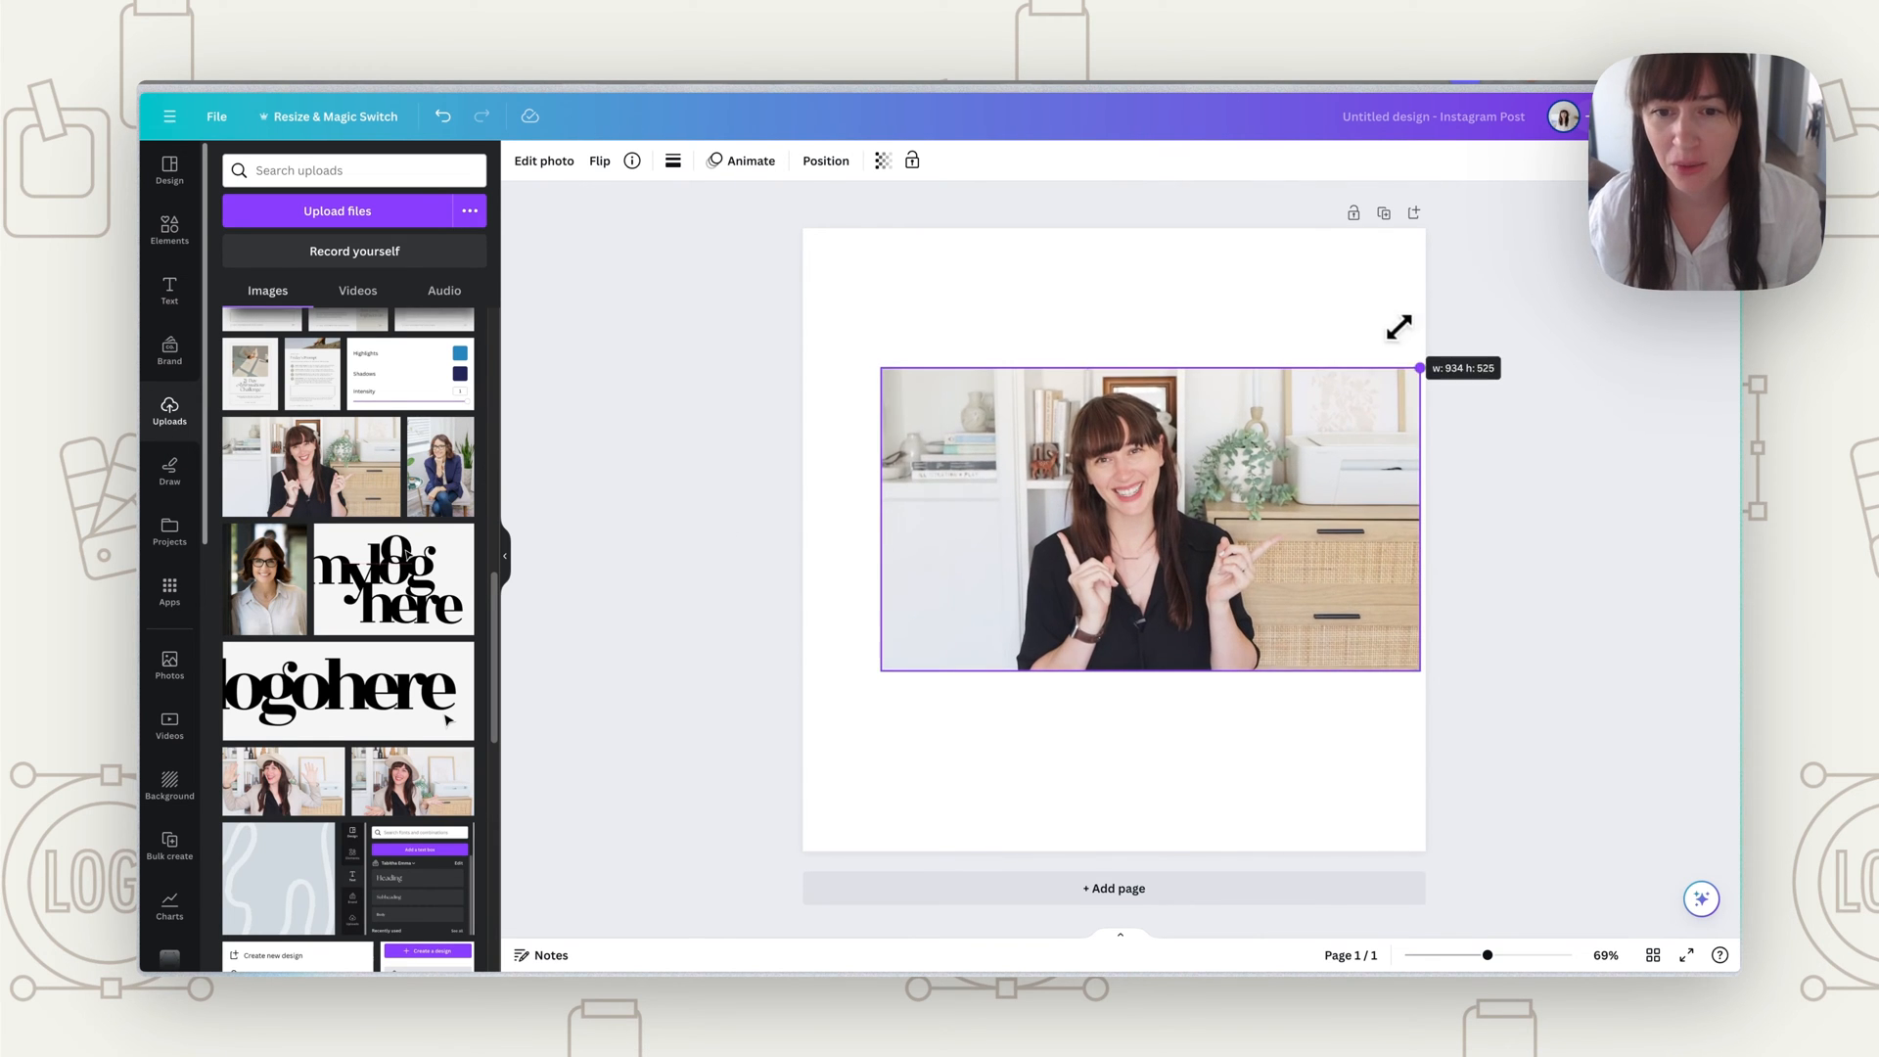
Step: Enlarge the woman's photo on the page and switch to her background-free version
left_click_drag(1419, 366, 1404, 380)
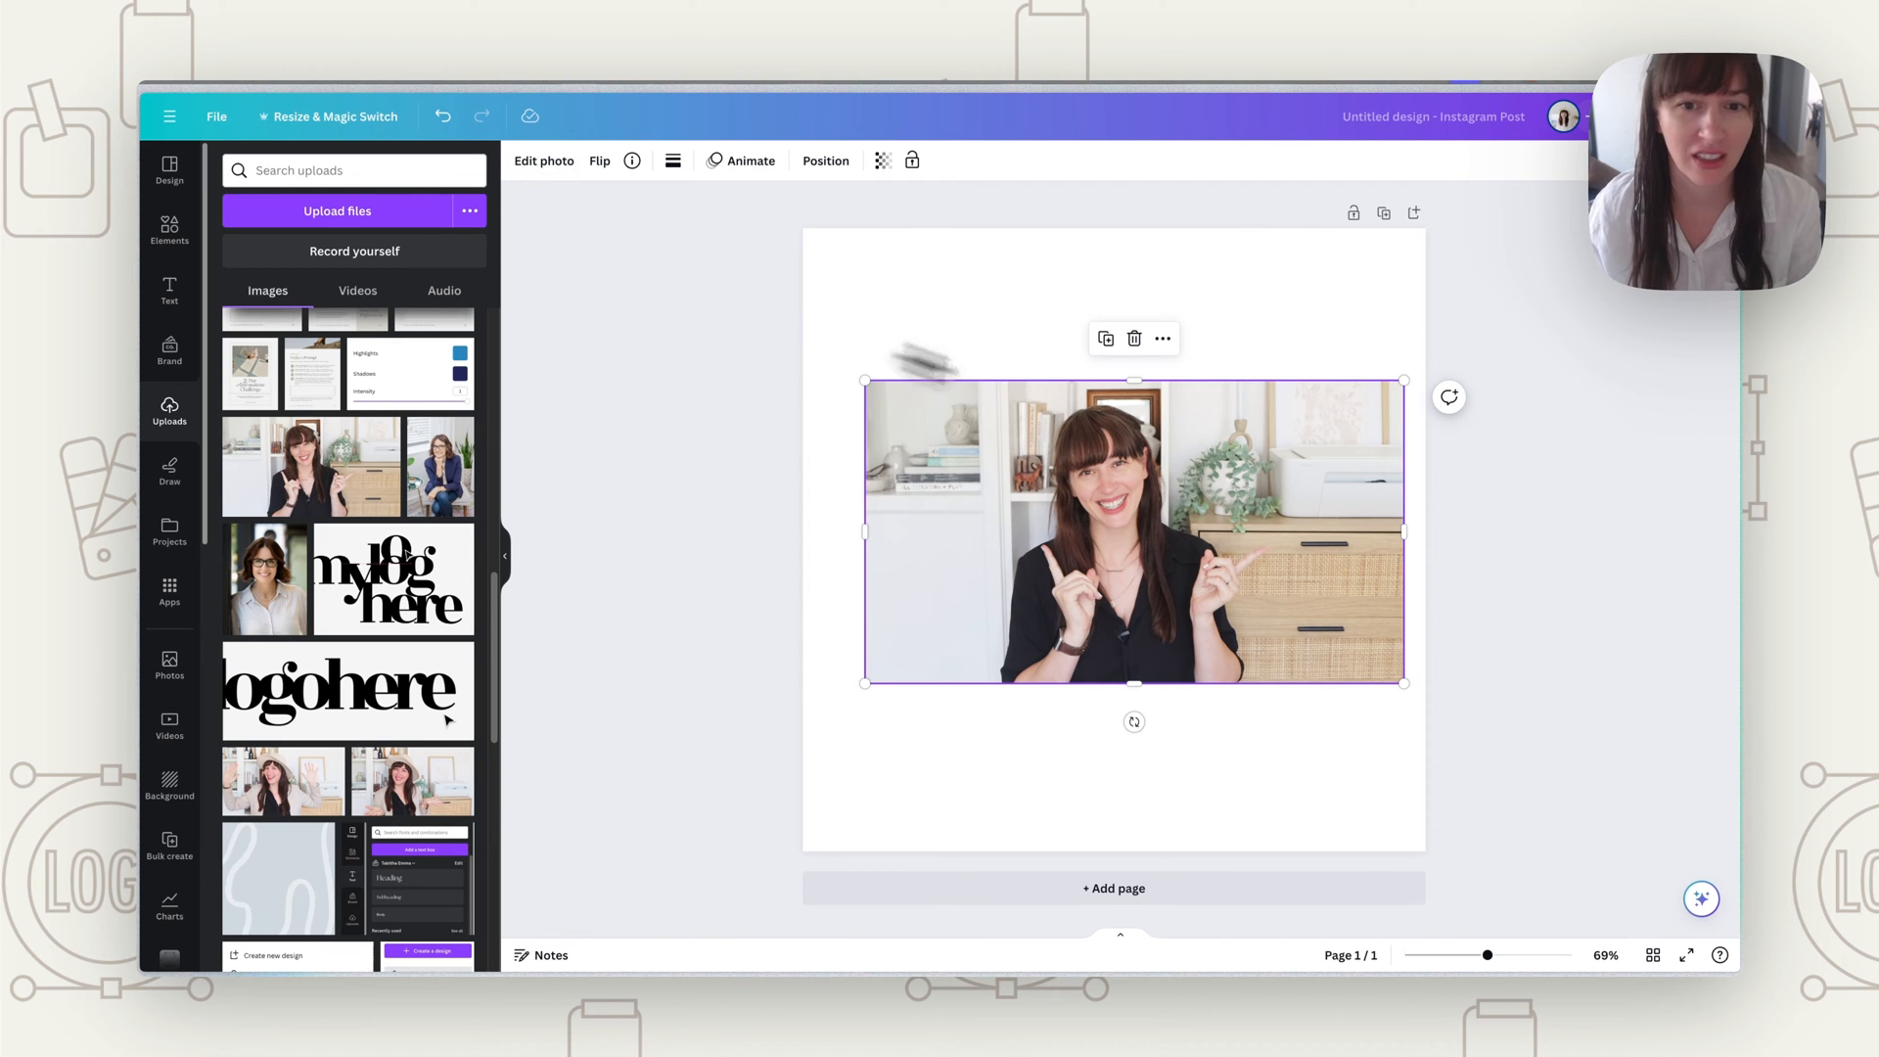
left_click(543, 160)
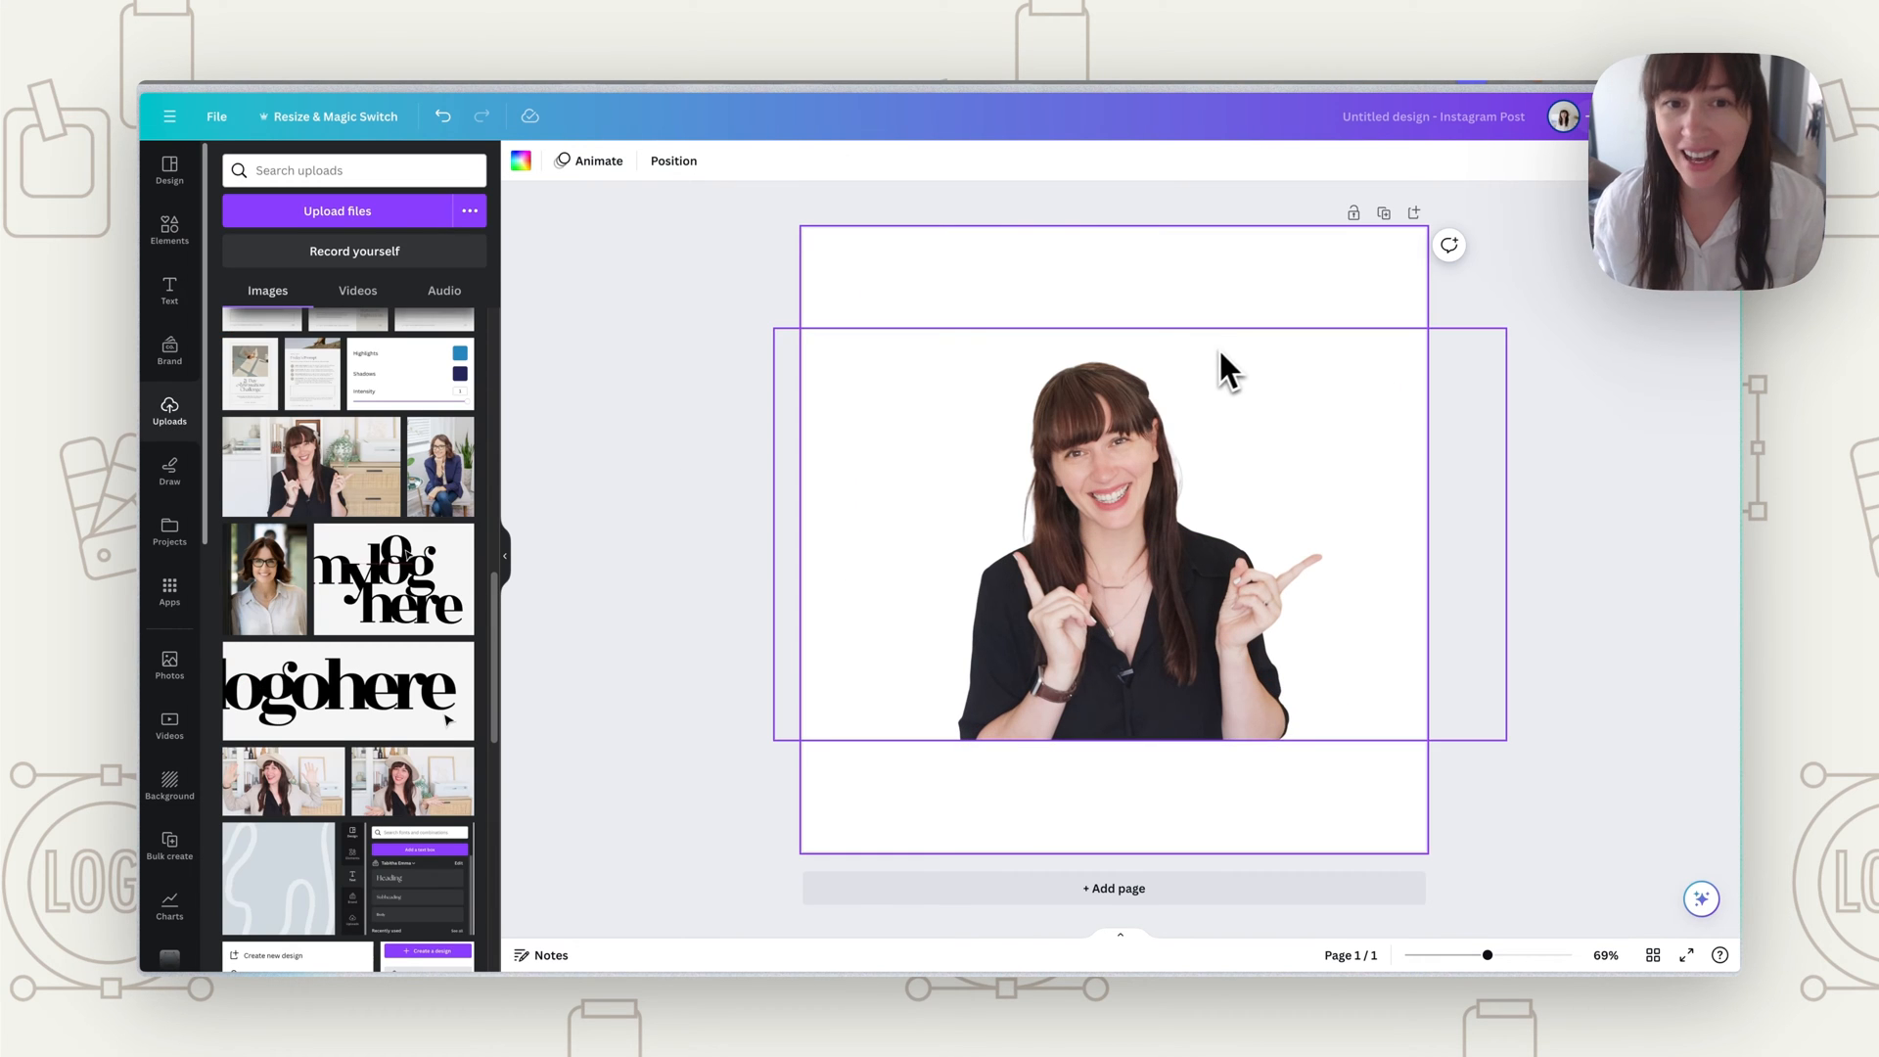
Step: Add a white square over most of the page and send it behind the woman's photo
left_click(170, 230)
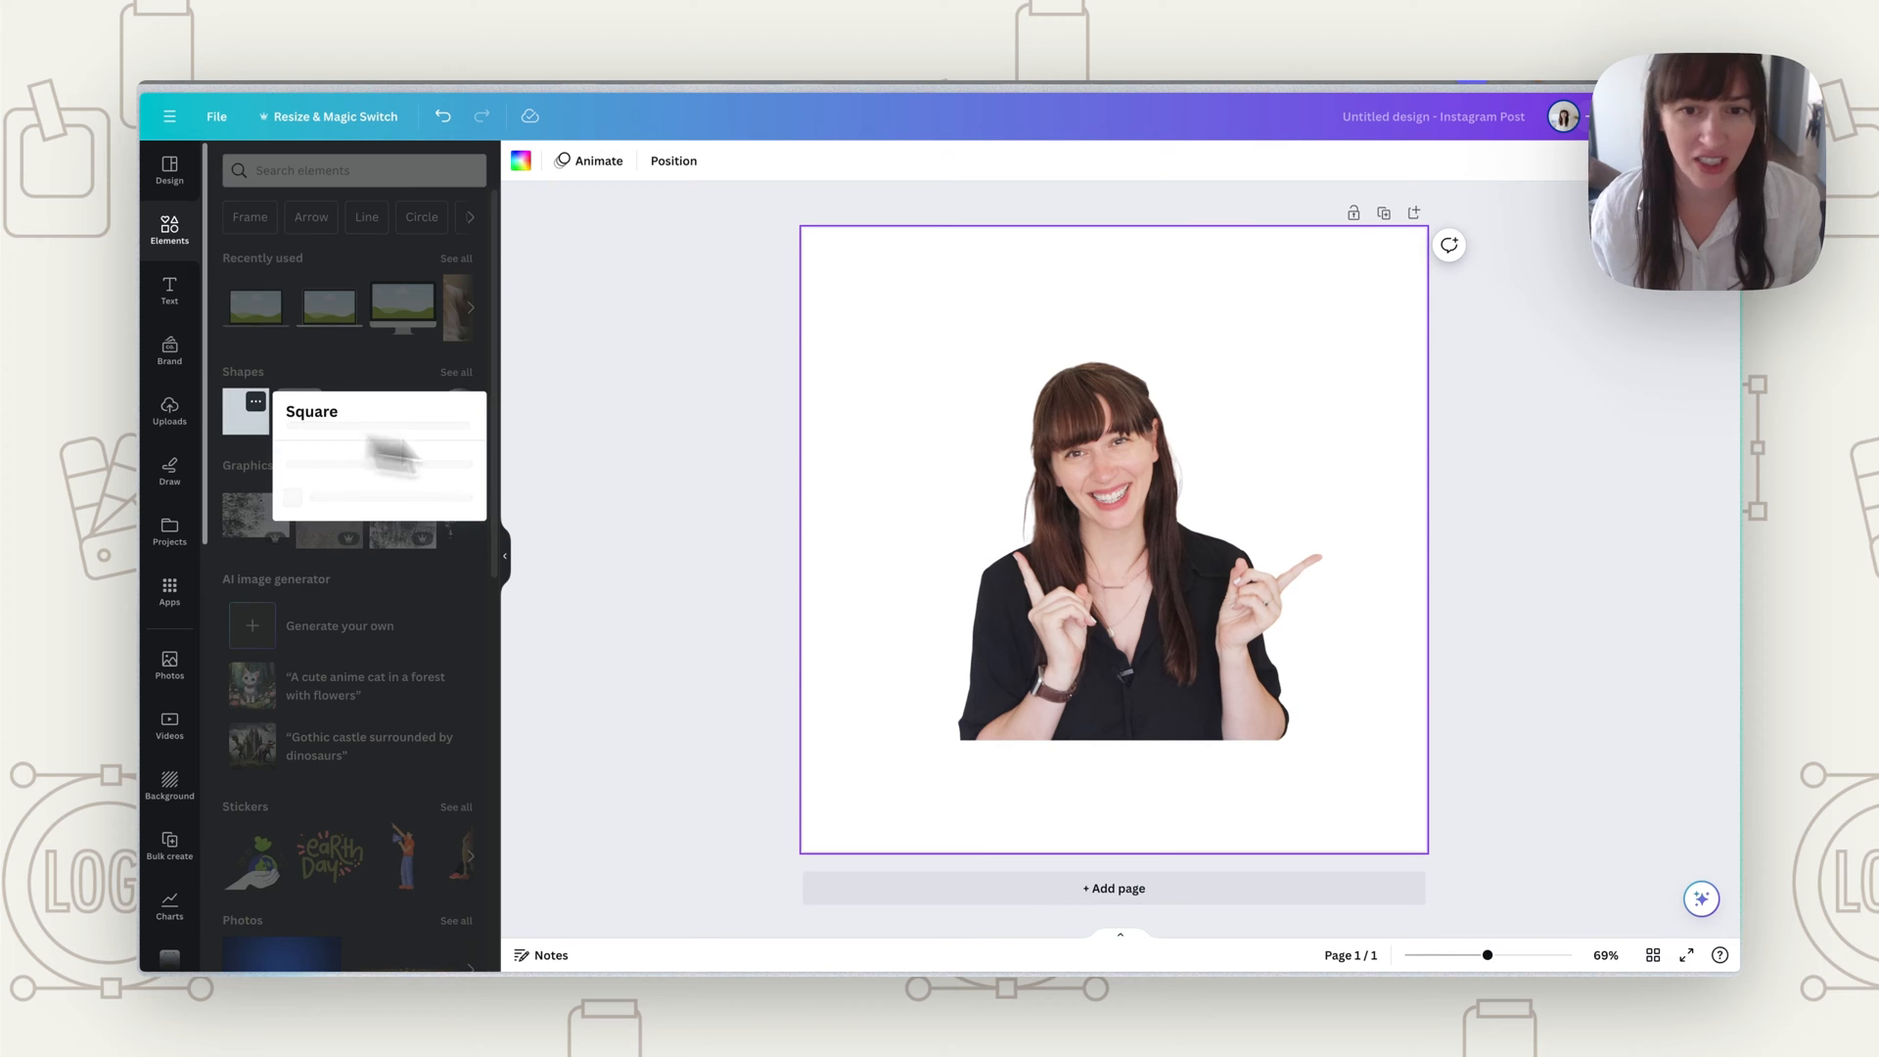
left_click(244, 411)
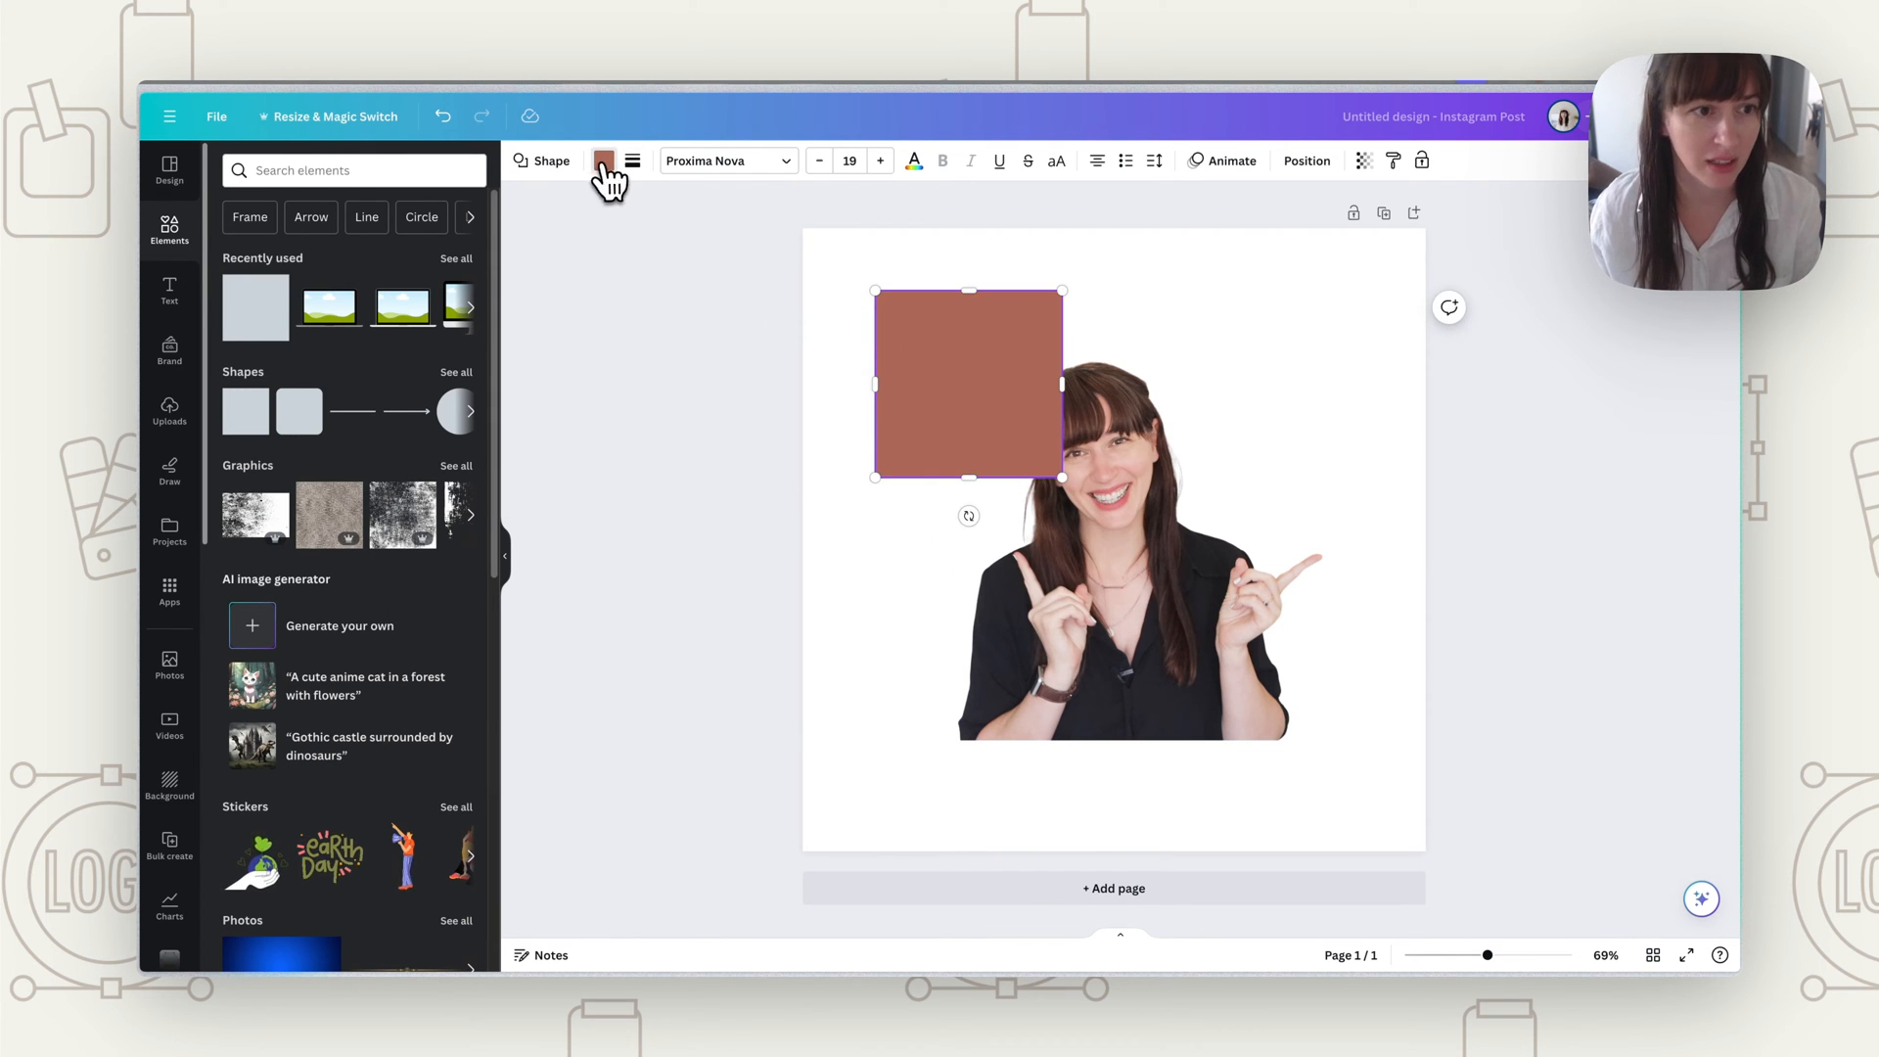
left_click(604, 160)
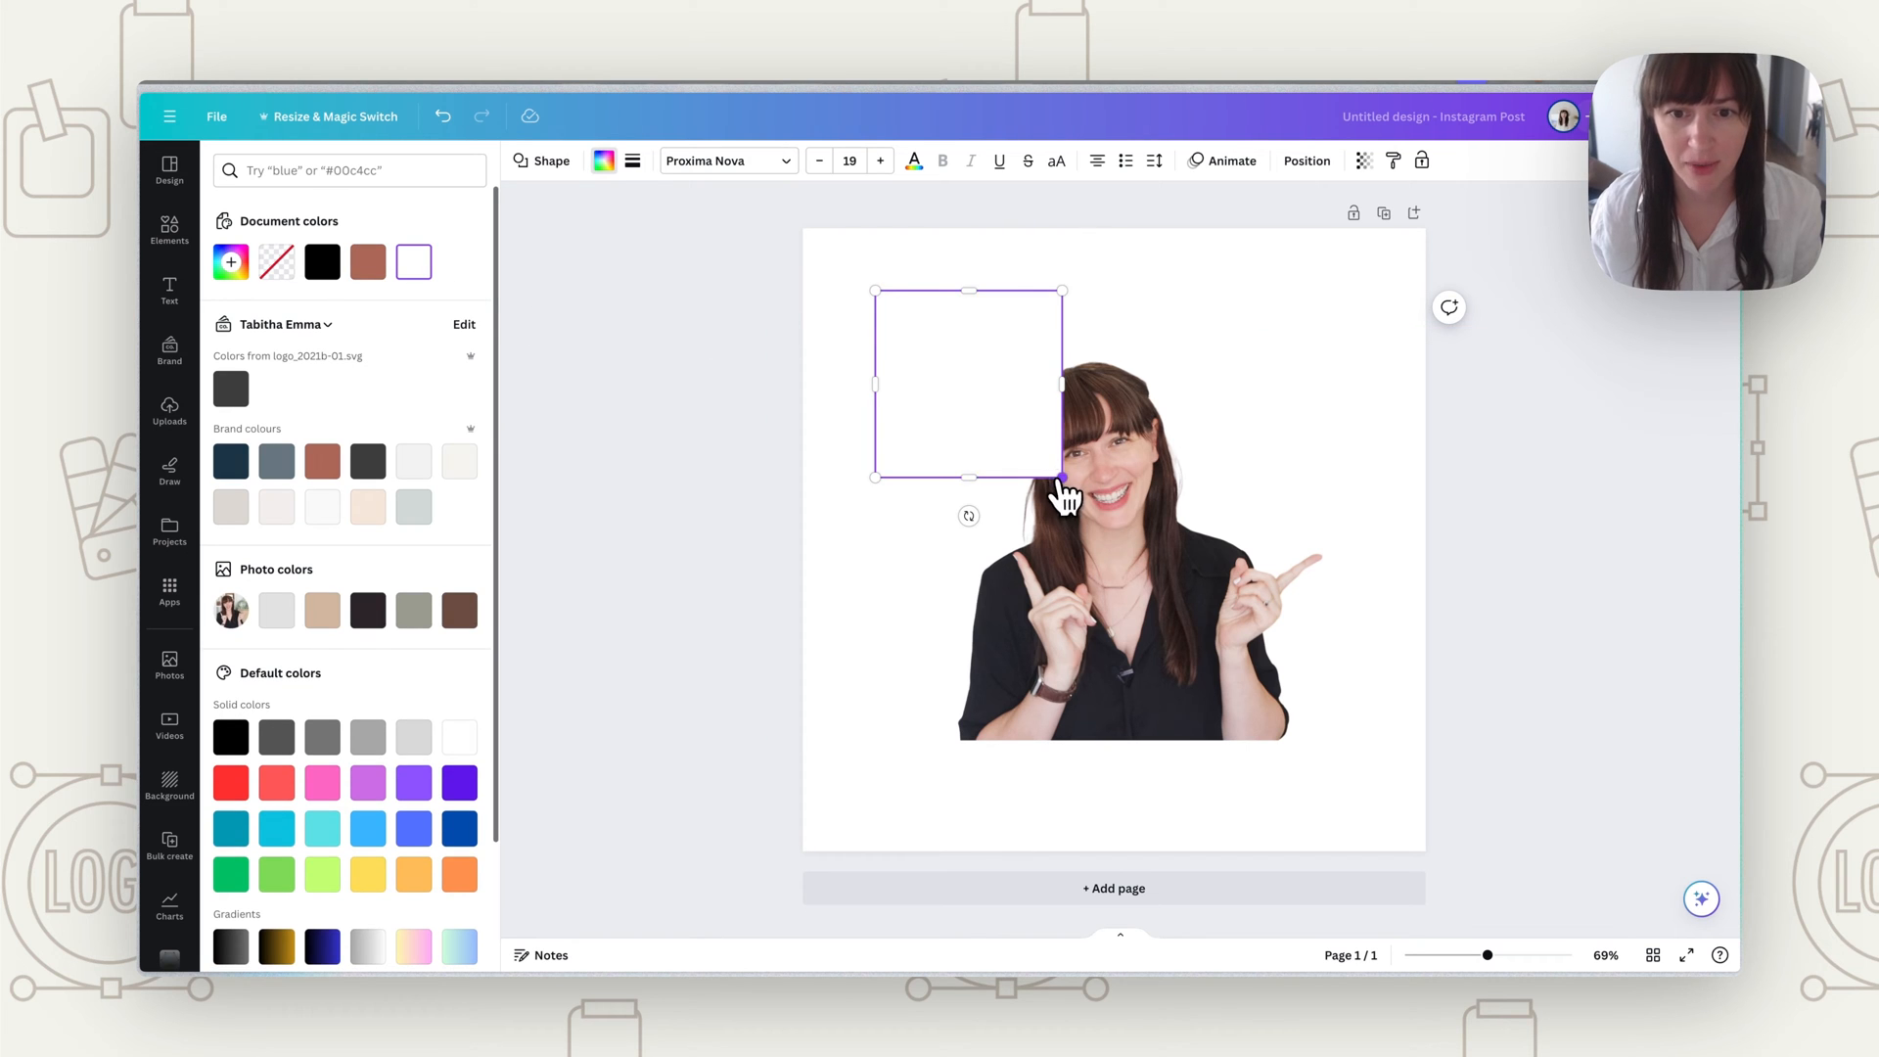
left_click_drag(1061, 476, 1394, 800)
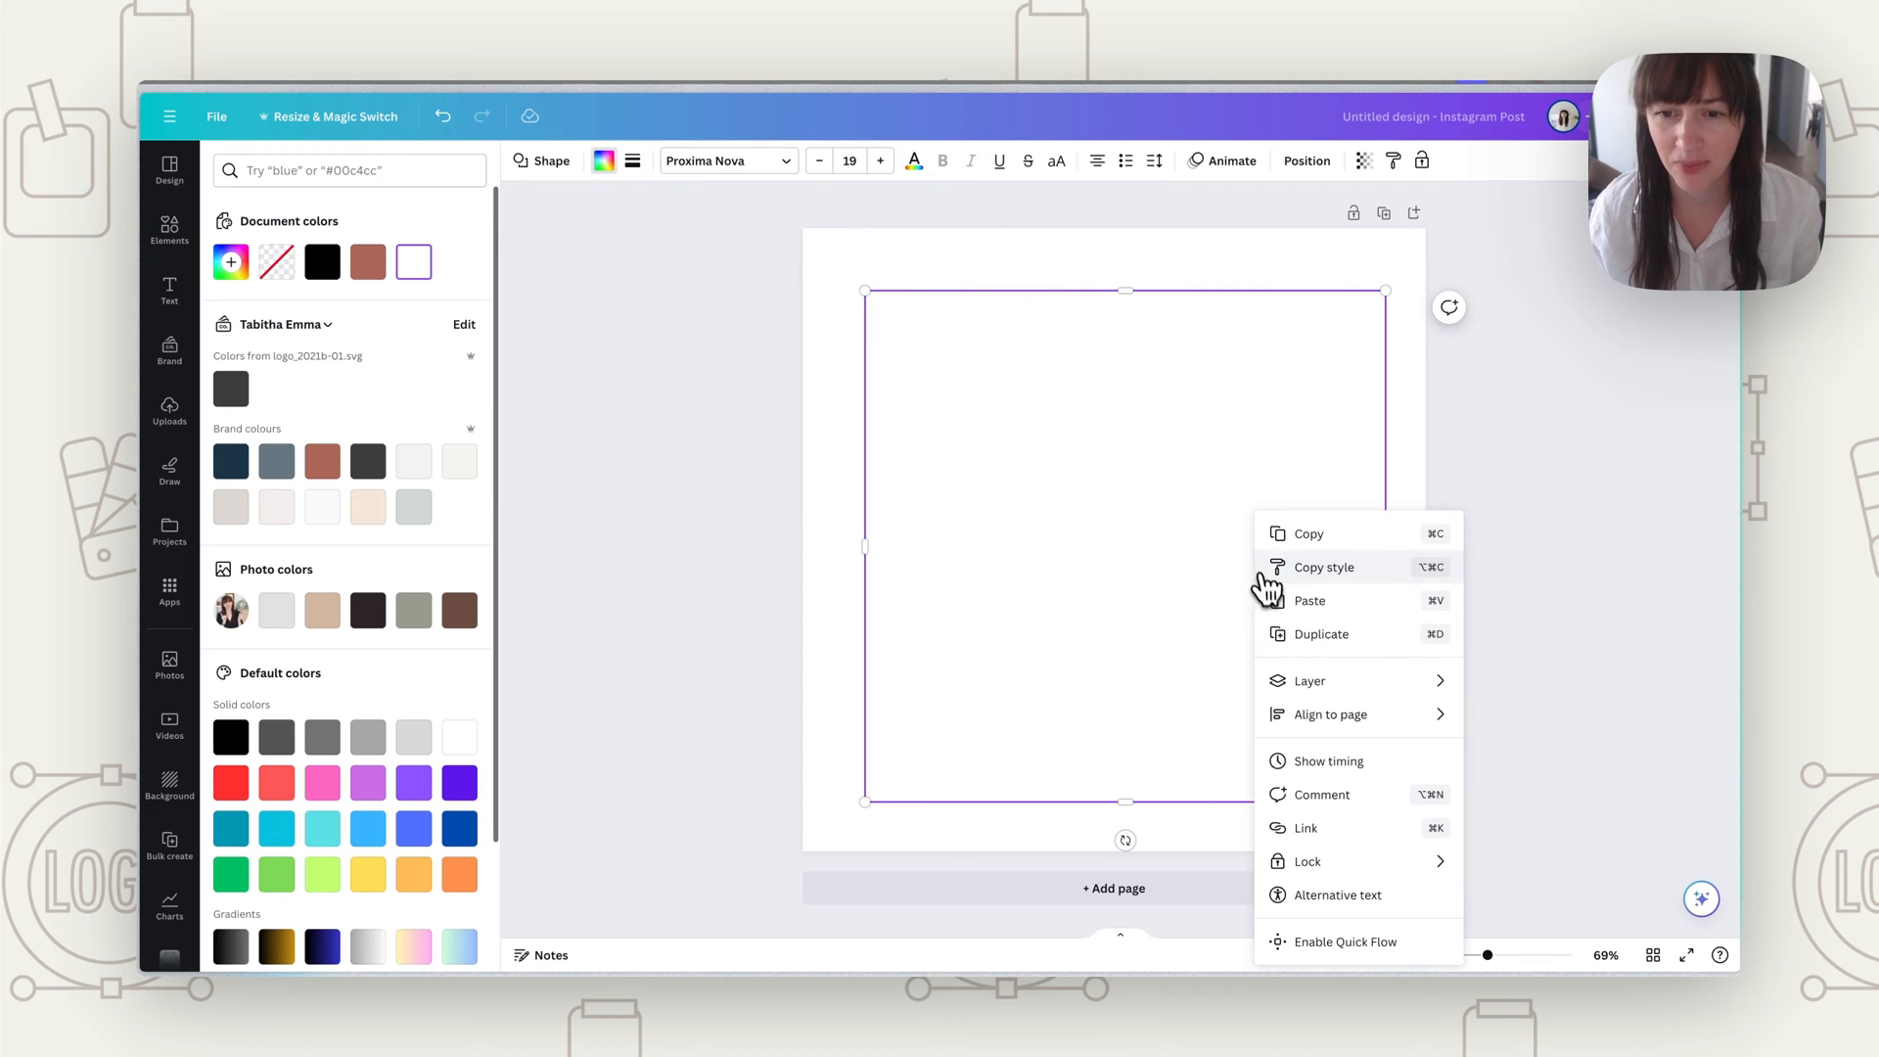
left_click(1310, 600)
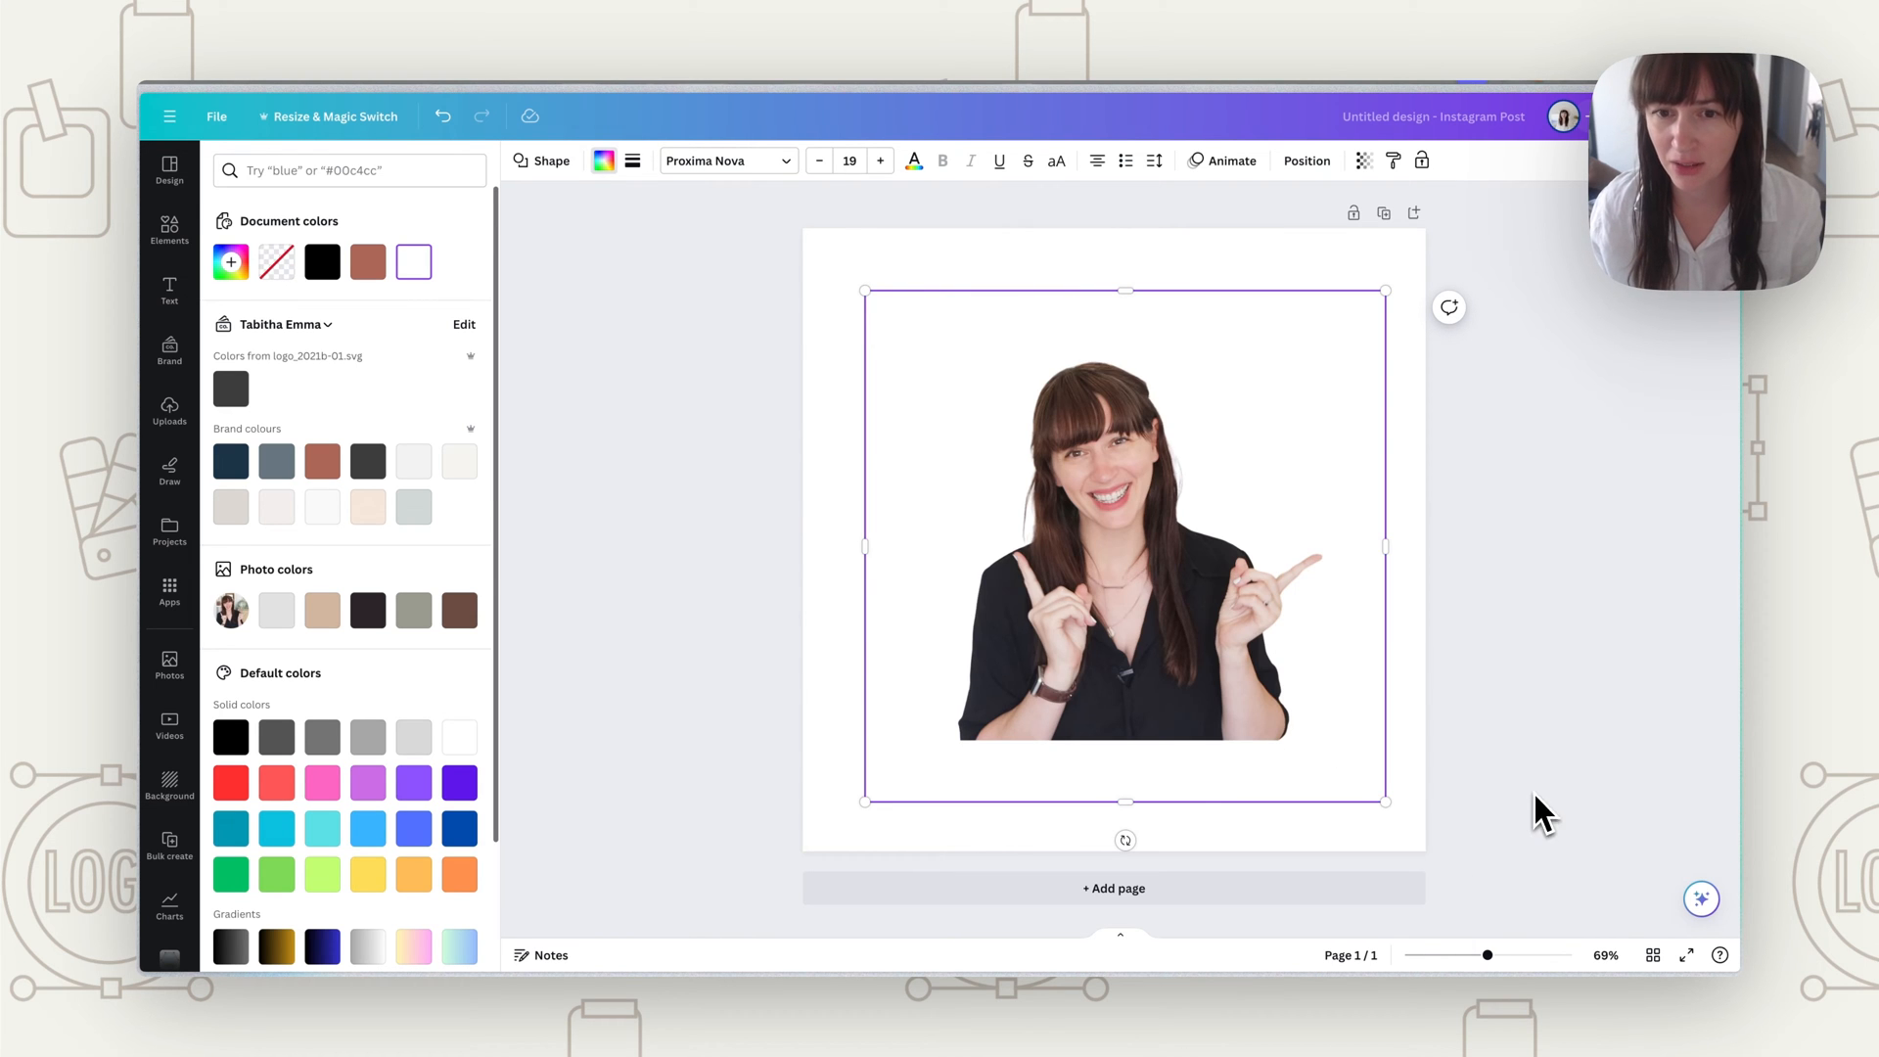
left_click(169, 231)
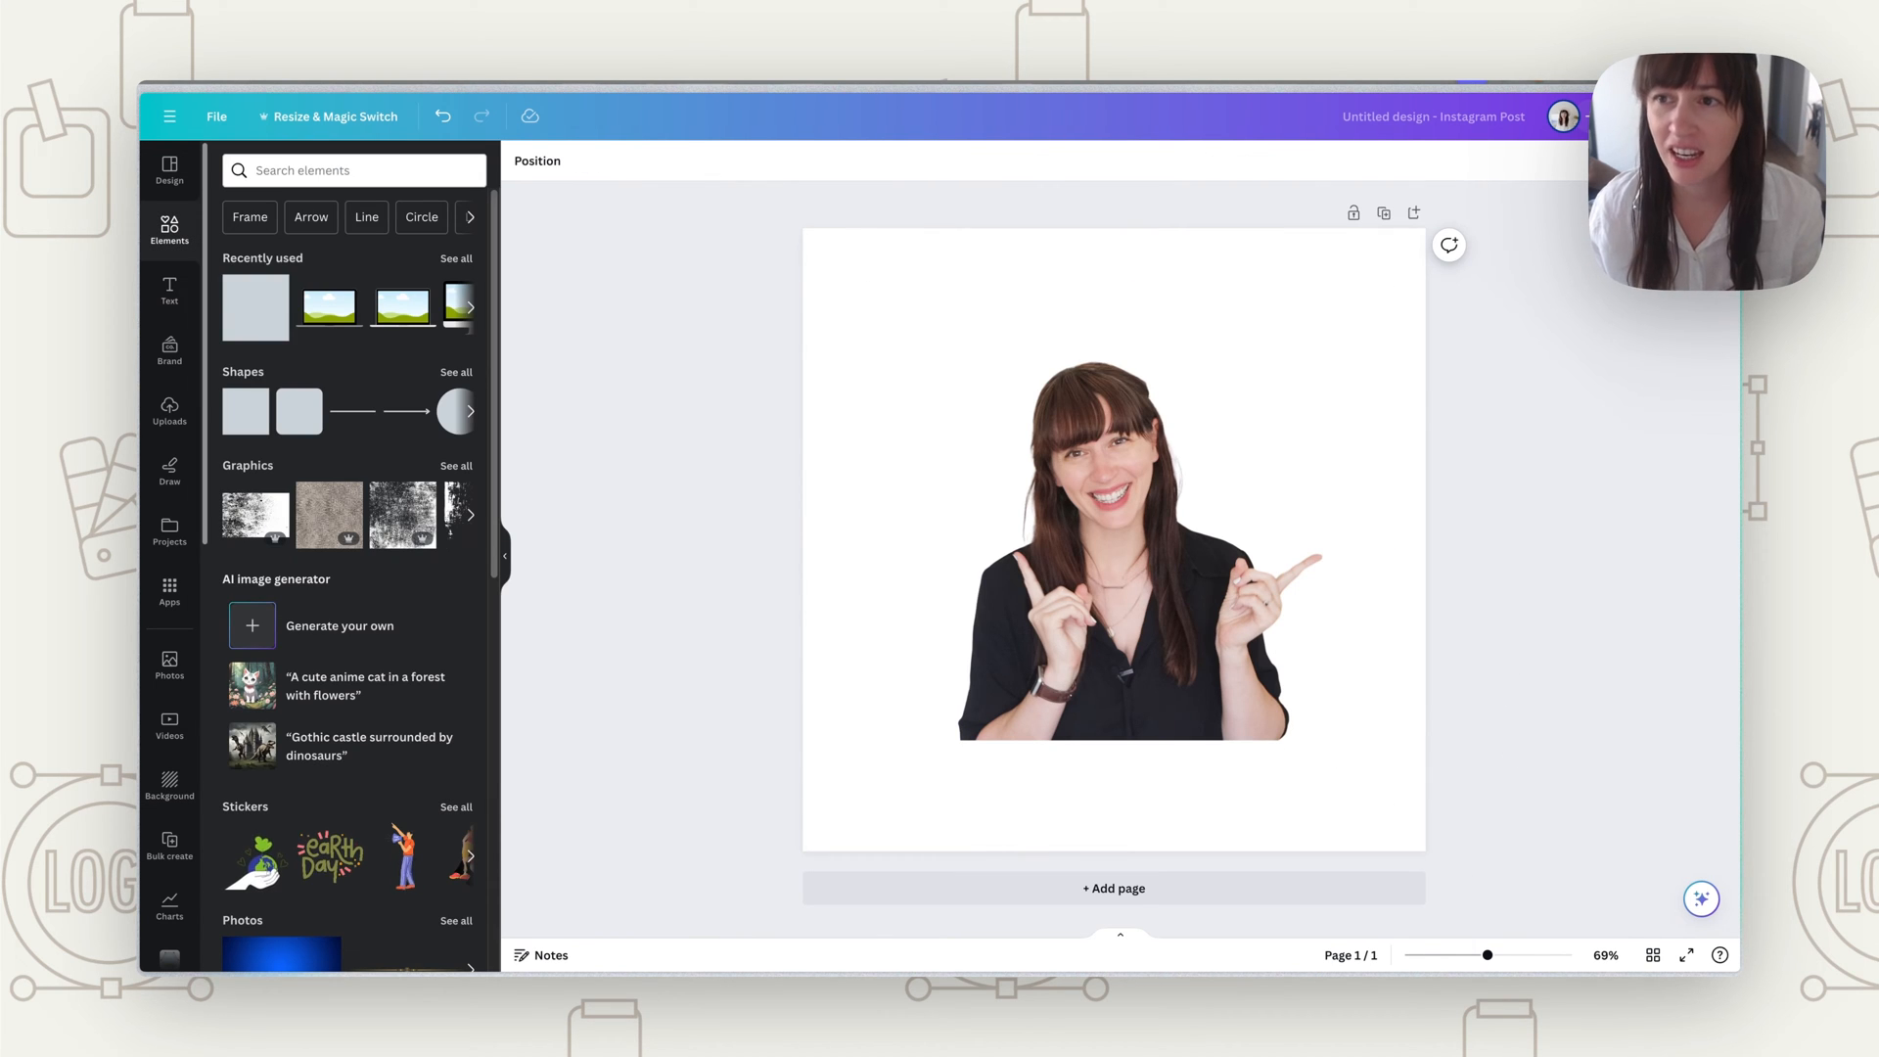
Step: Copy the post design to the clipboard via Share > More > Copy to clipboard
left_click(1607, 117)
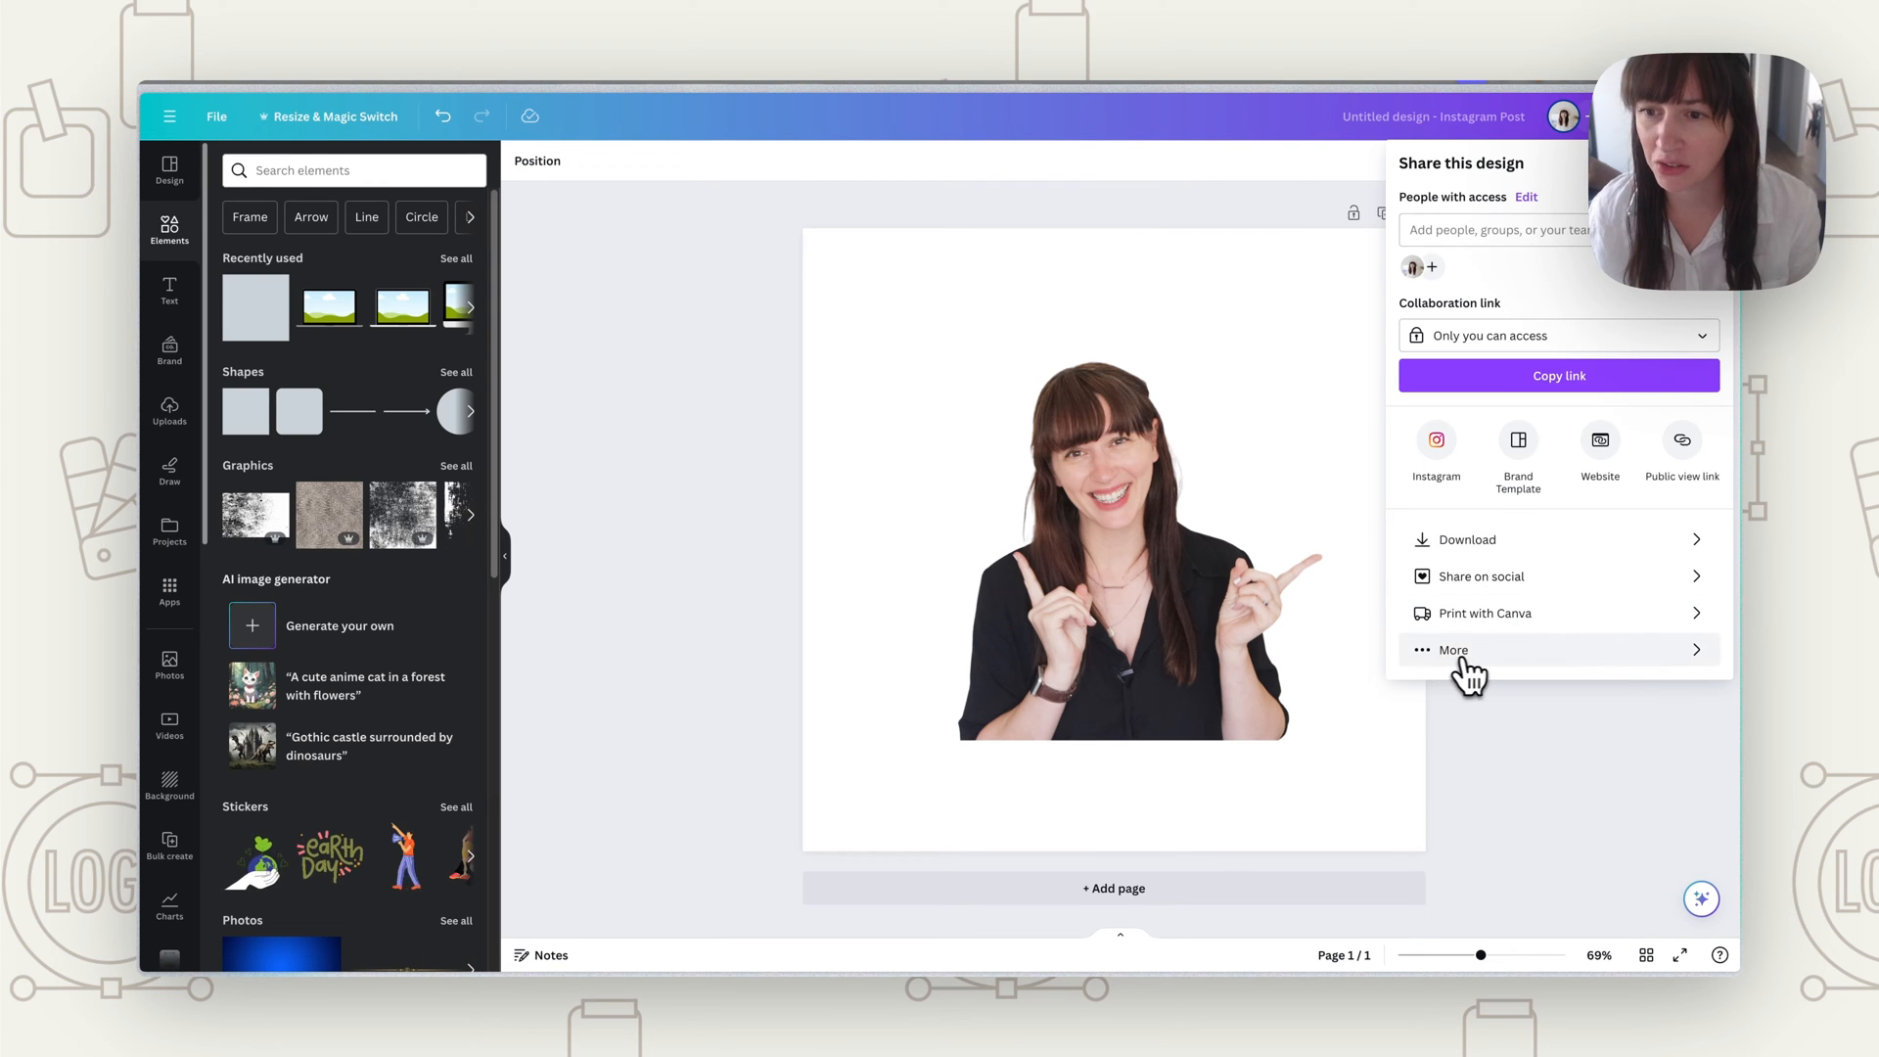
left_click(1454, 650)
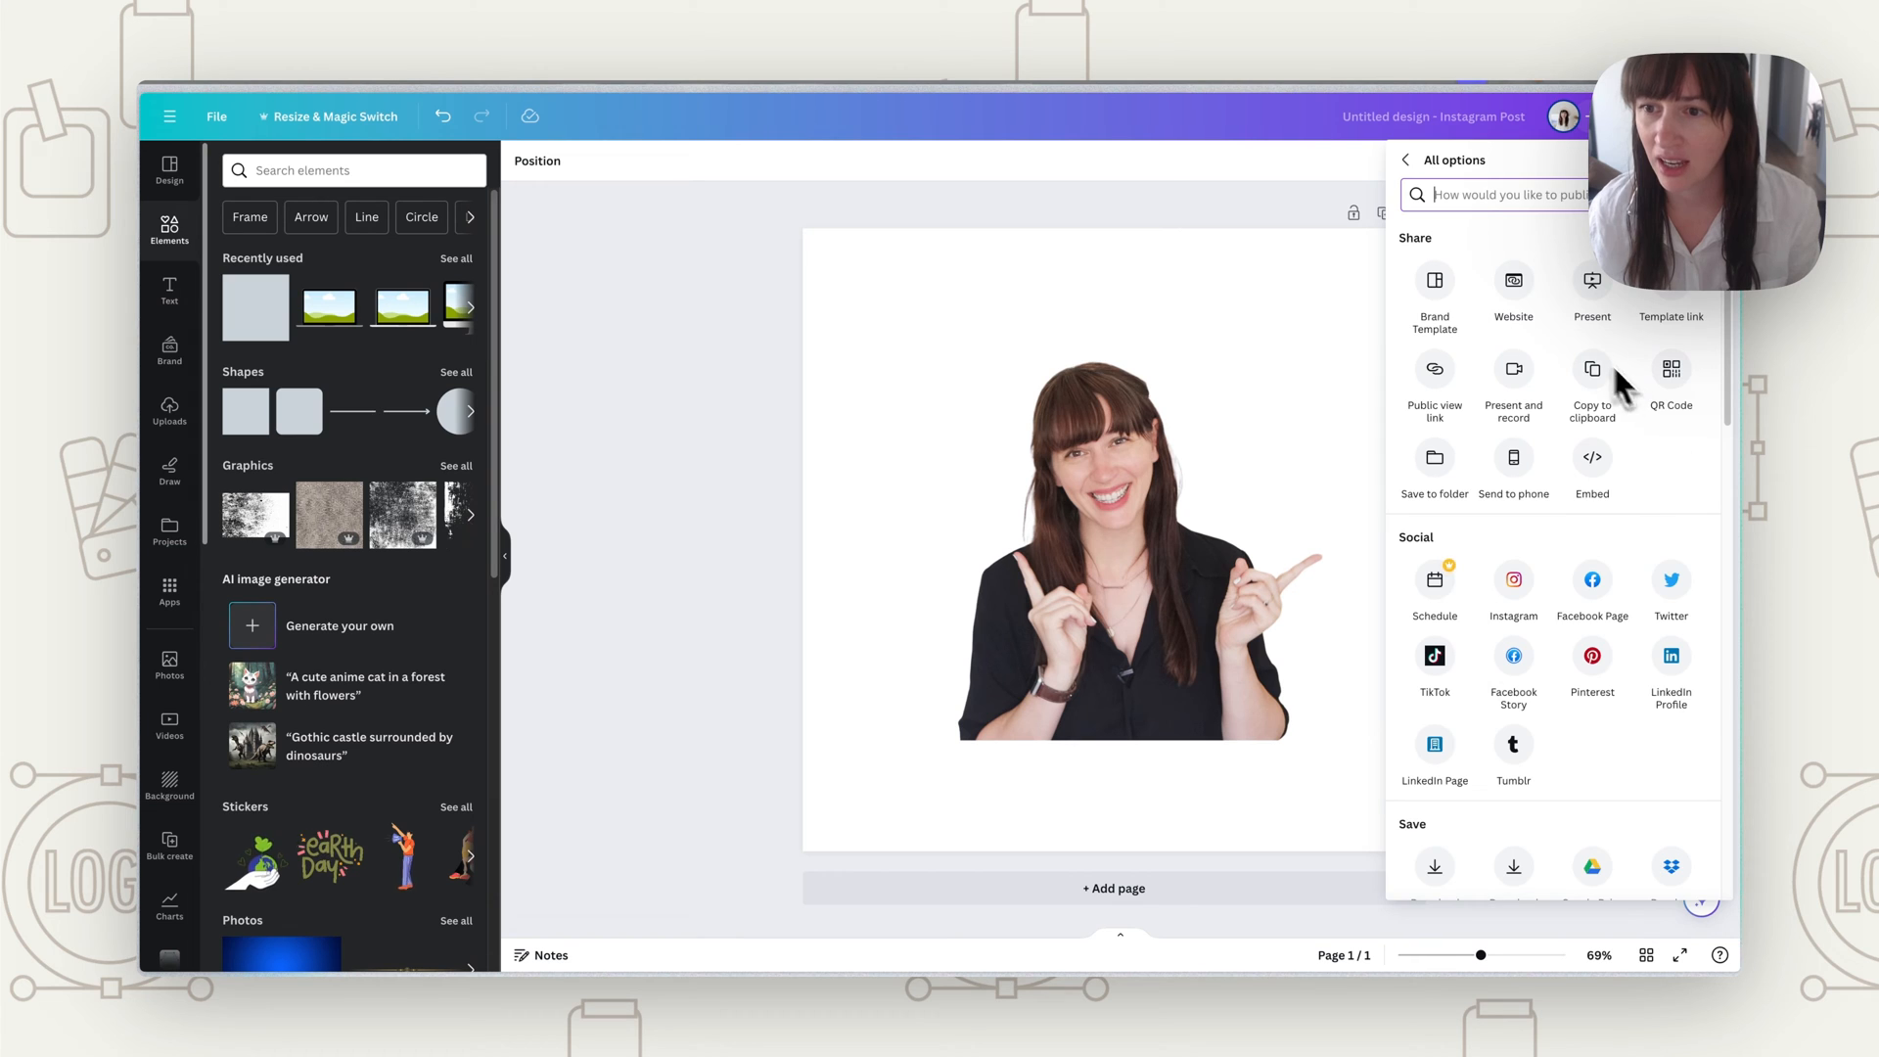
left_click(1593, 374)
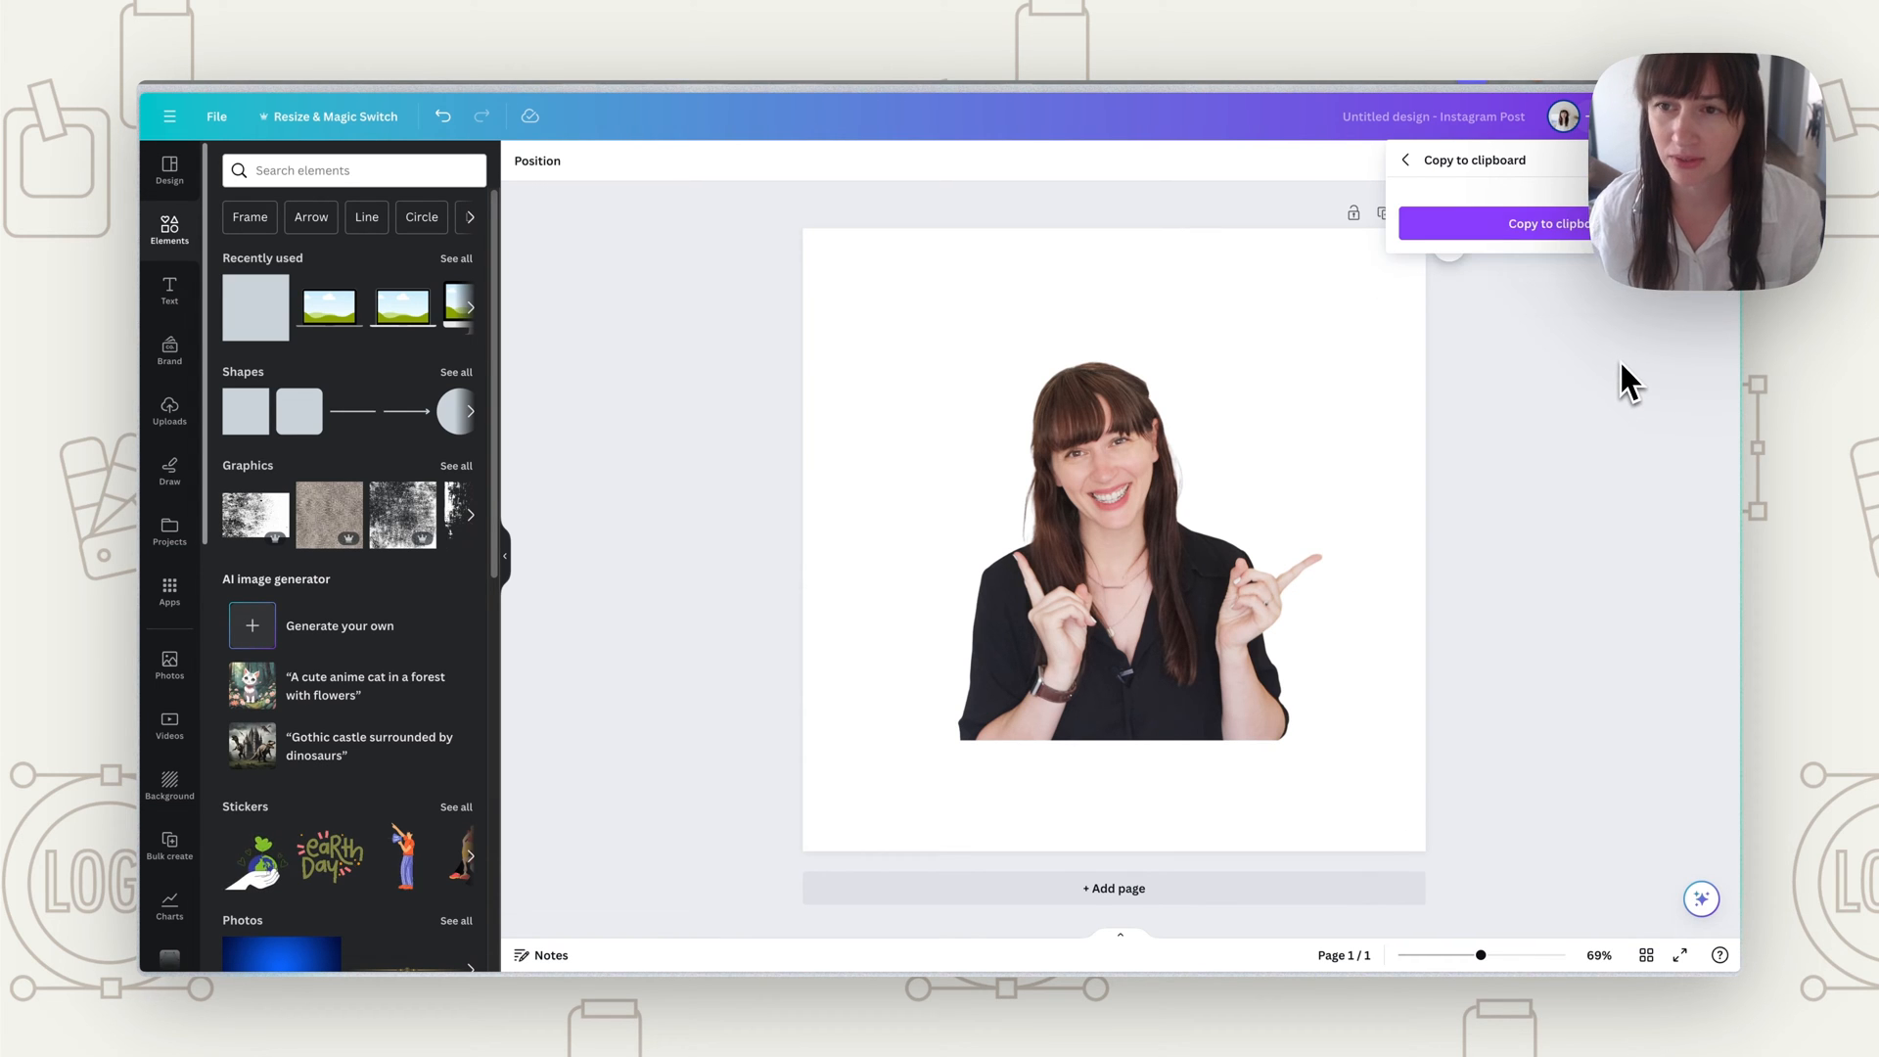
left_click(1522, 223)
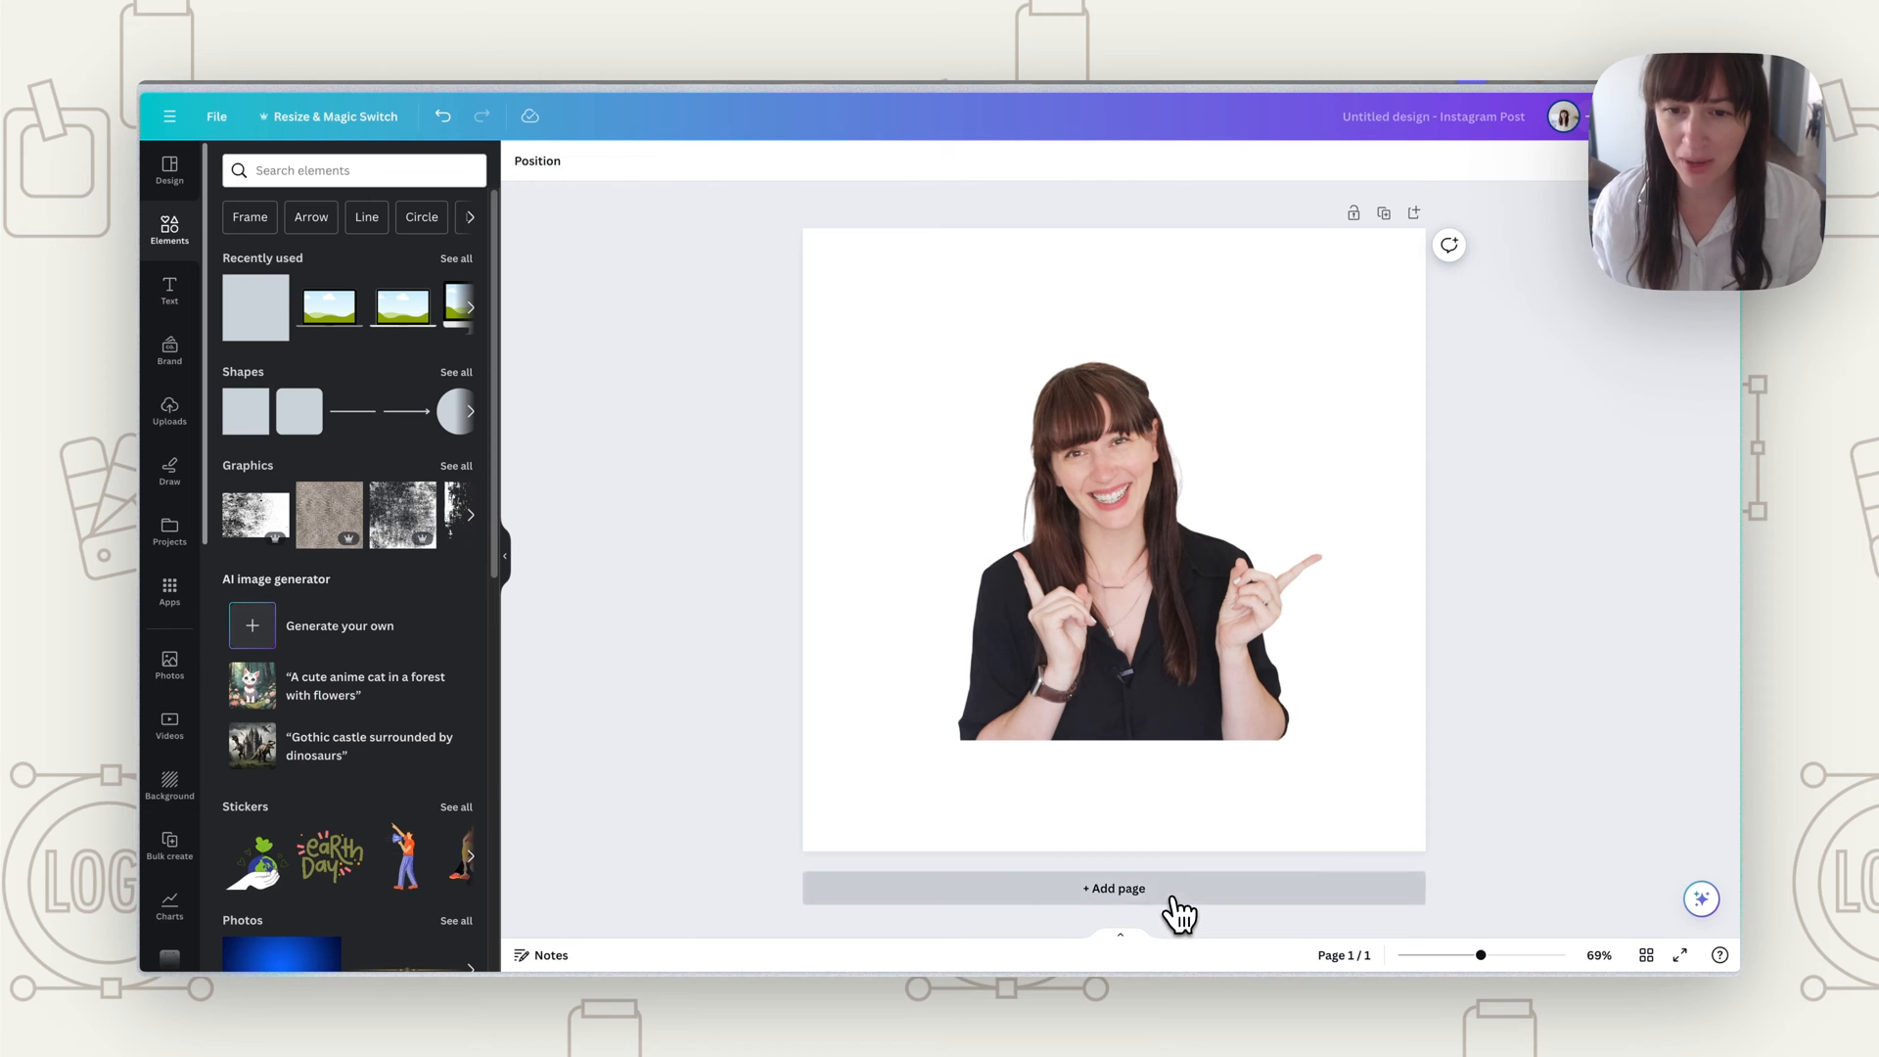
Step: Add a second page and paste the copied design onto it
left_click(1112, 887)
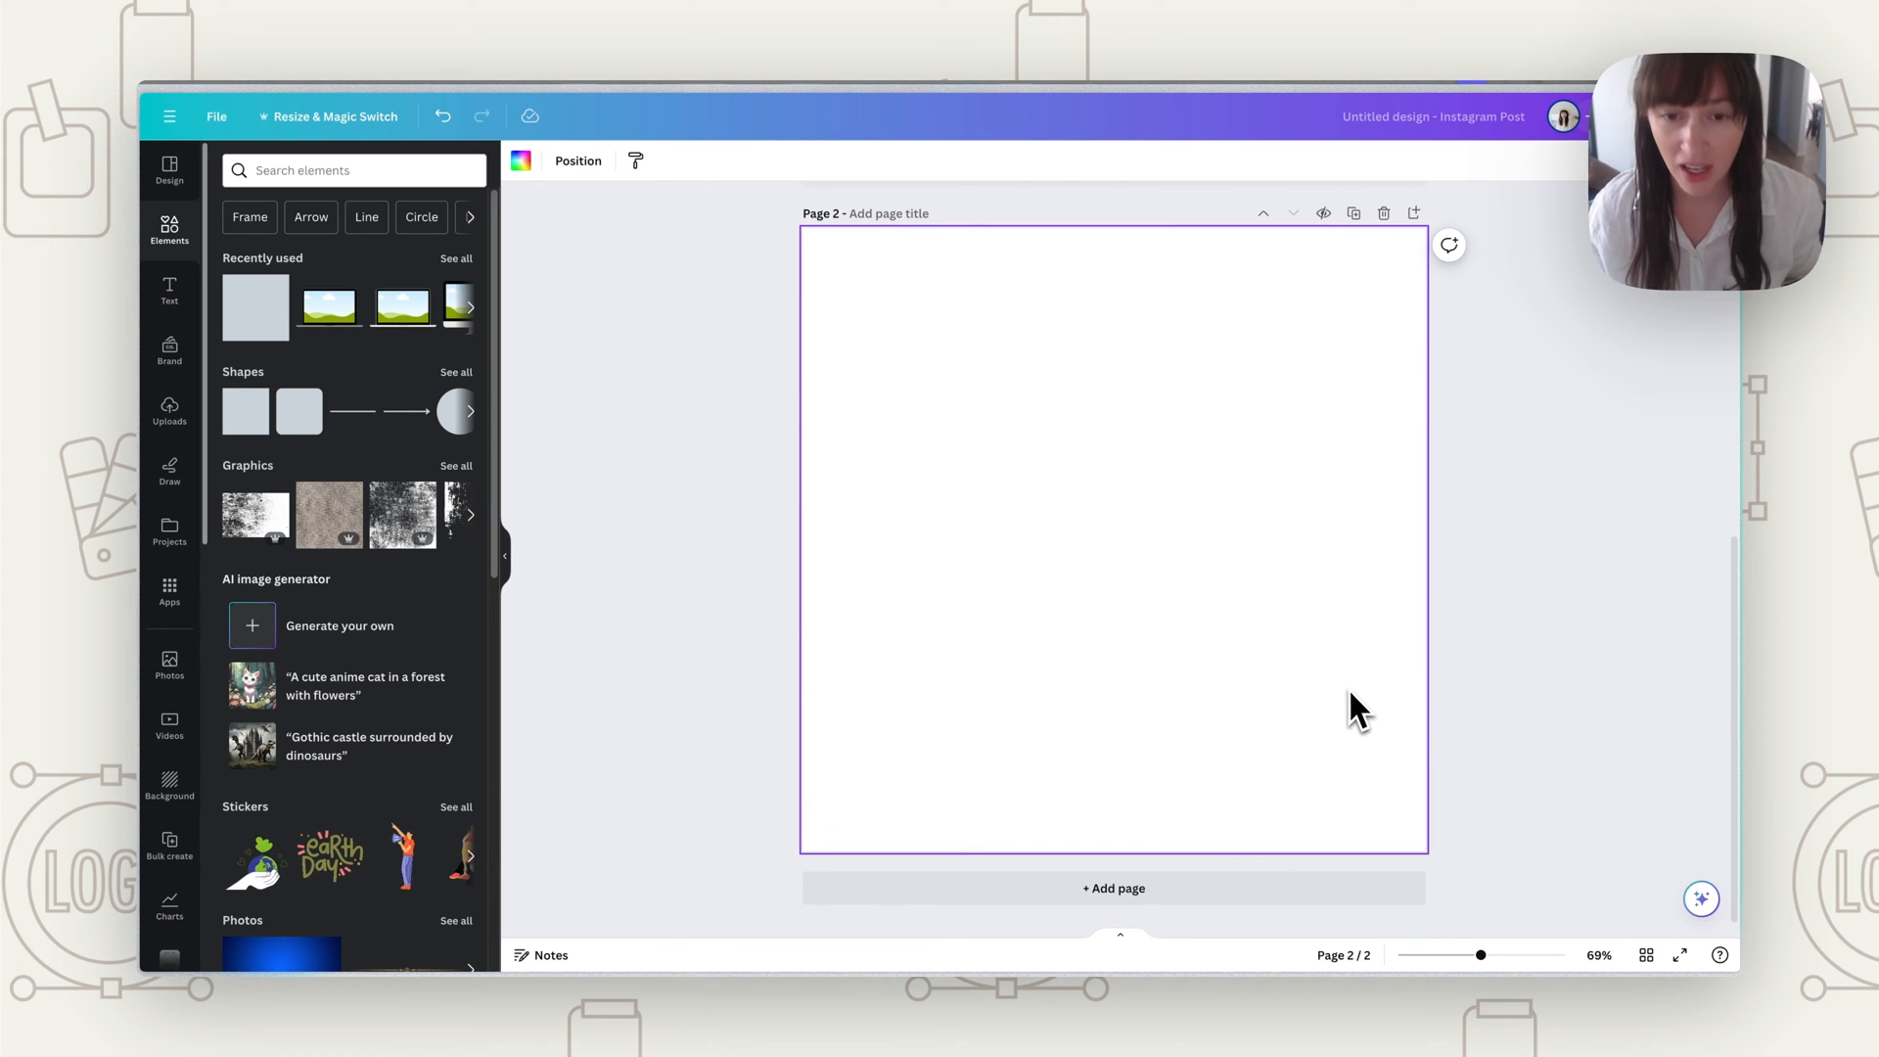
right_click(1360, 707)
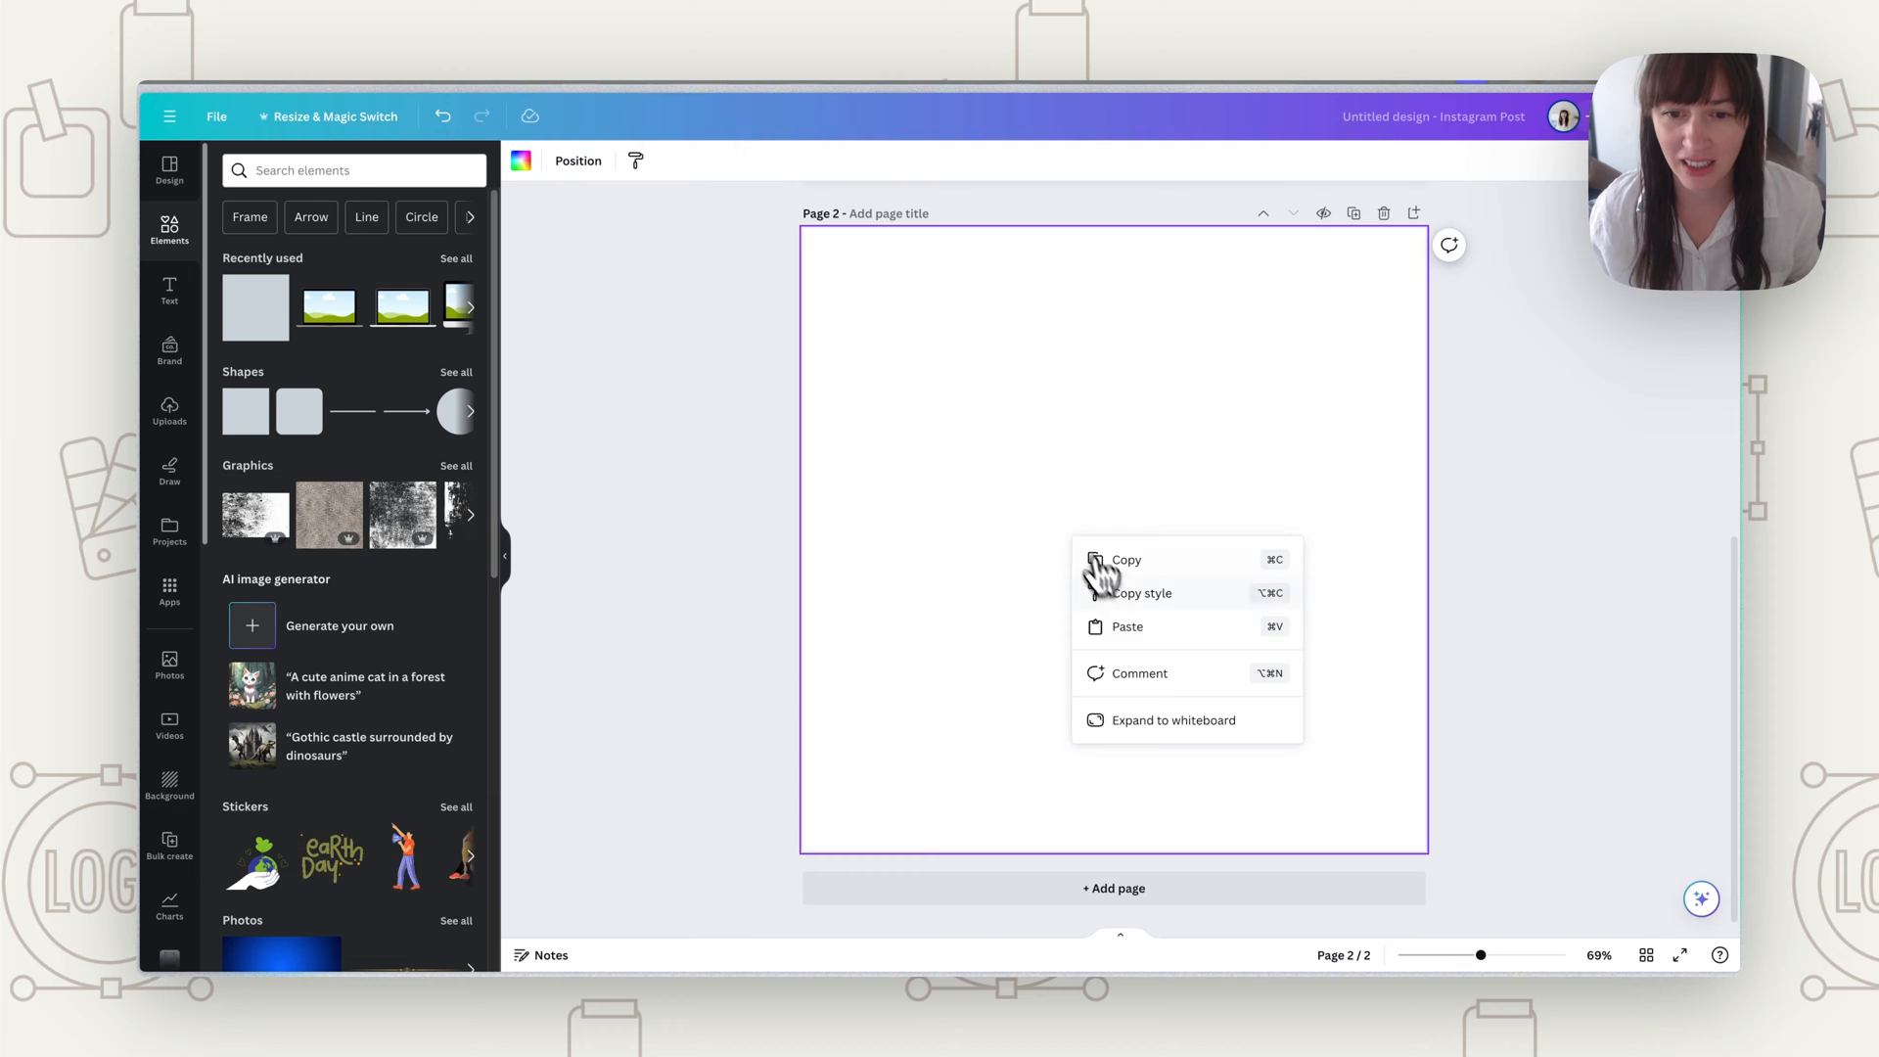
left_click(1128, 626)
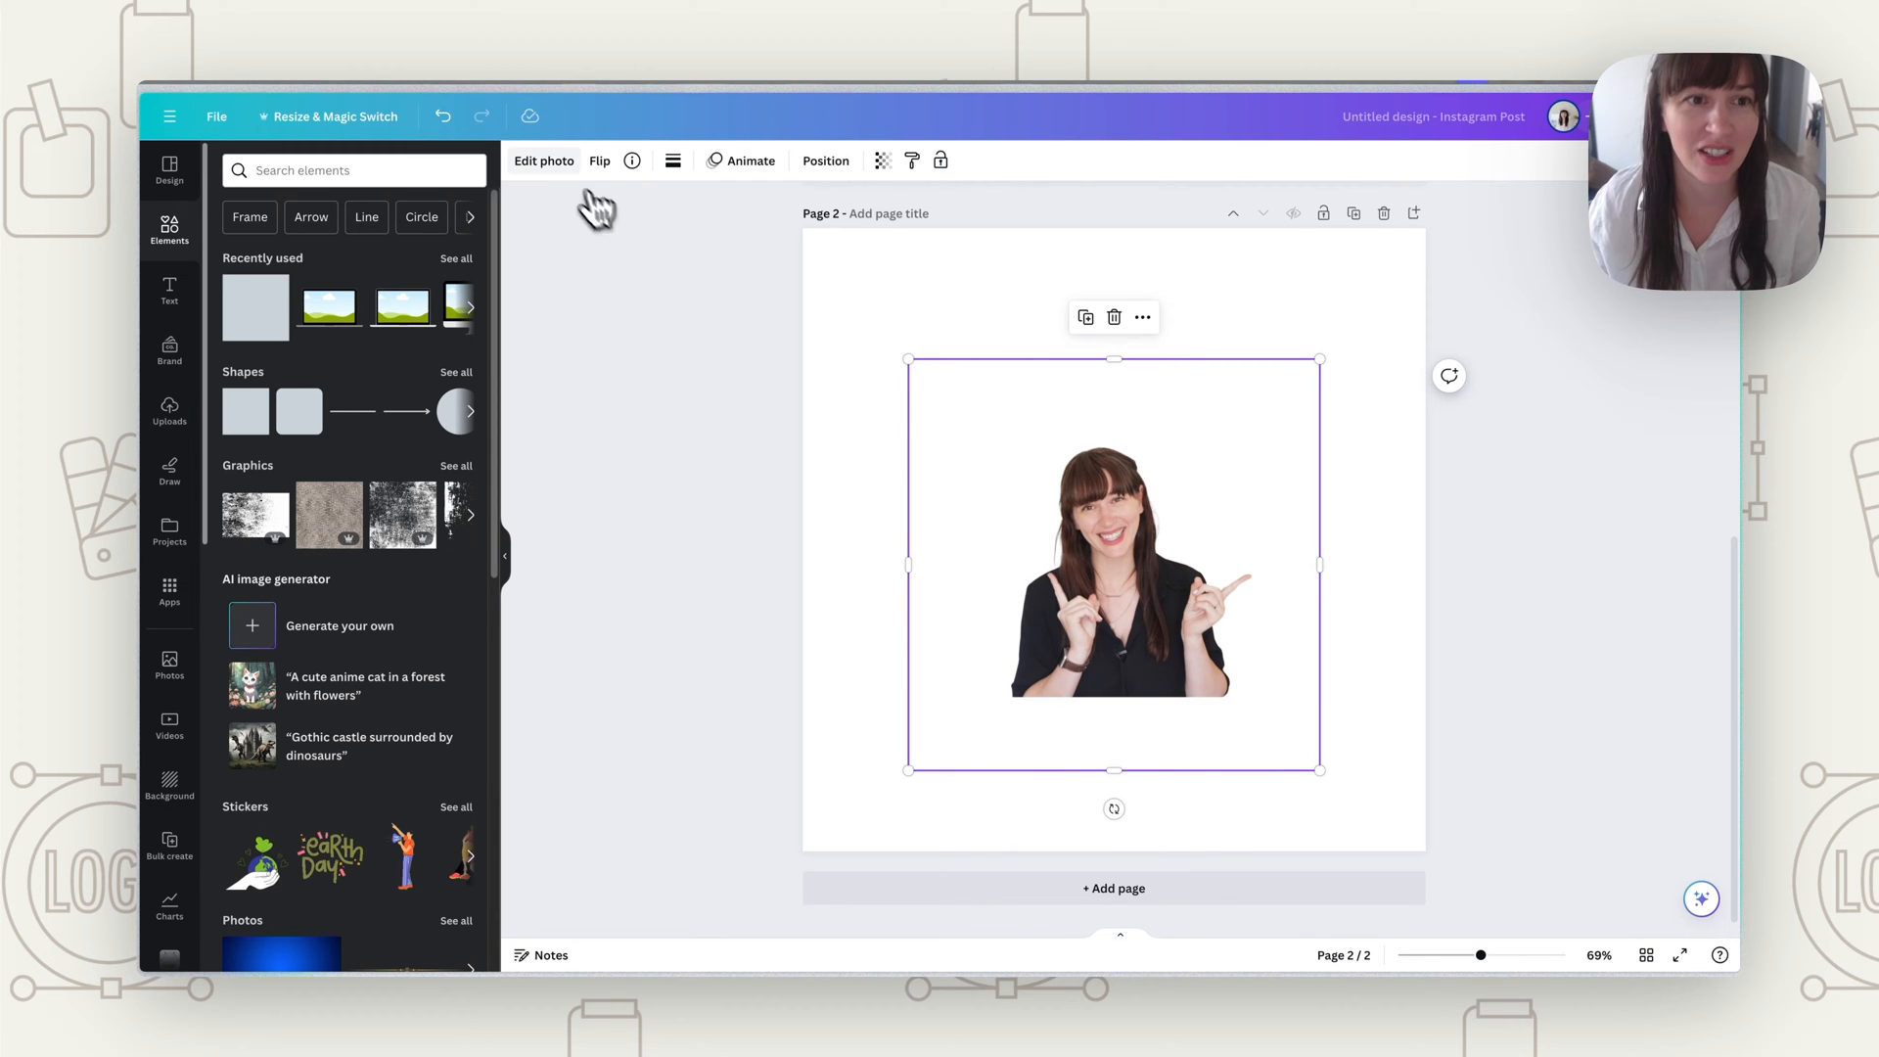
Step: Run BG Remover on the pasted image and open its refinement settings
left_click(543, 160)
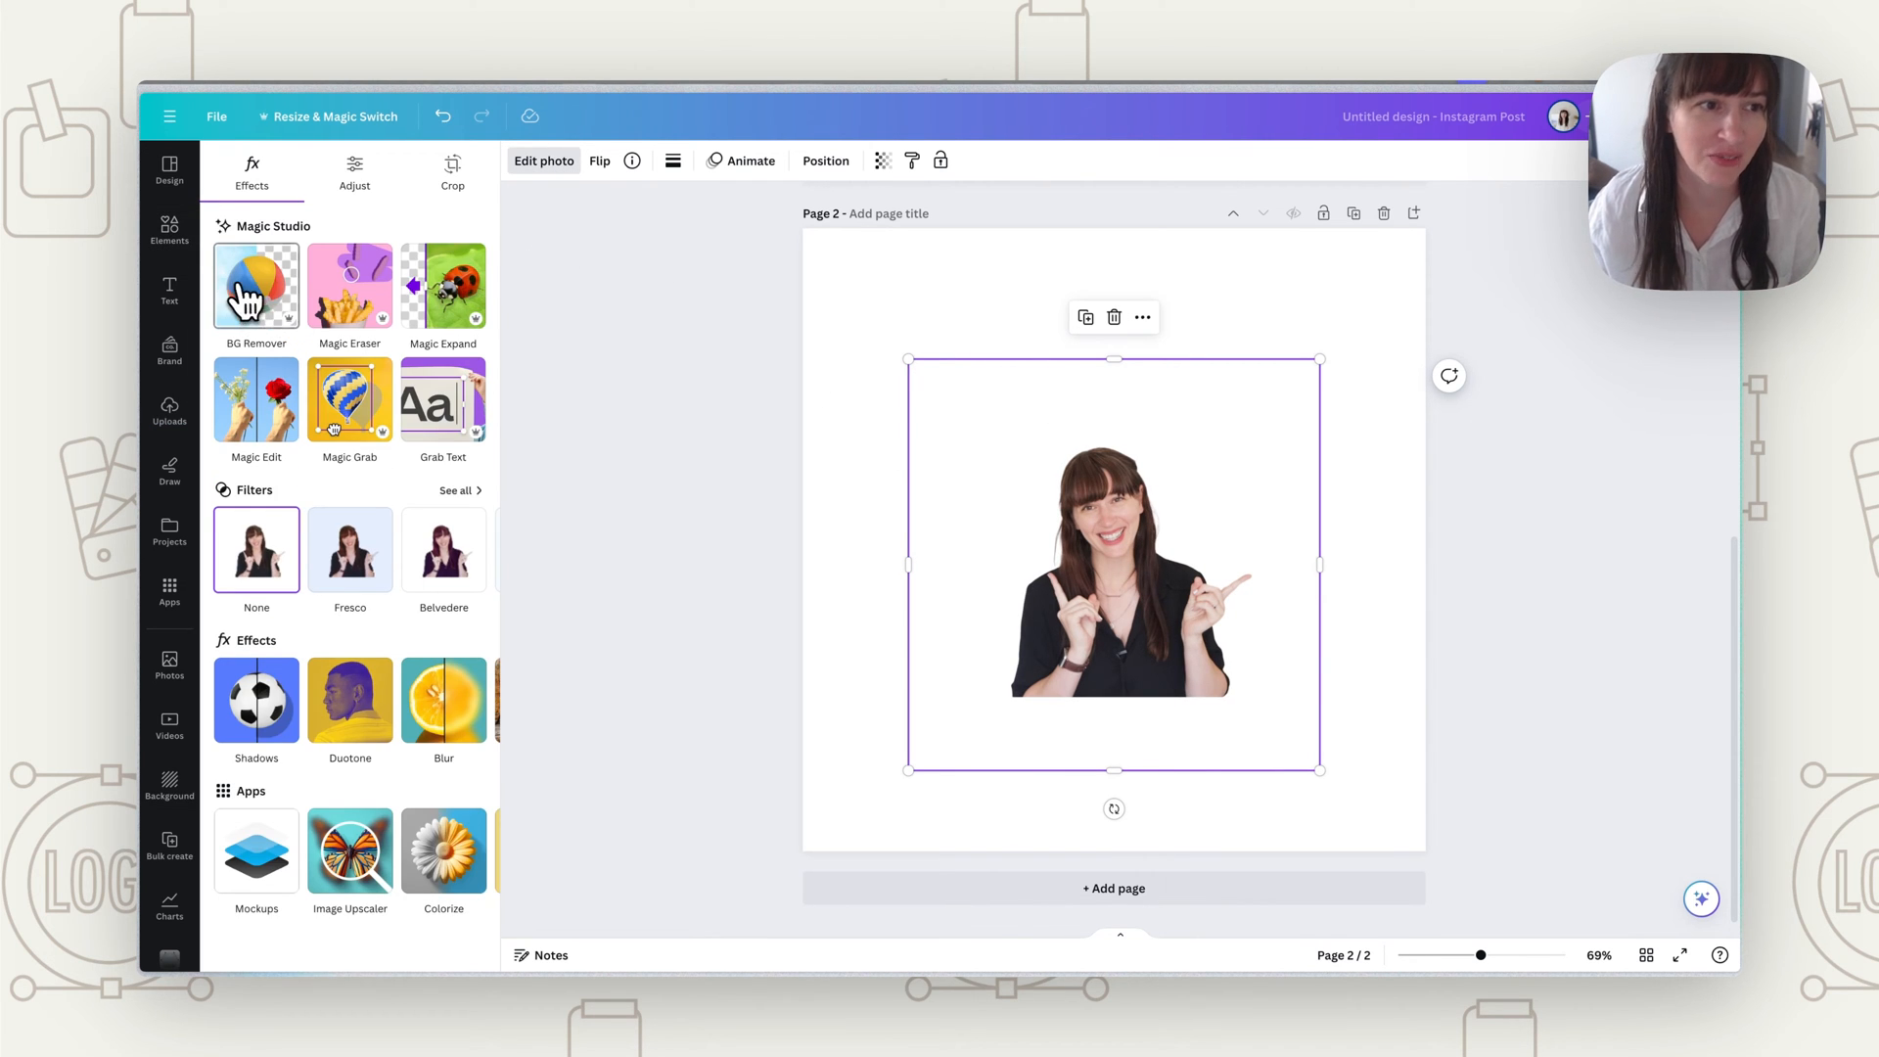
left_click(255, 284)
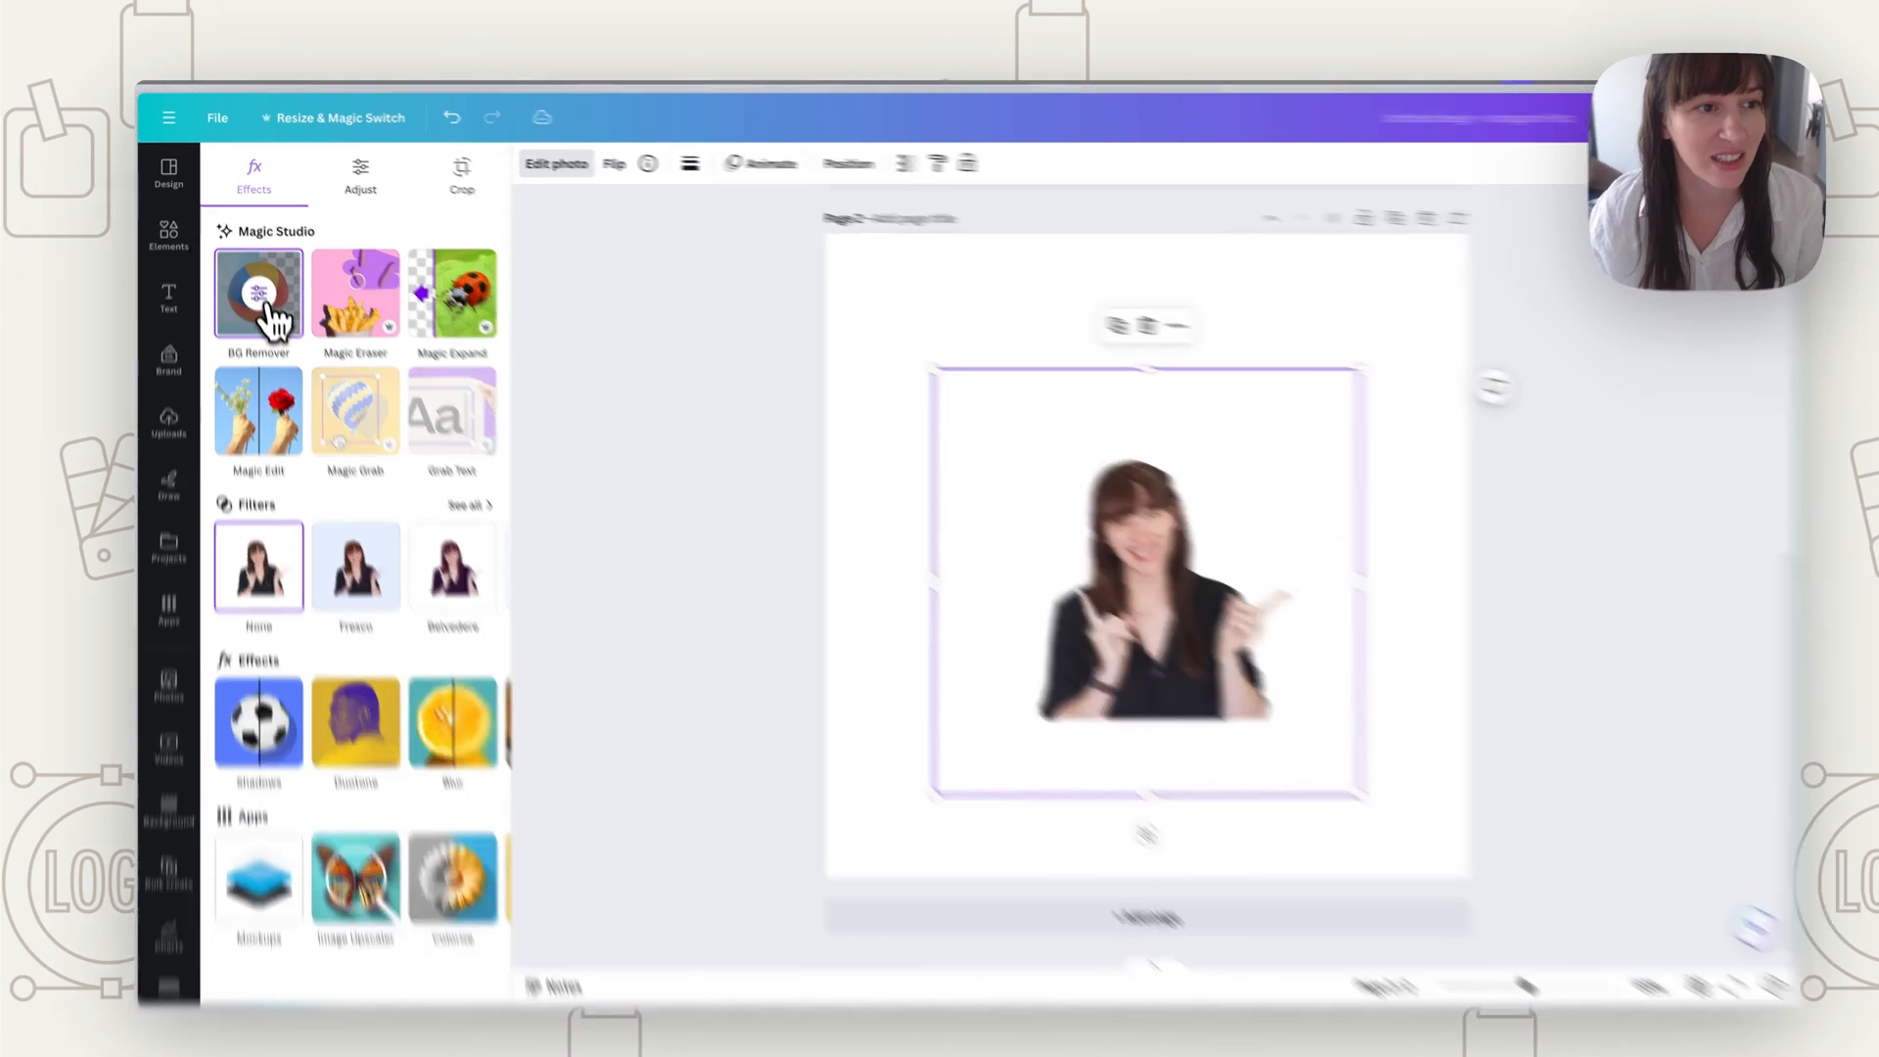
left_click(257, 287)
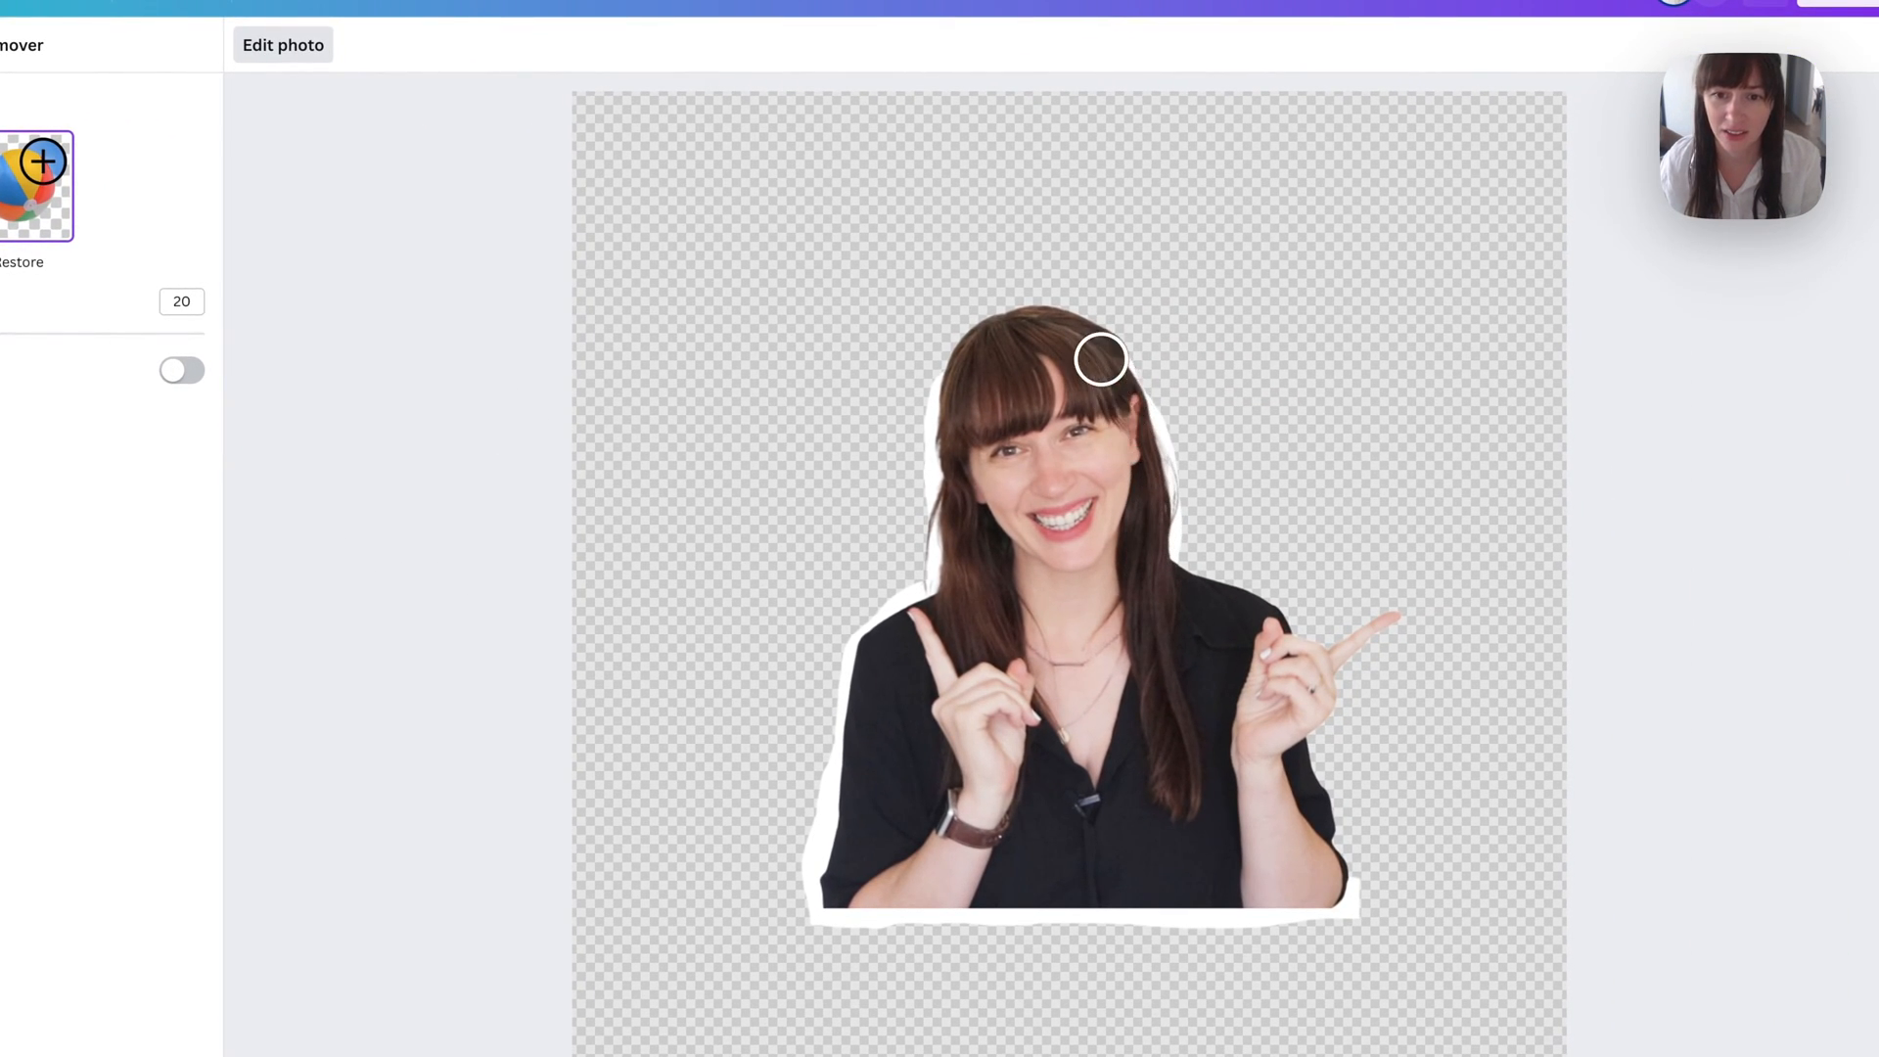
Step: Restore the white border above and along the right side of the woman's hair
left_click_drag(1099, 357, 971, 357)
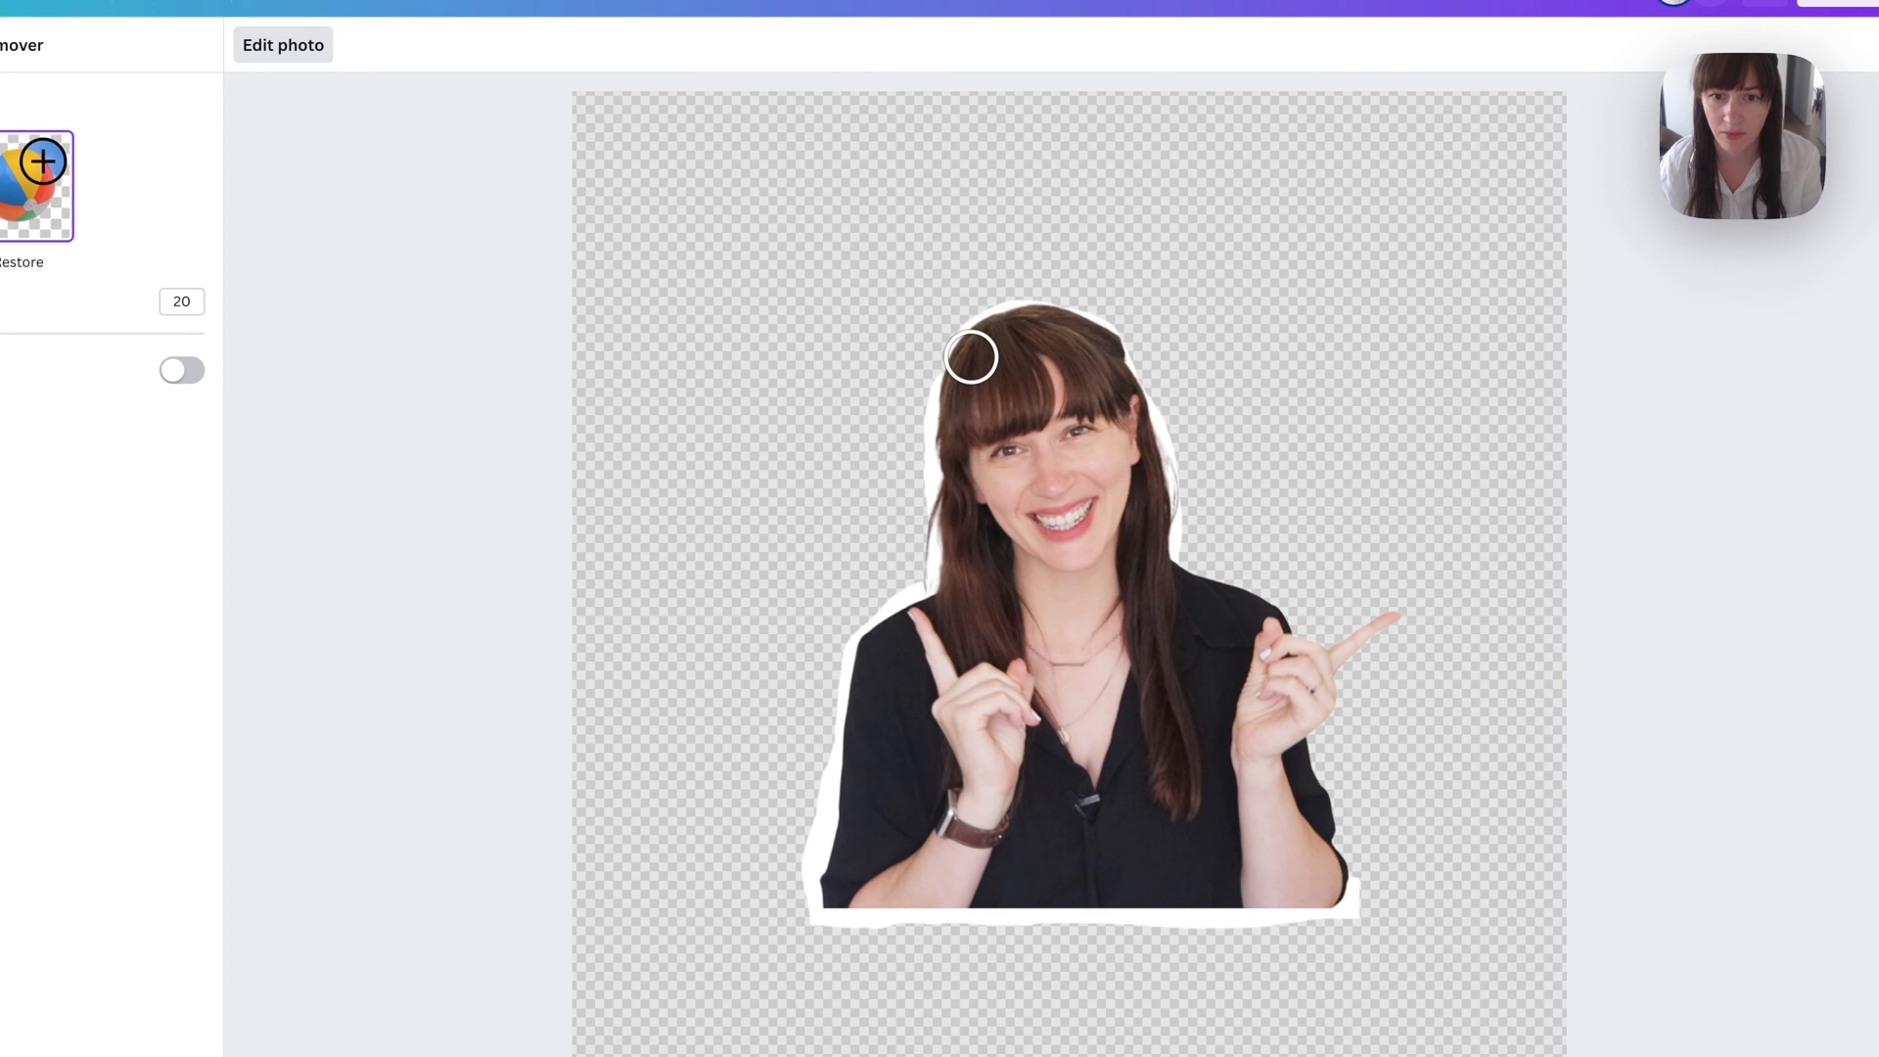
mouse_move(1075, 335)
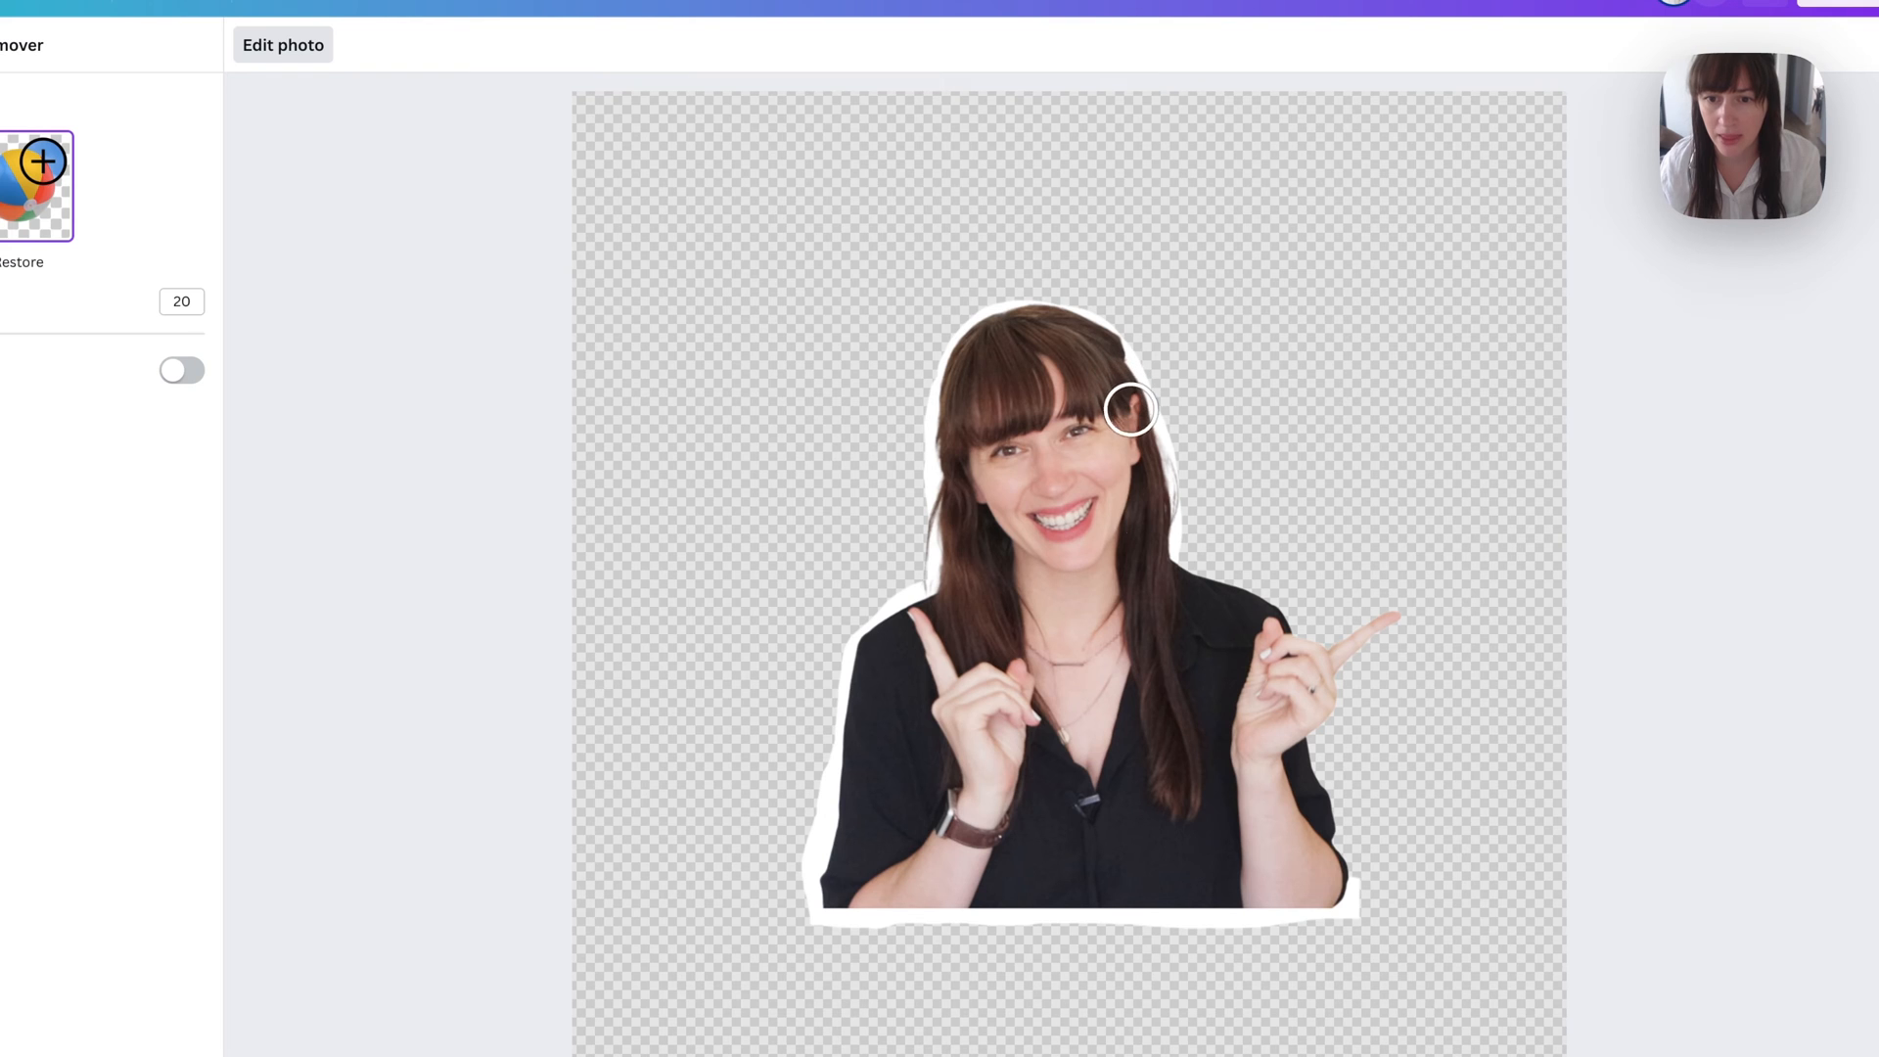
left_click_drag(1128, 407, 1277, 627)
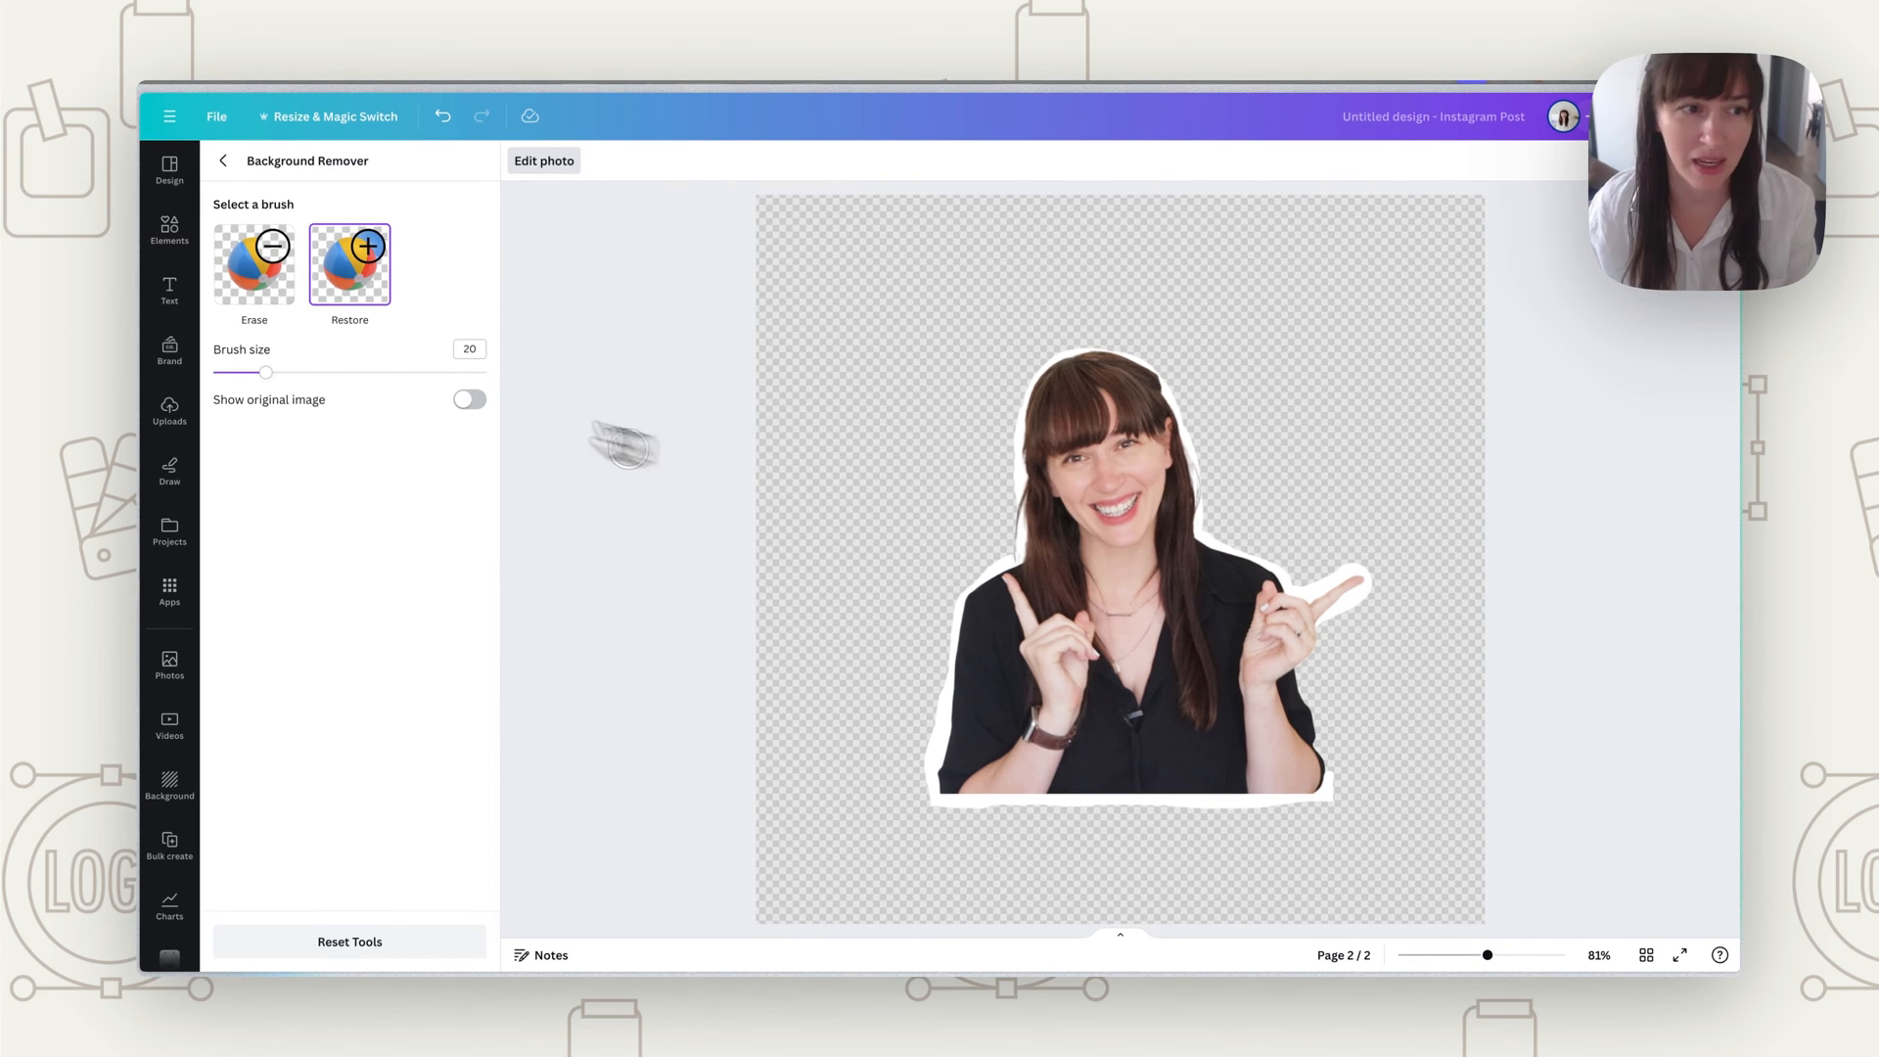
Step: Resize the brush, then alternate Restore and Erase to roughen the border around her head
left_click_drag(265, 372, 228, 372)
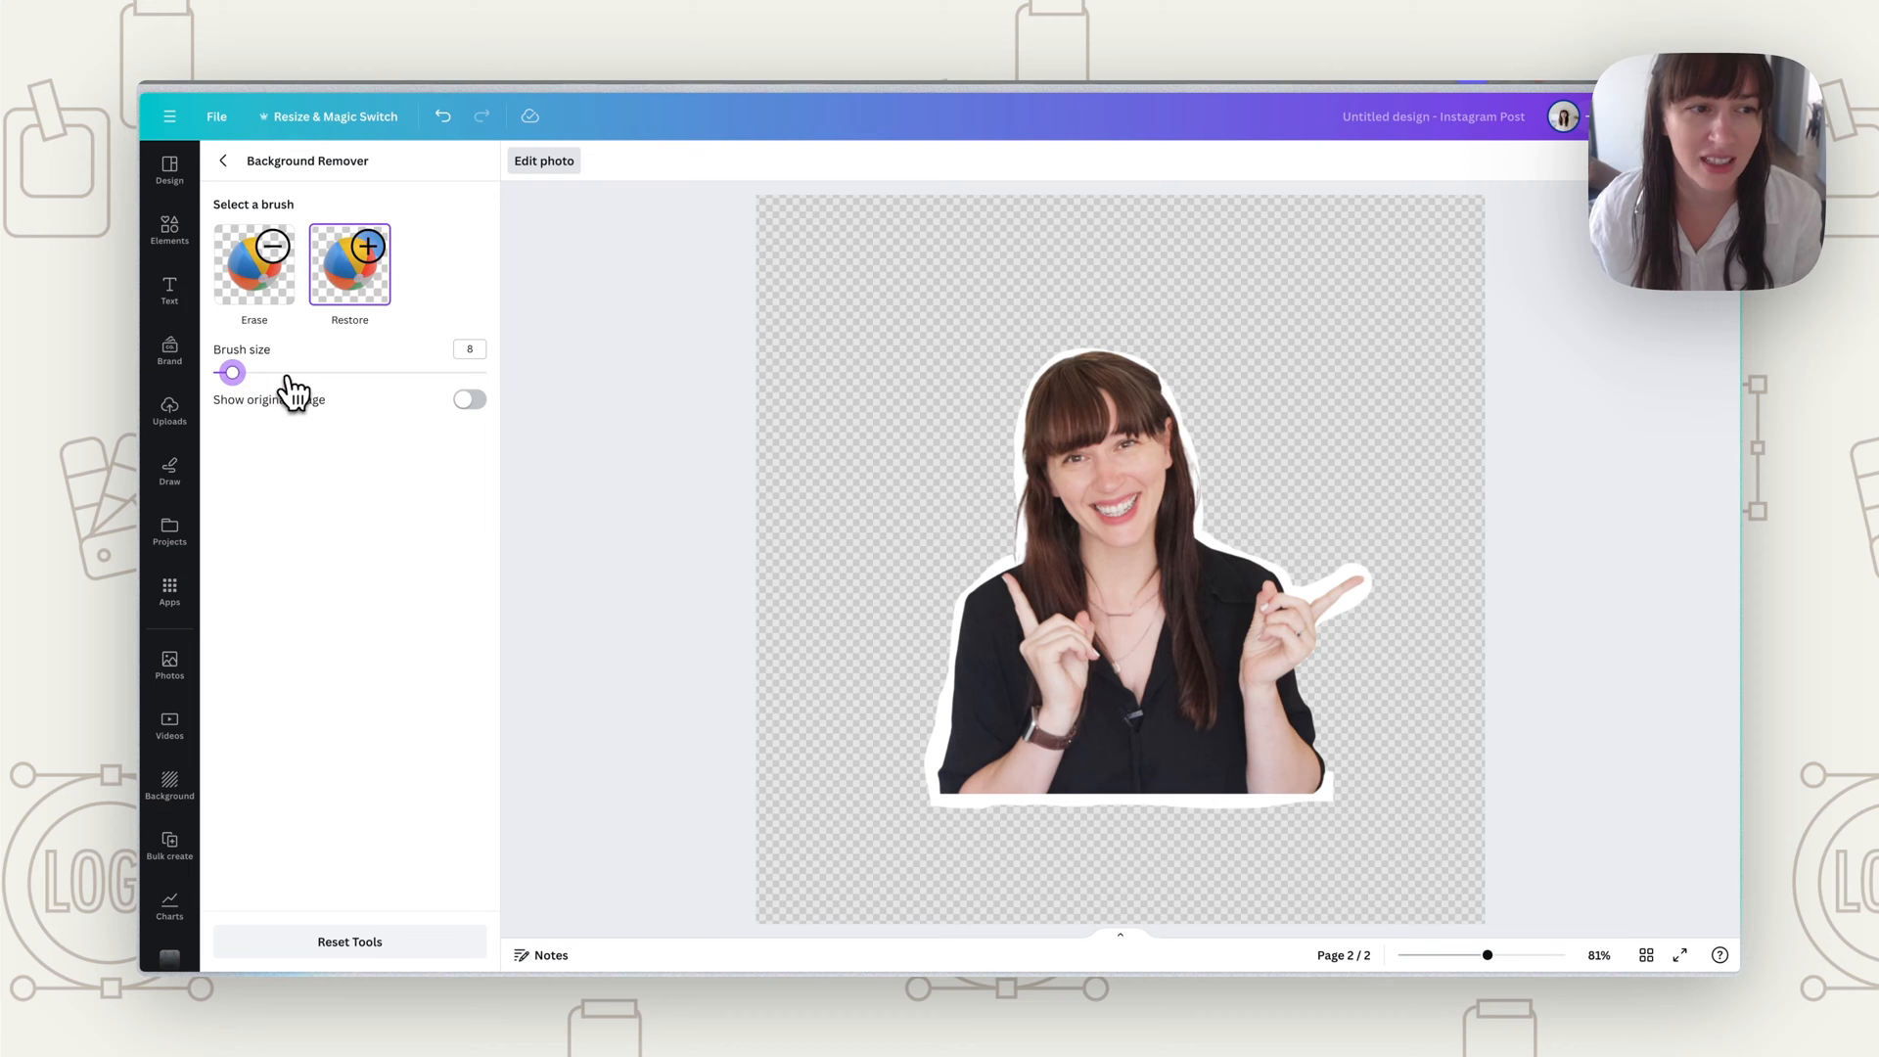
left_click_drag(233, 372, 277, 372)
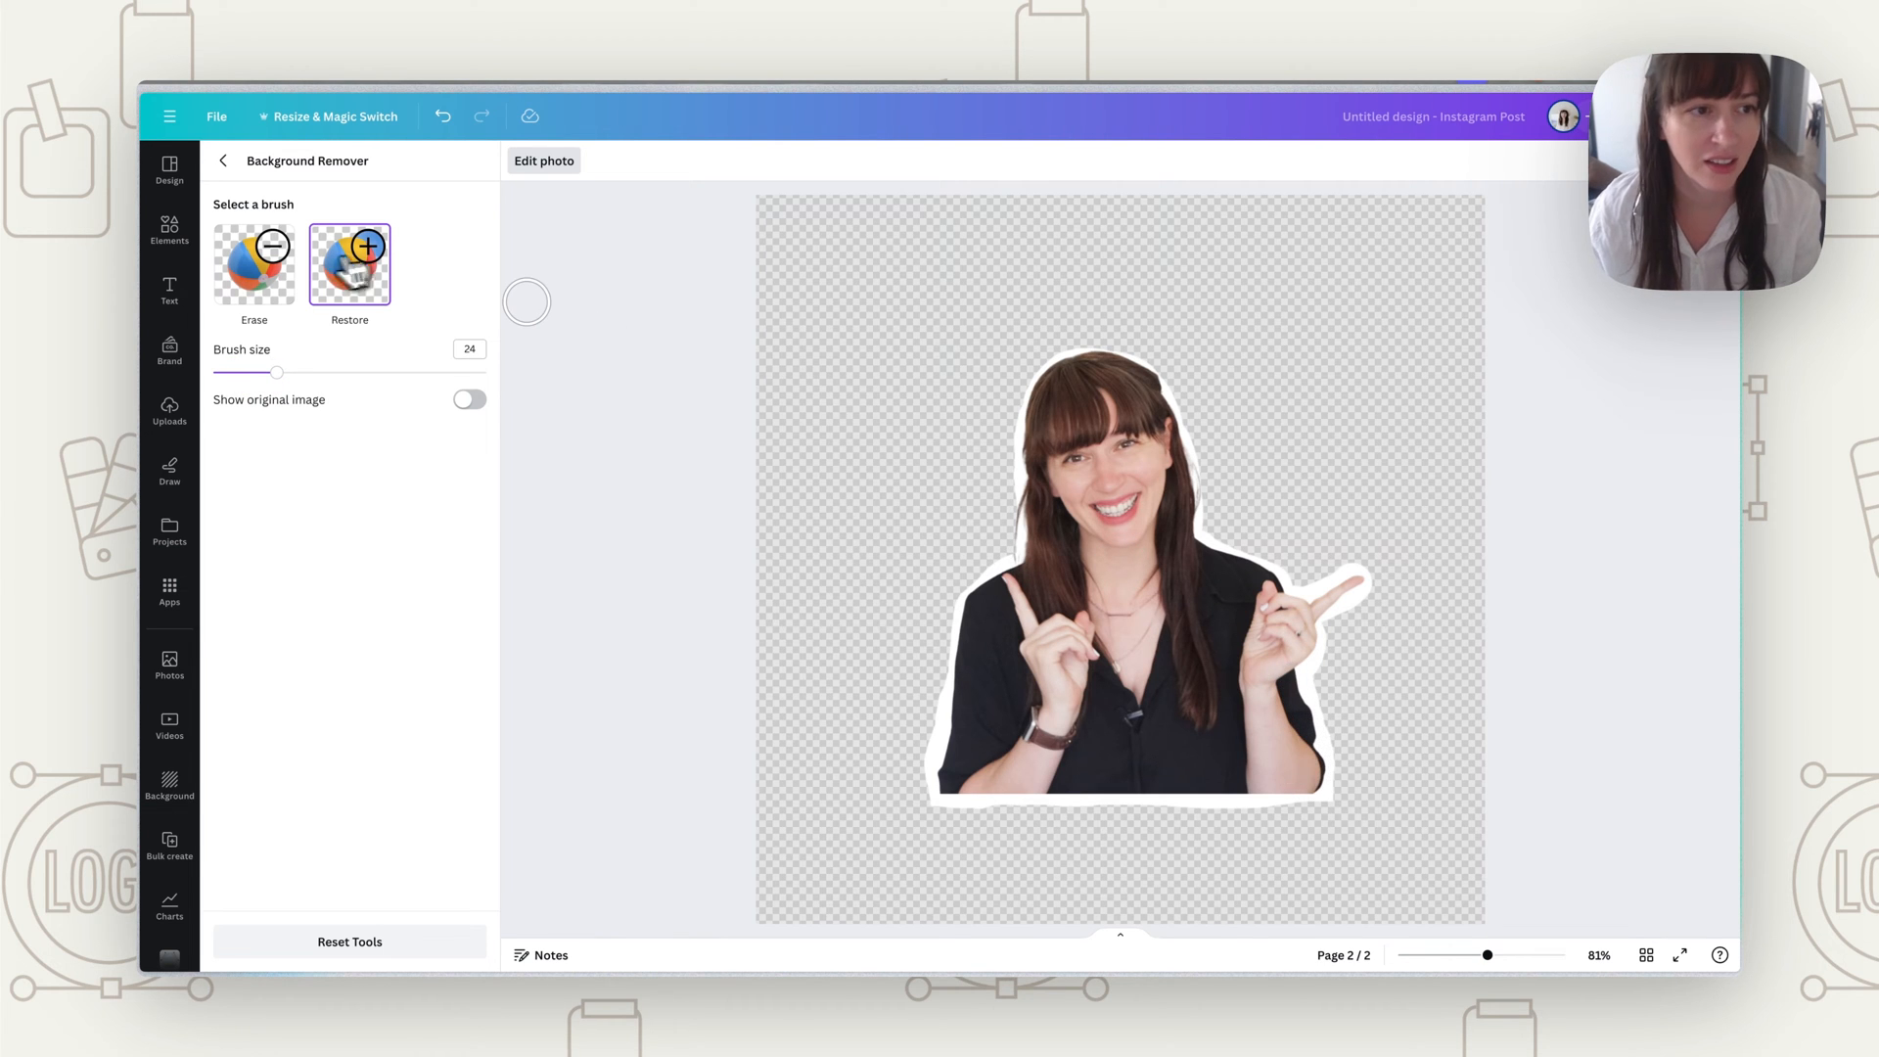
left_click(252, 263)
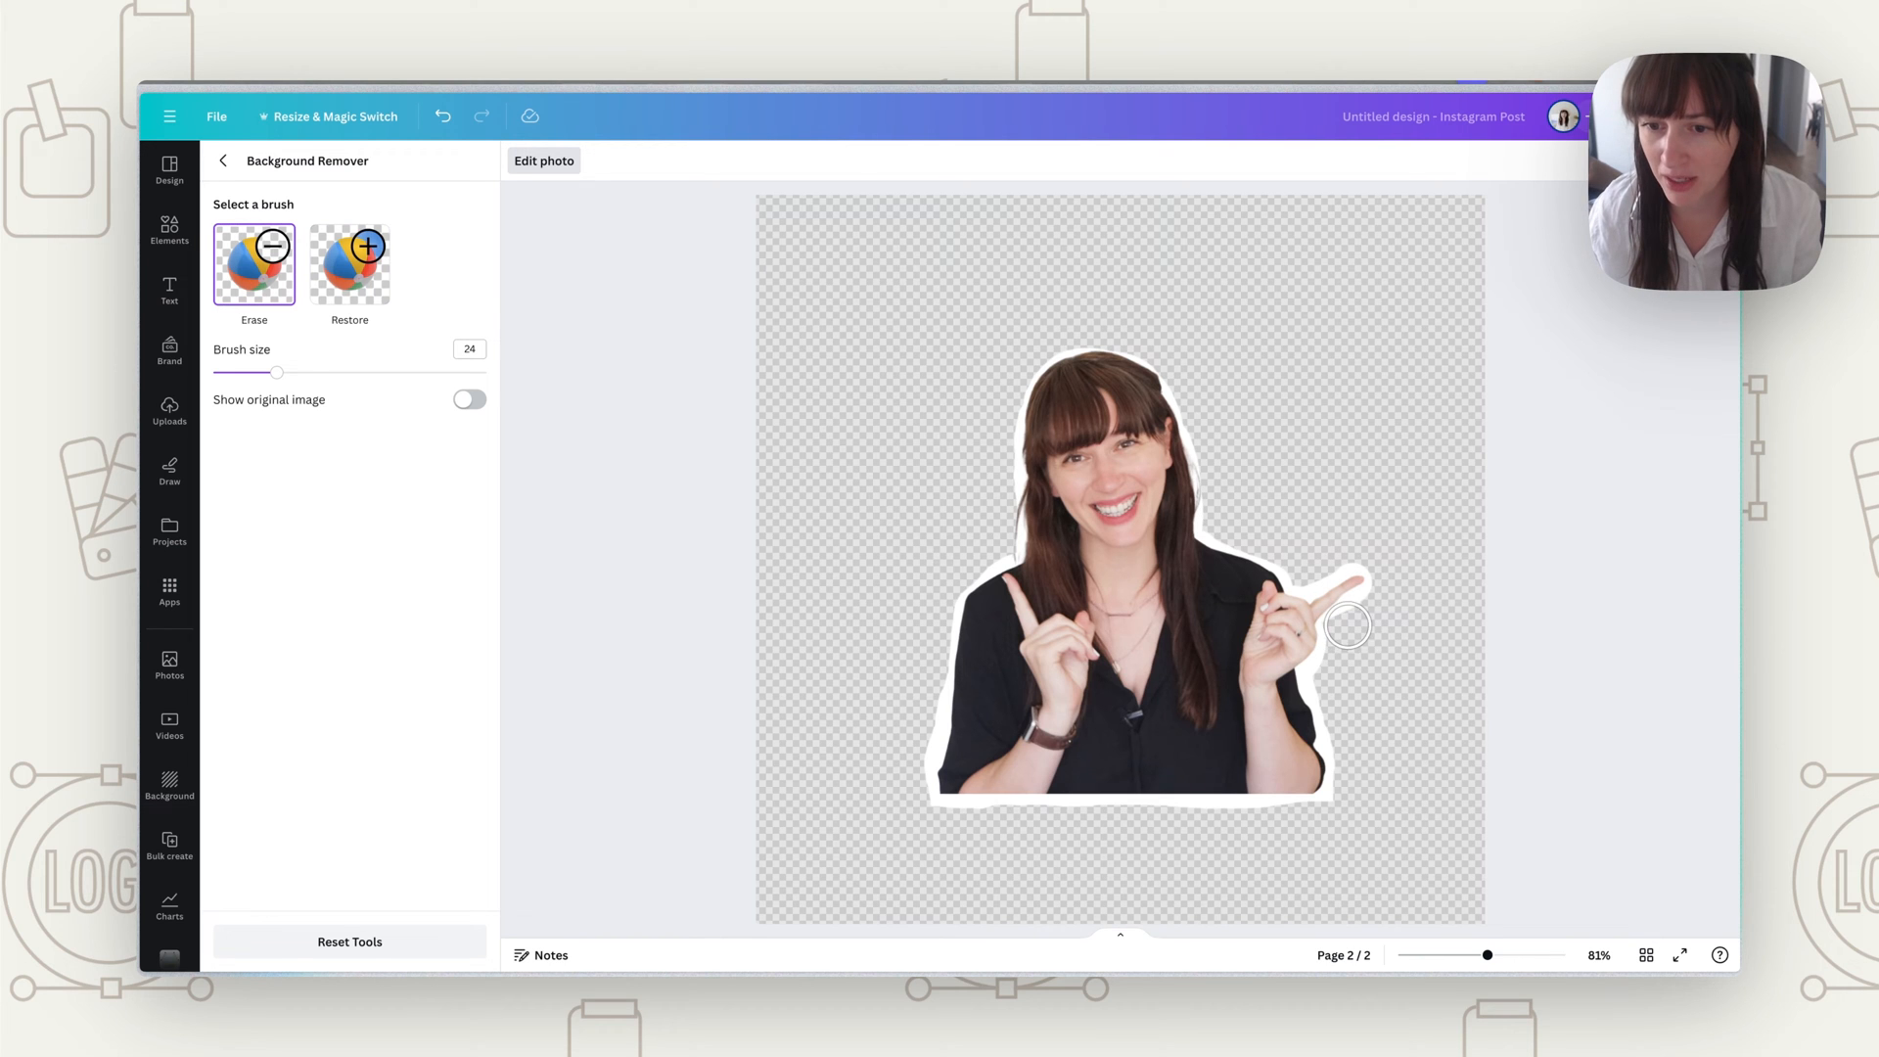
mouse_move(1393, 564)
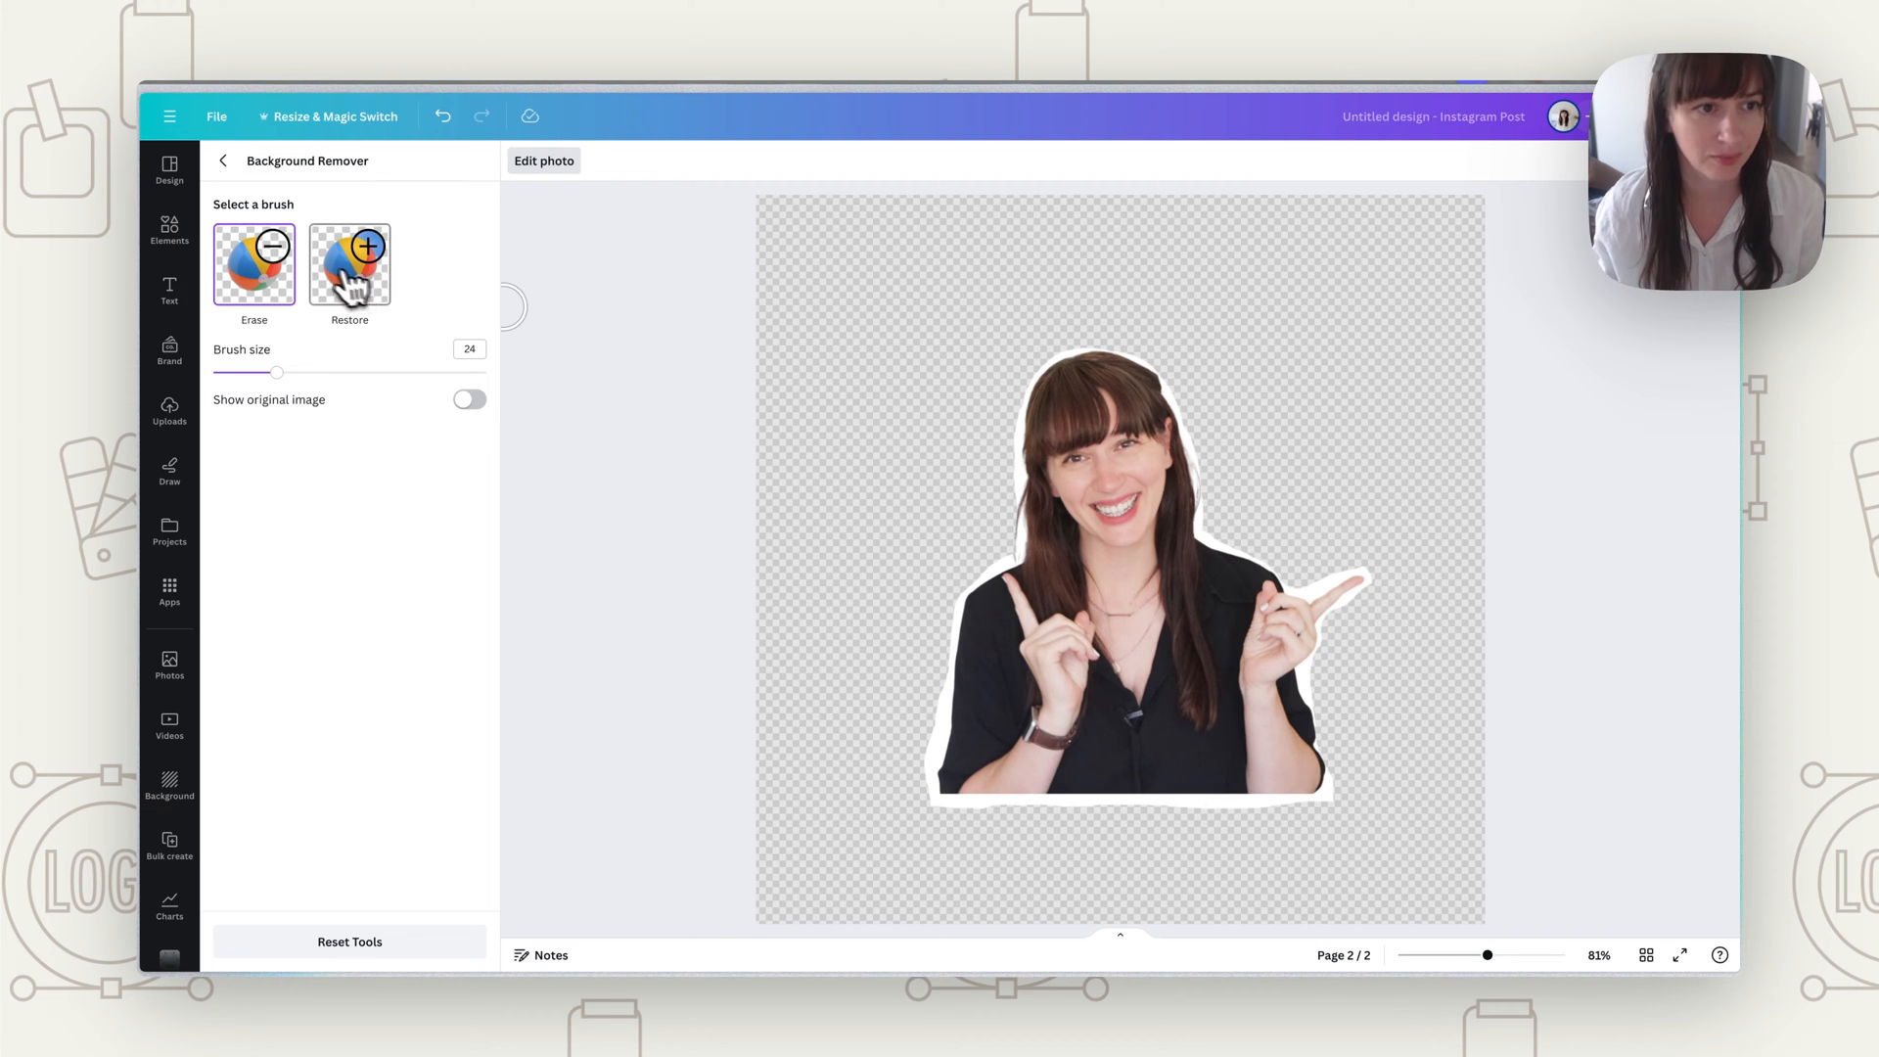
left_click(348, 262)
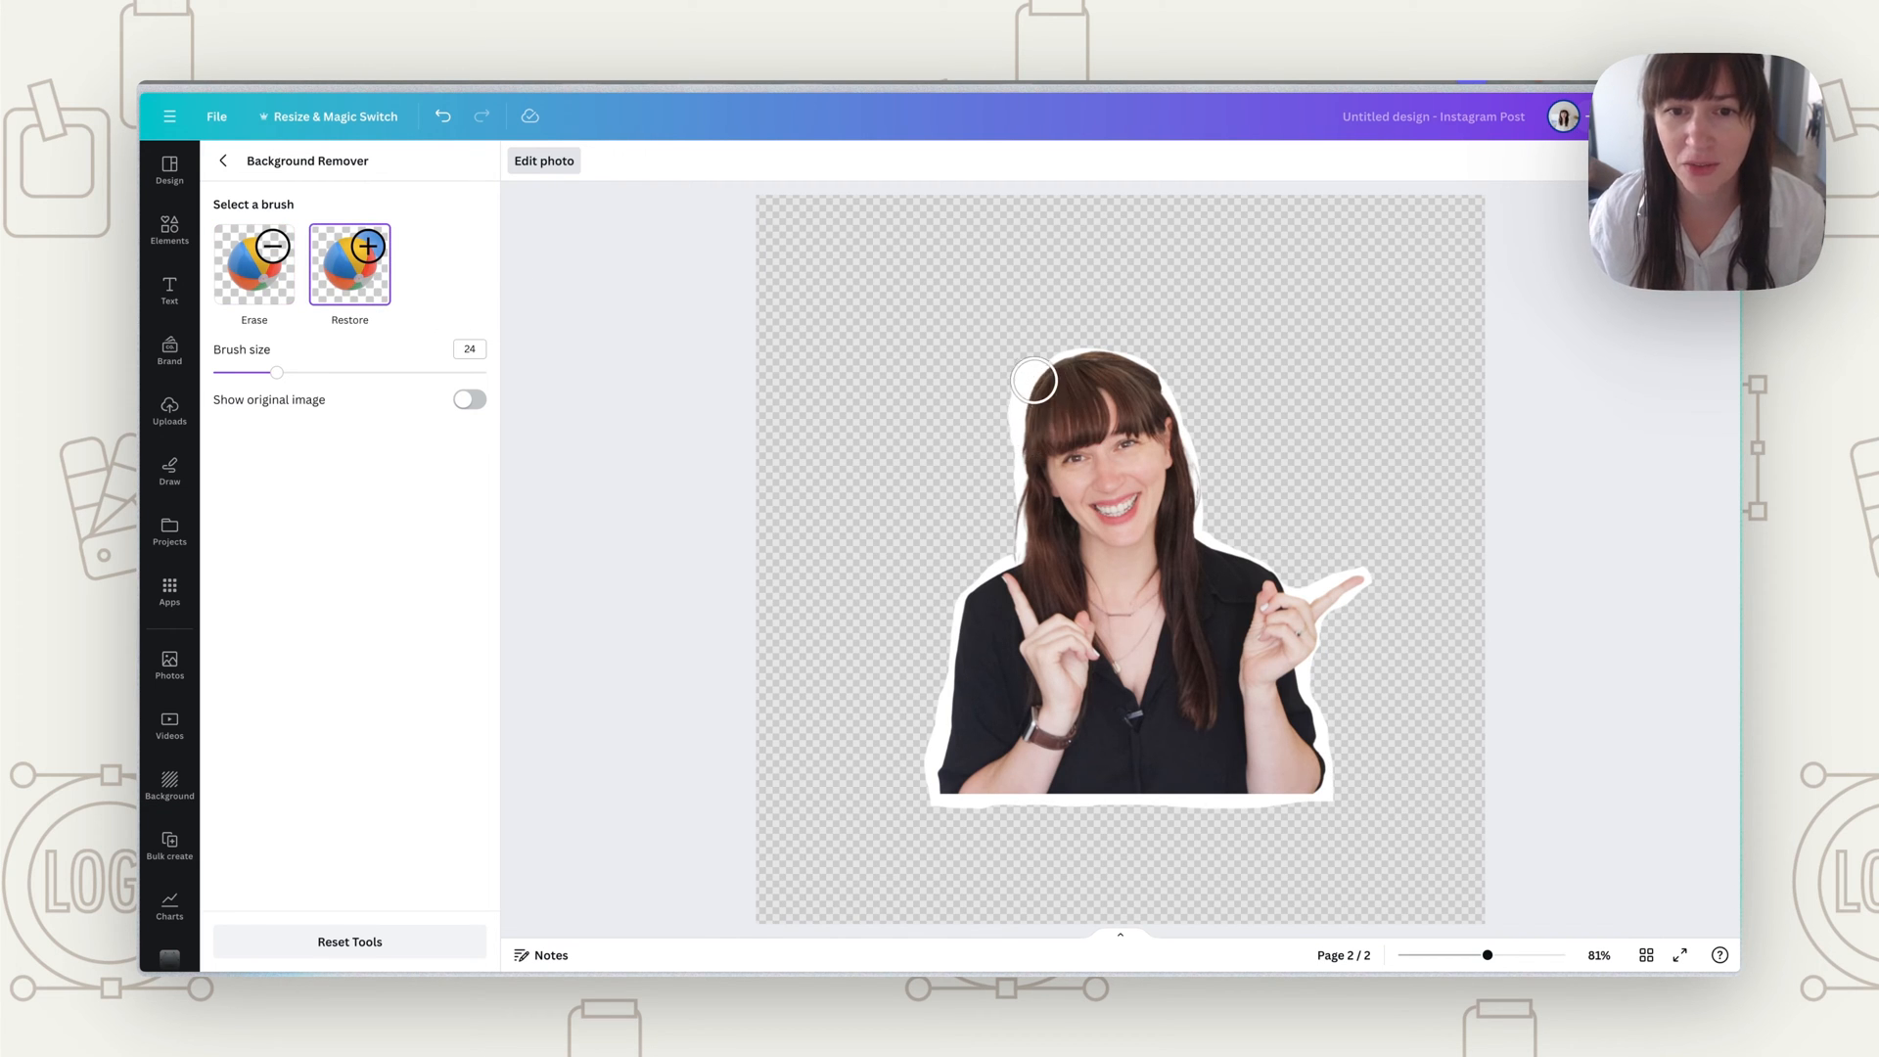
left_click_drag(1034, 380, 1159, 455)
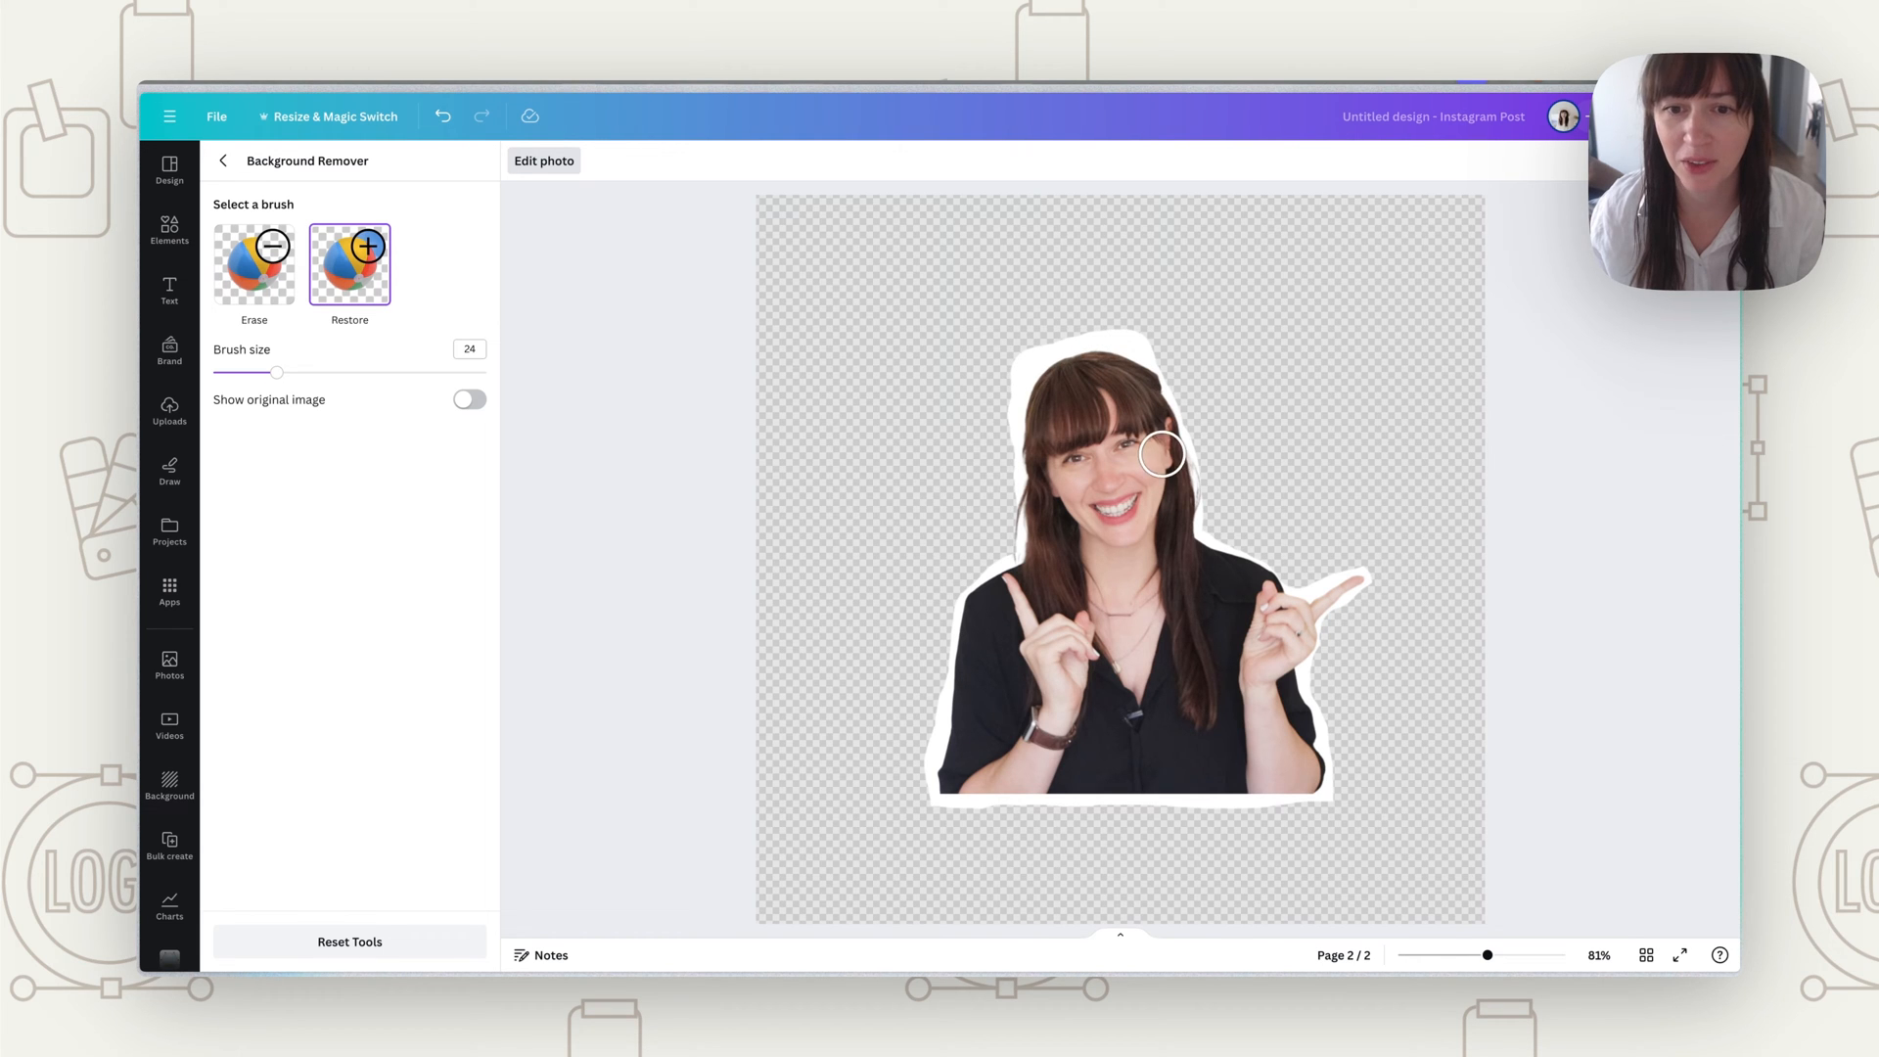
left_click(252, 263)
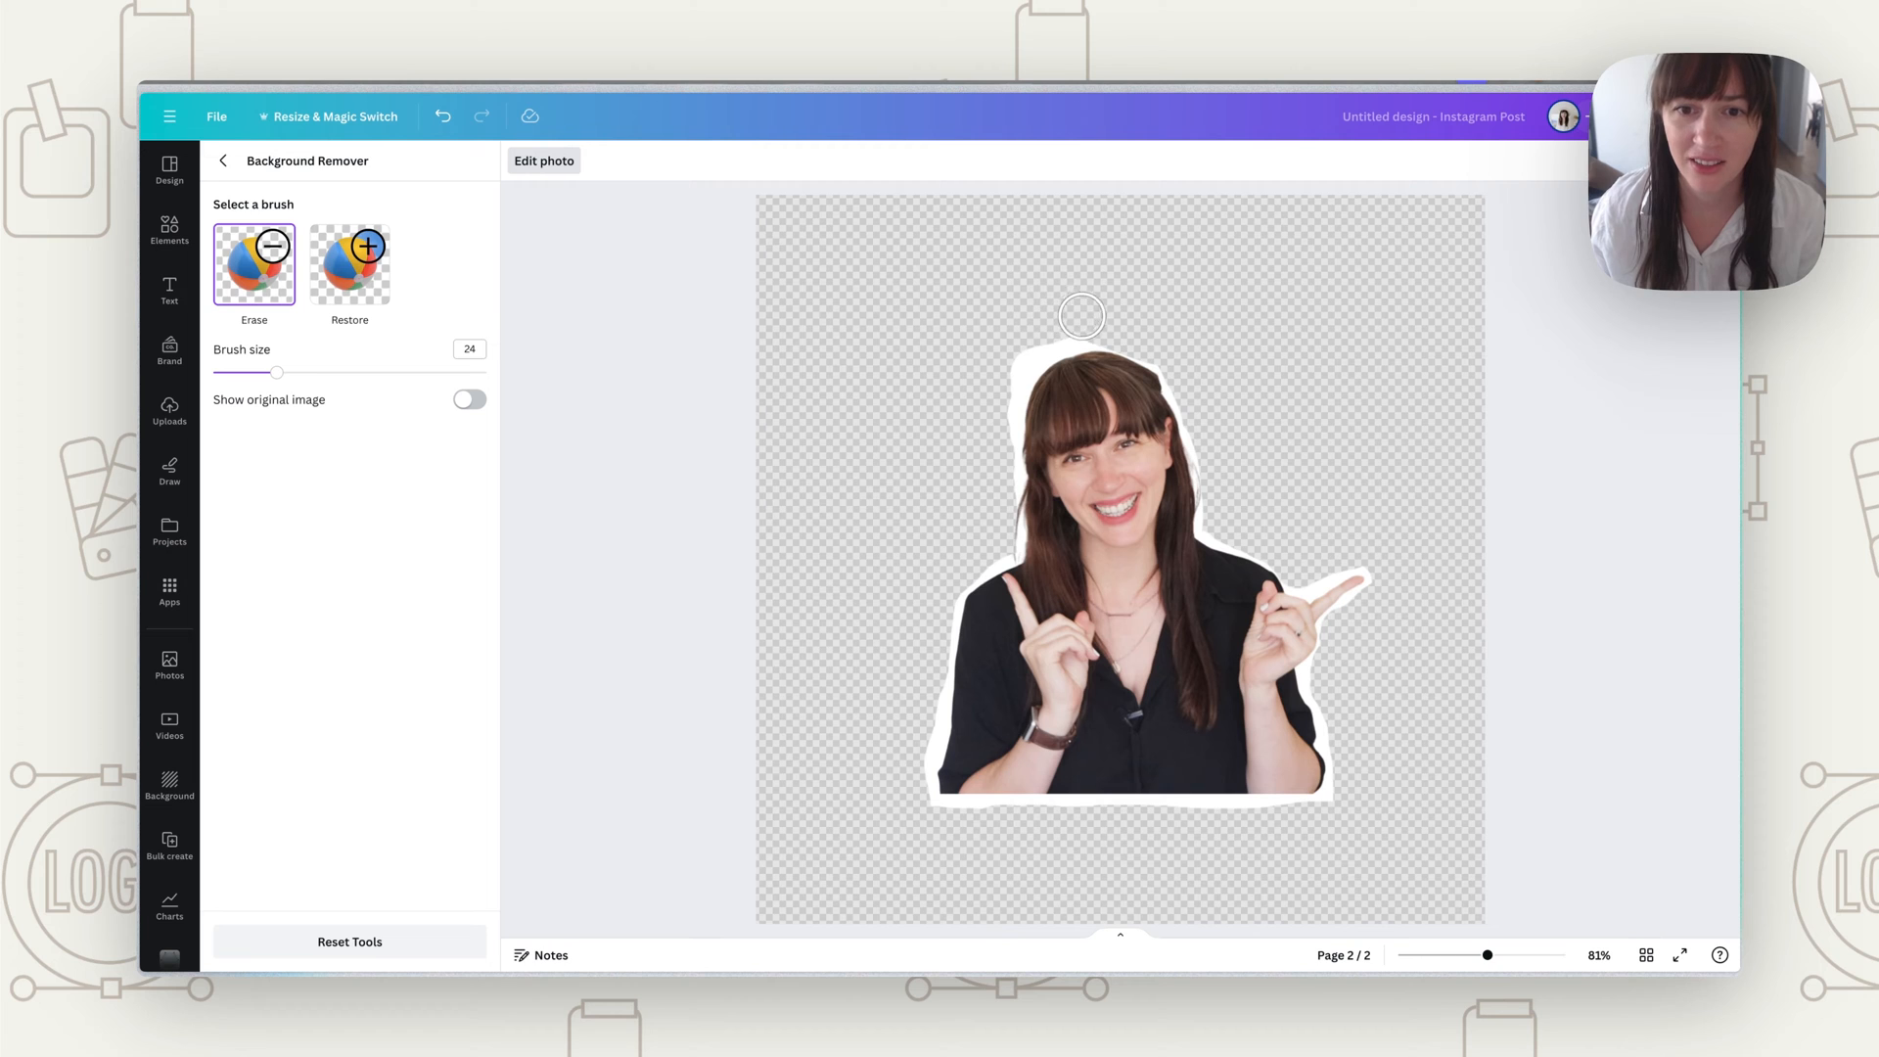
left_click_drag(1080, 316, 972, 361)
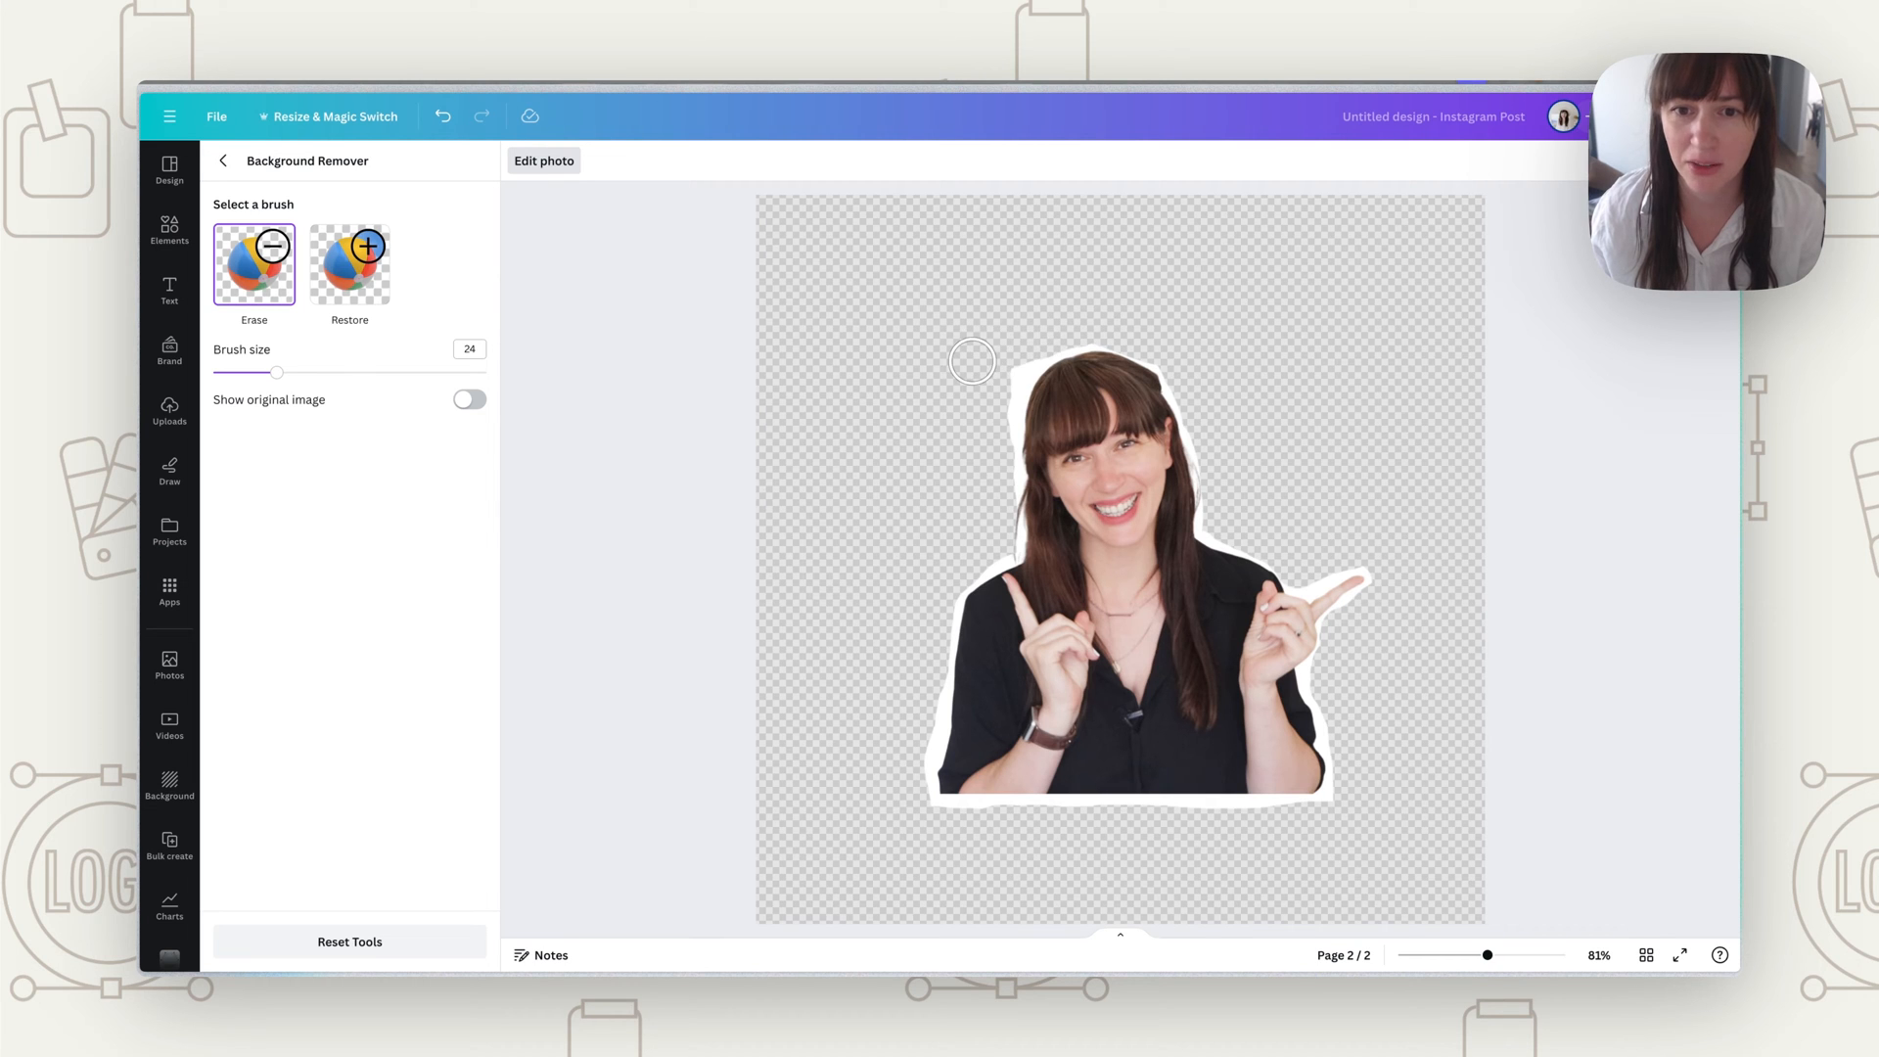
left_click_drag(972, 361, 1002, 465)
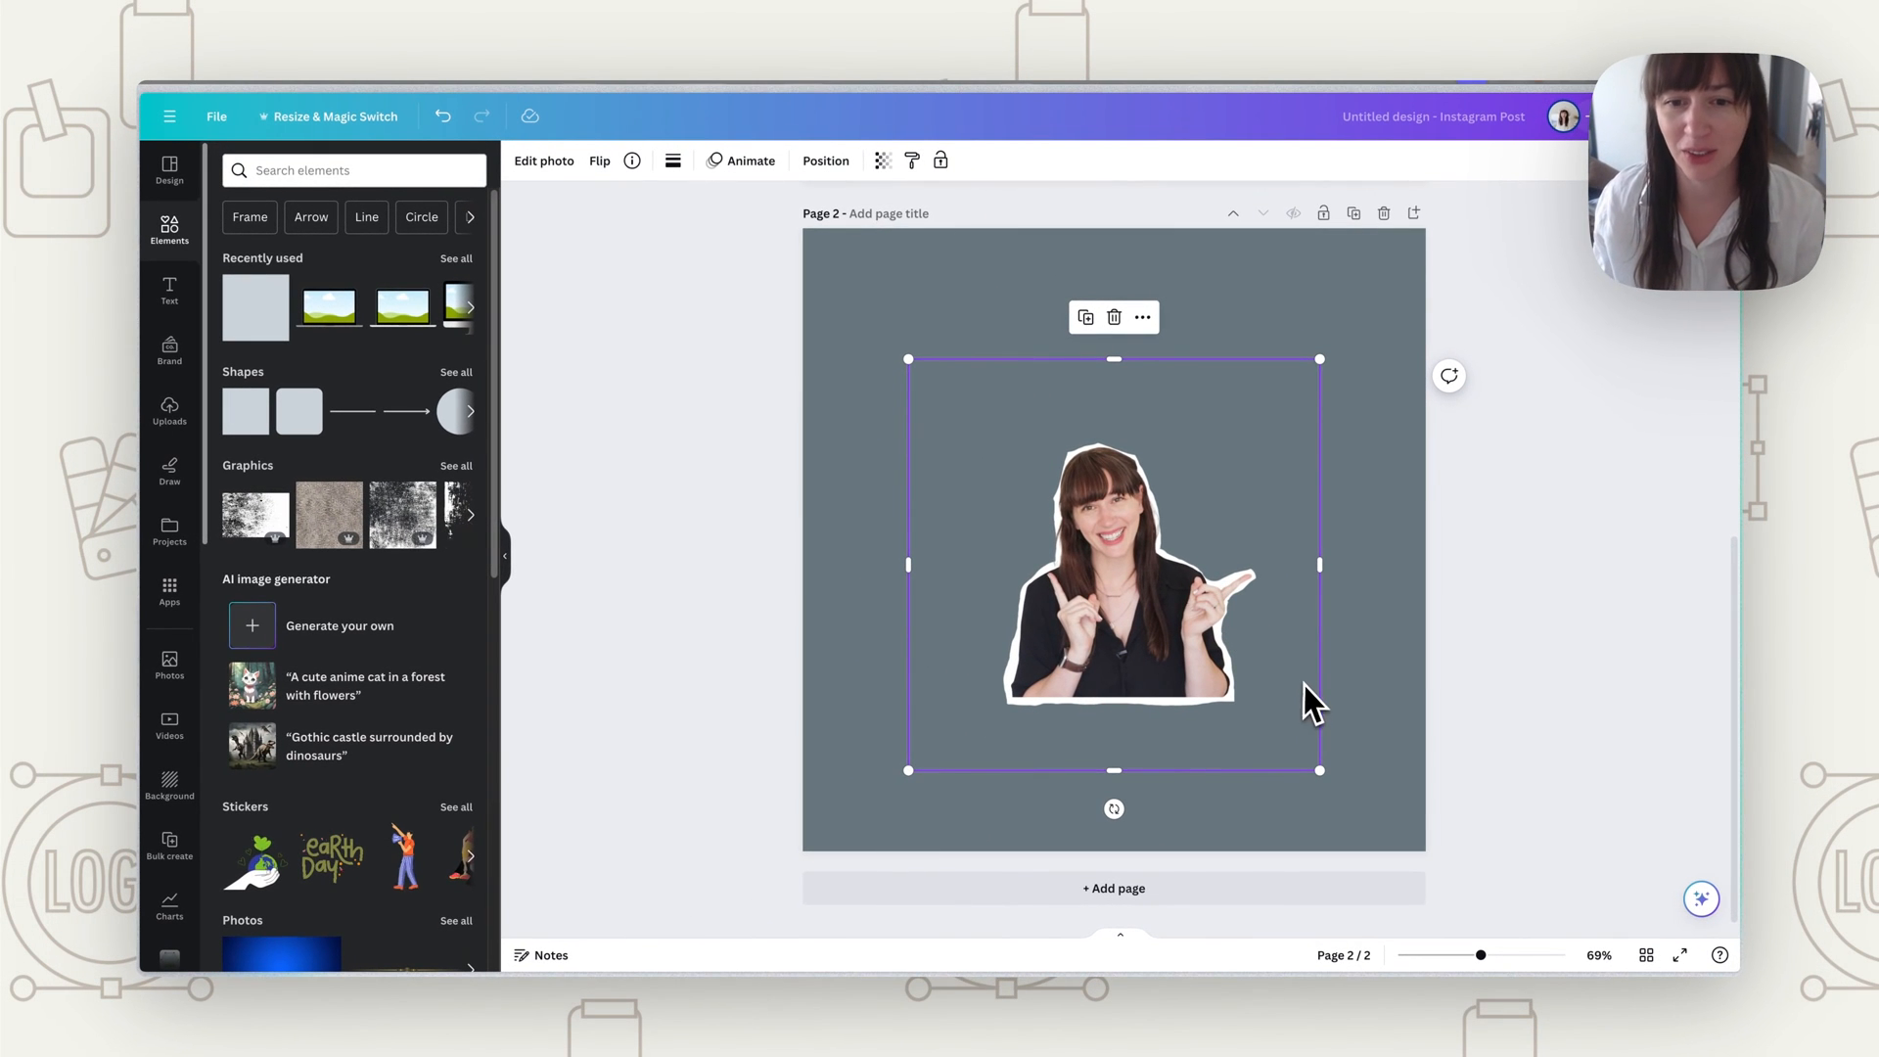
mouse_move(1079, 582)
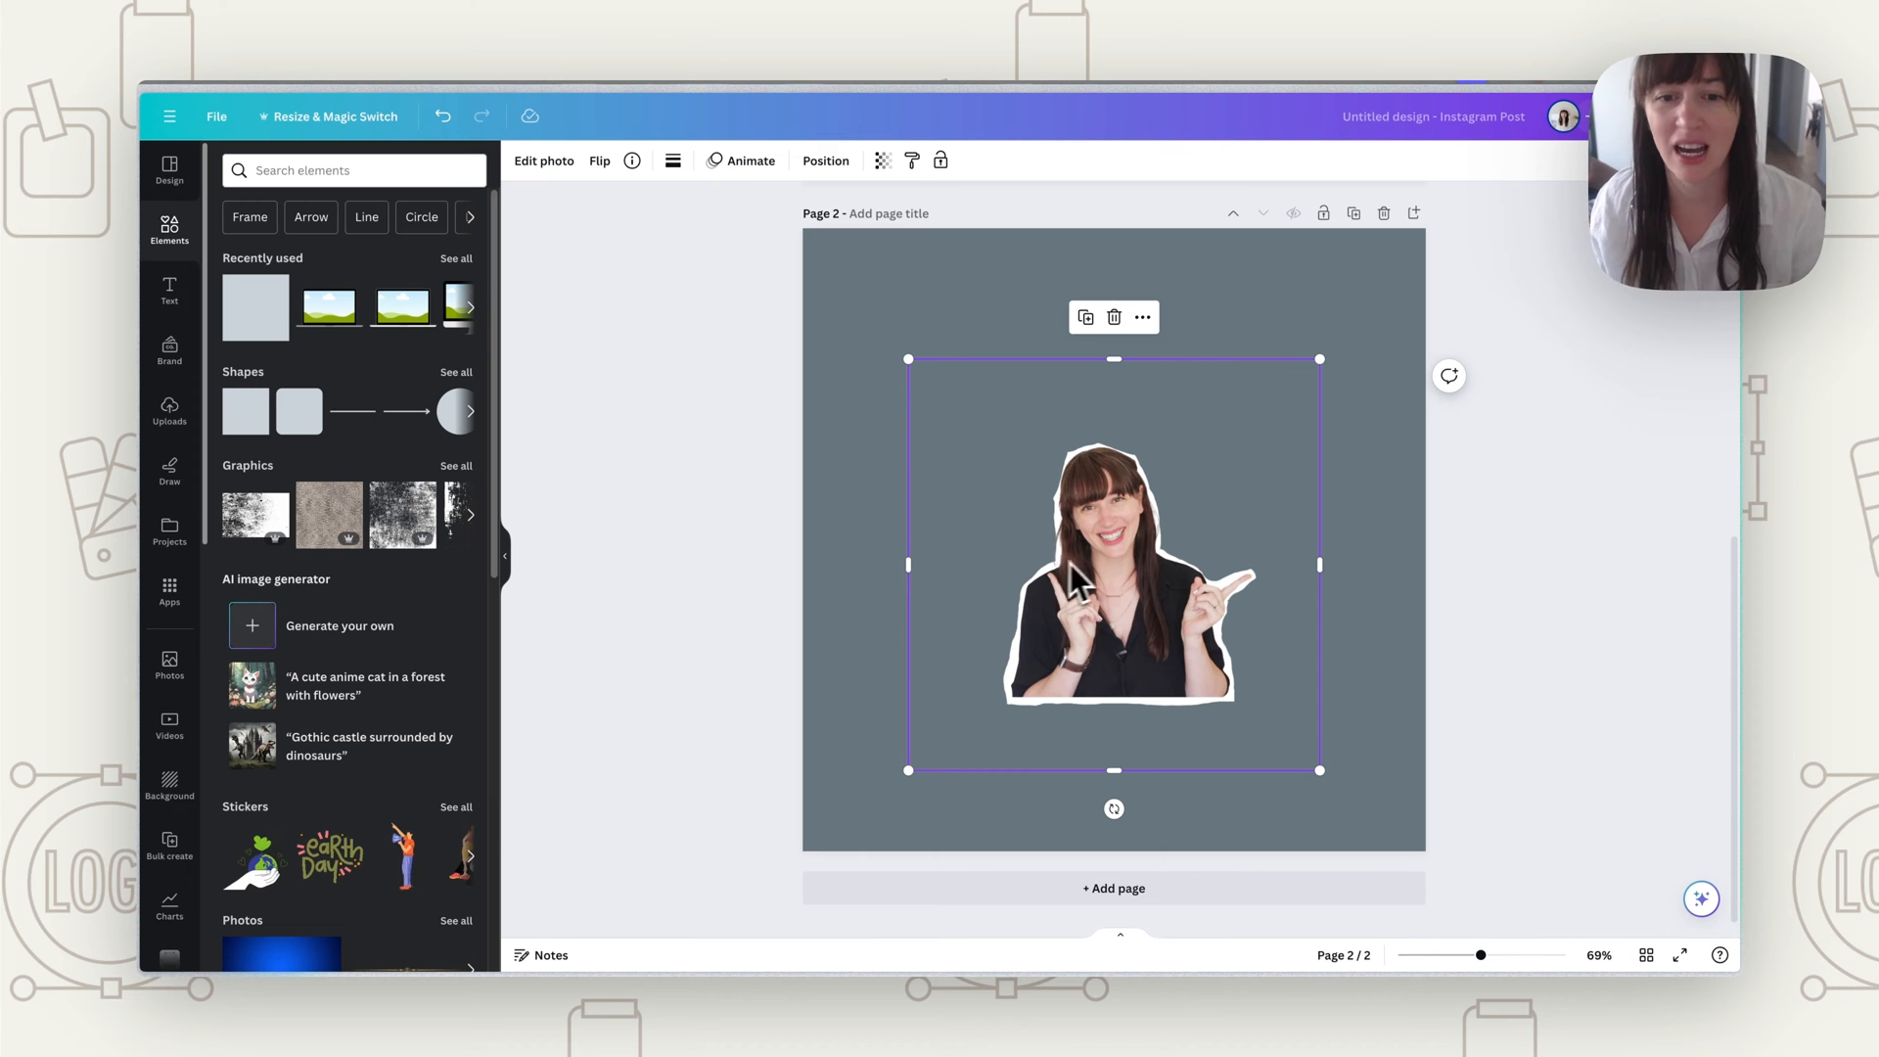
mouse_move(1259, 678)
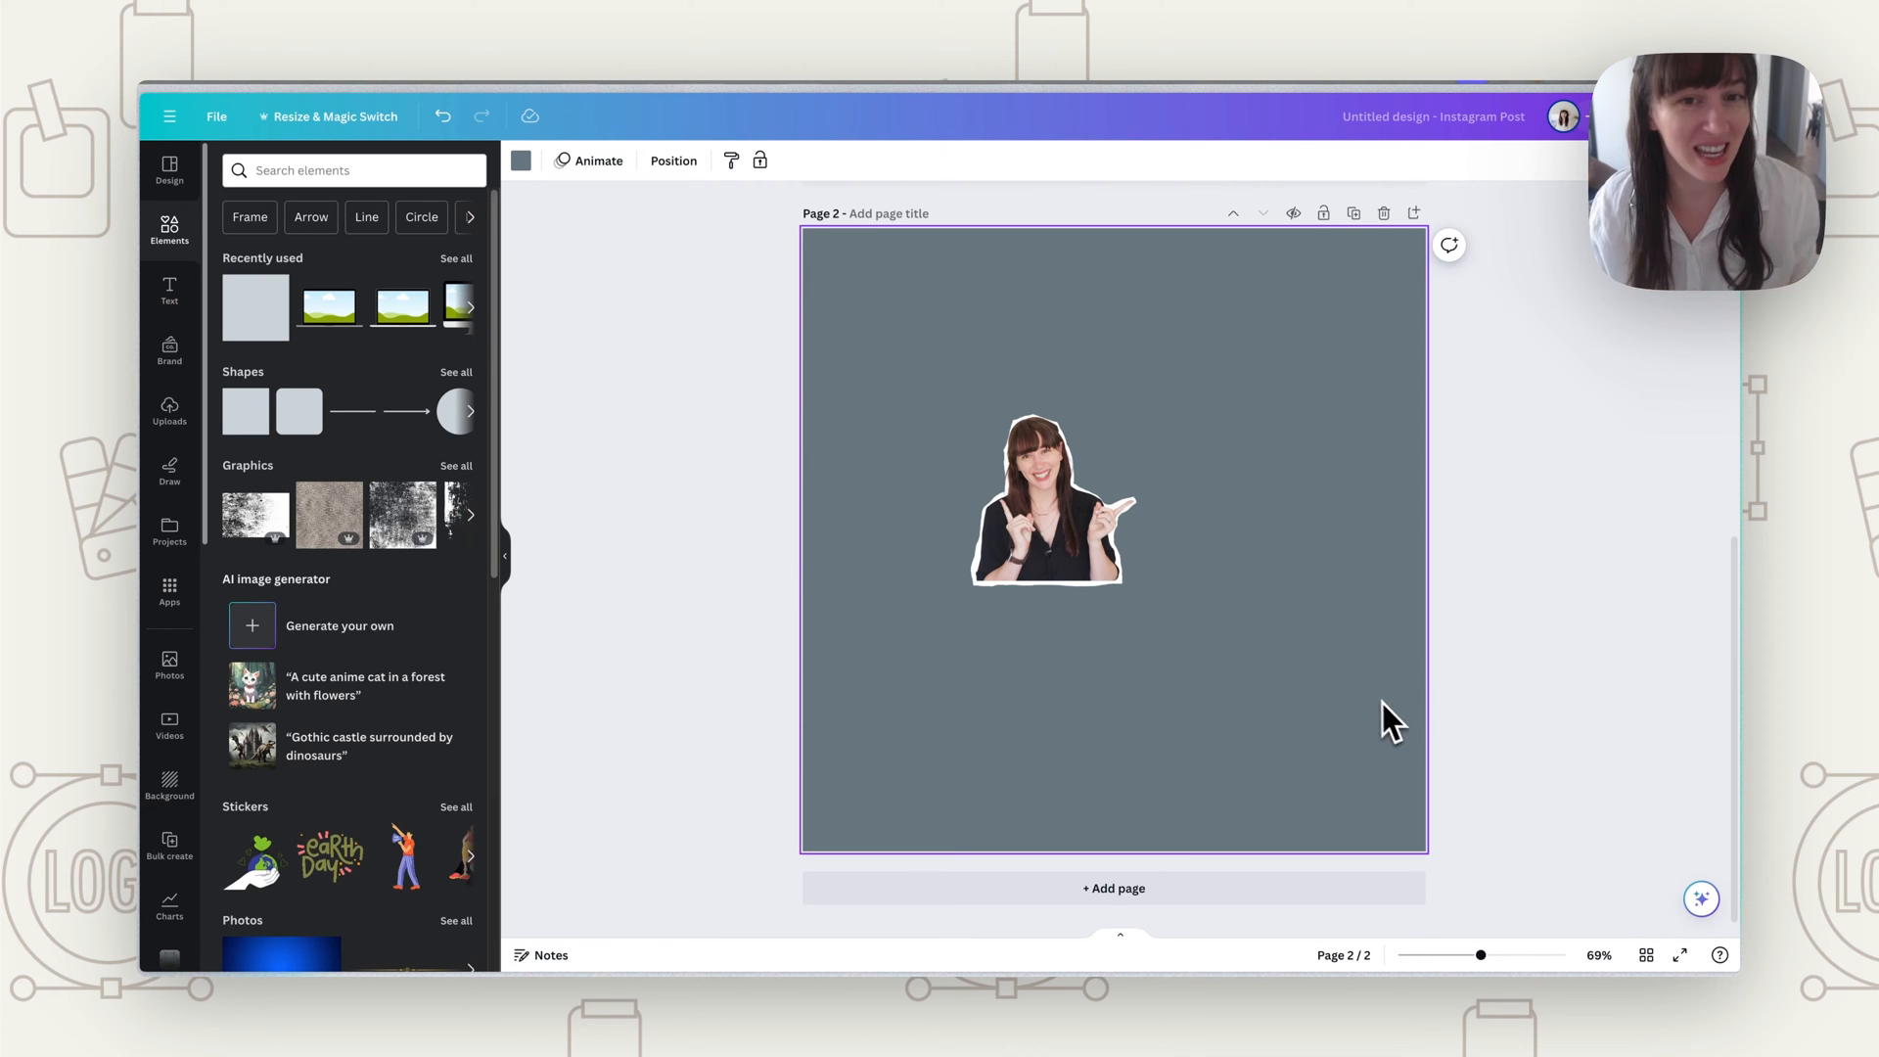
mouse_move(713, 665)
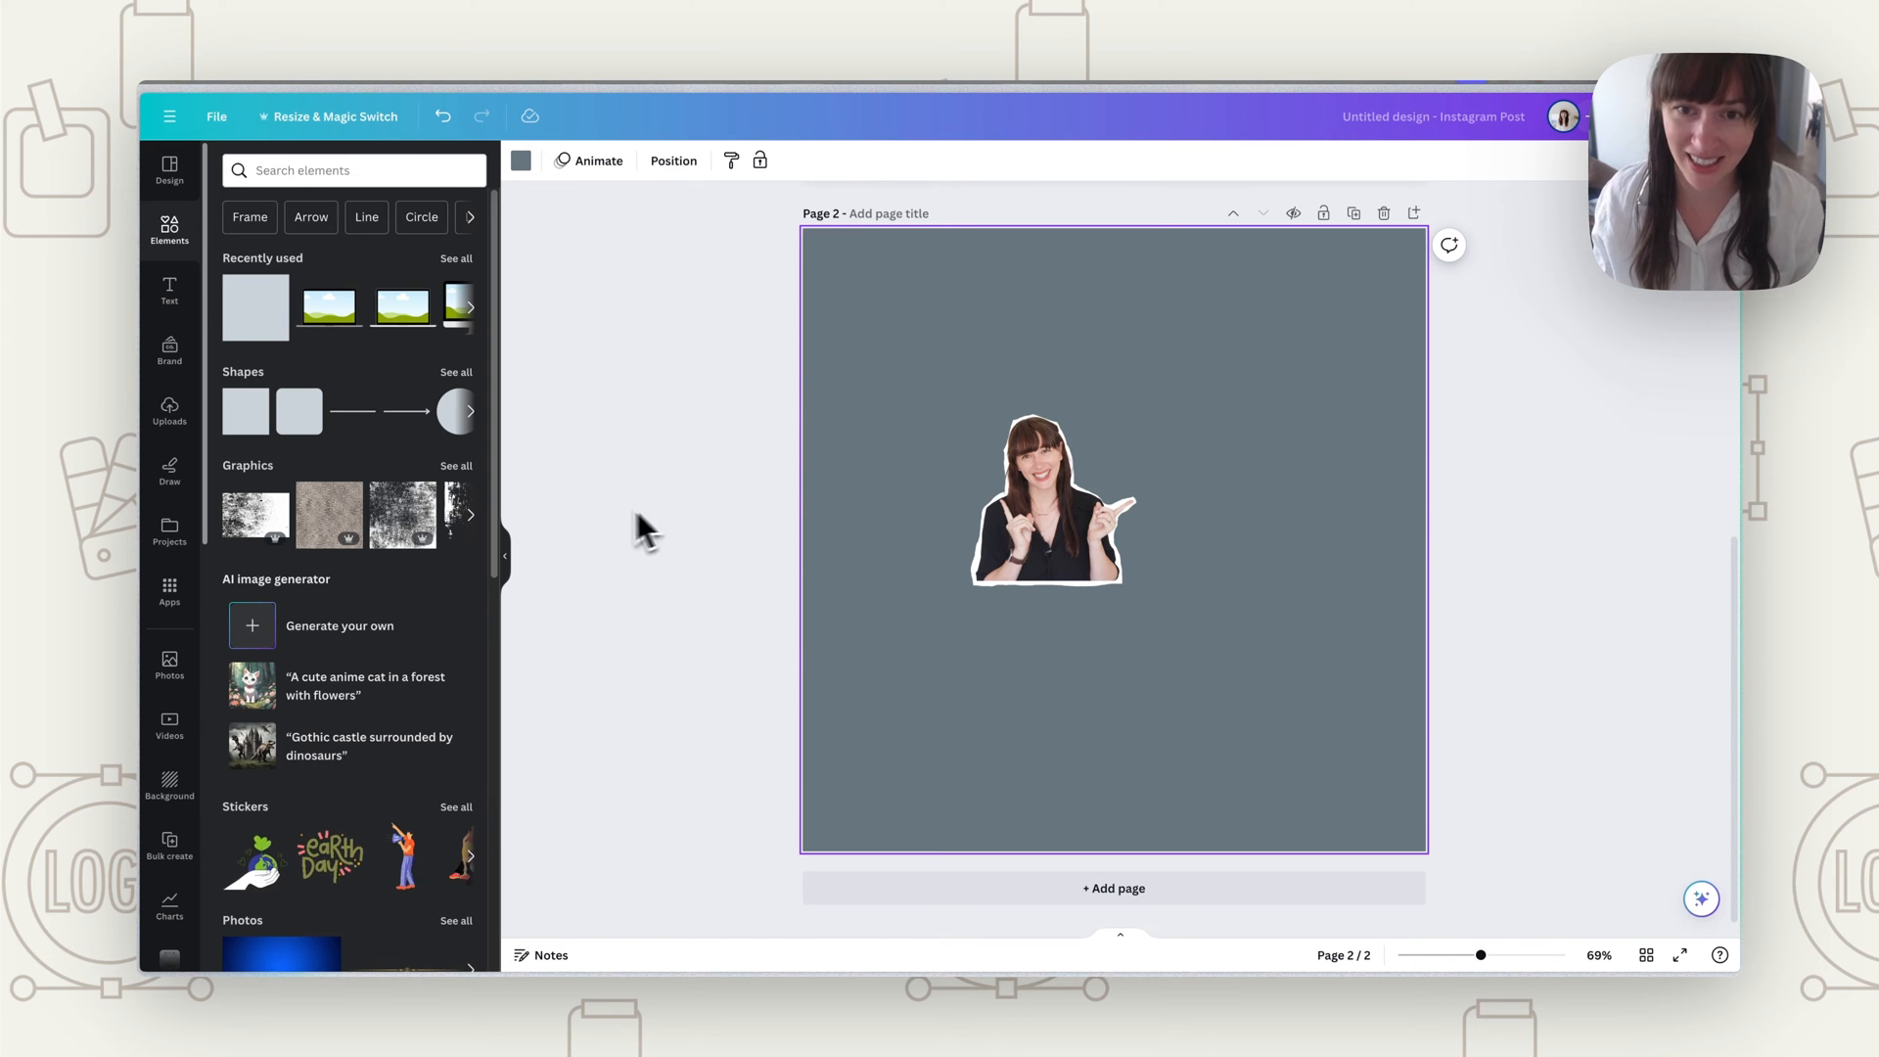
Step: Find the blue rotary telephone photo through a 'telephone' photo search for page 3
type("telephone")
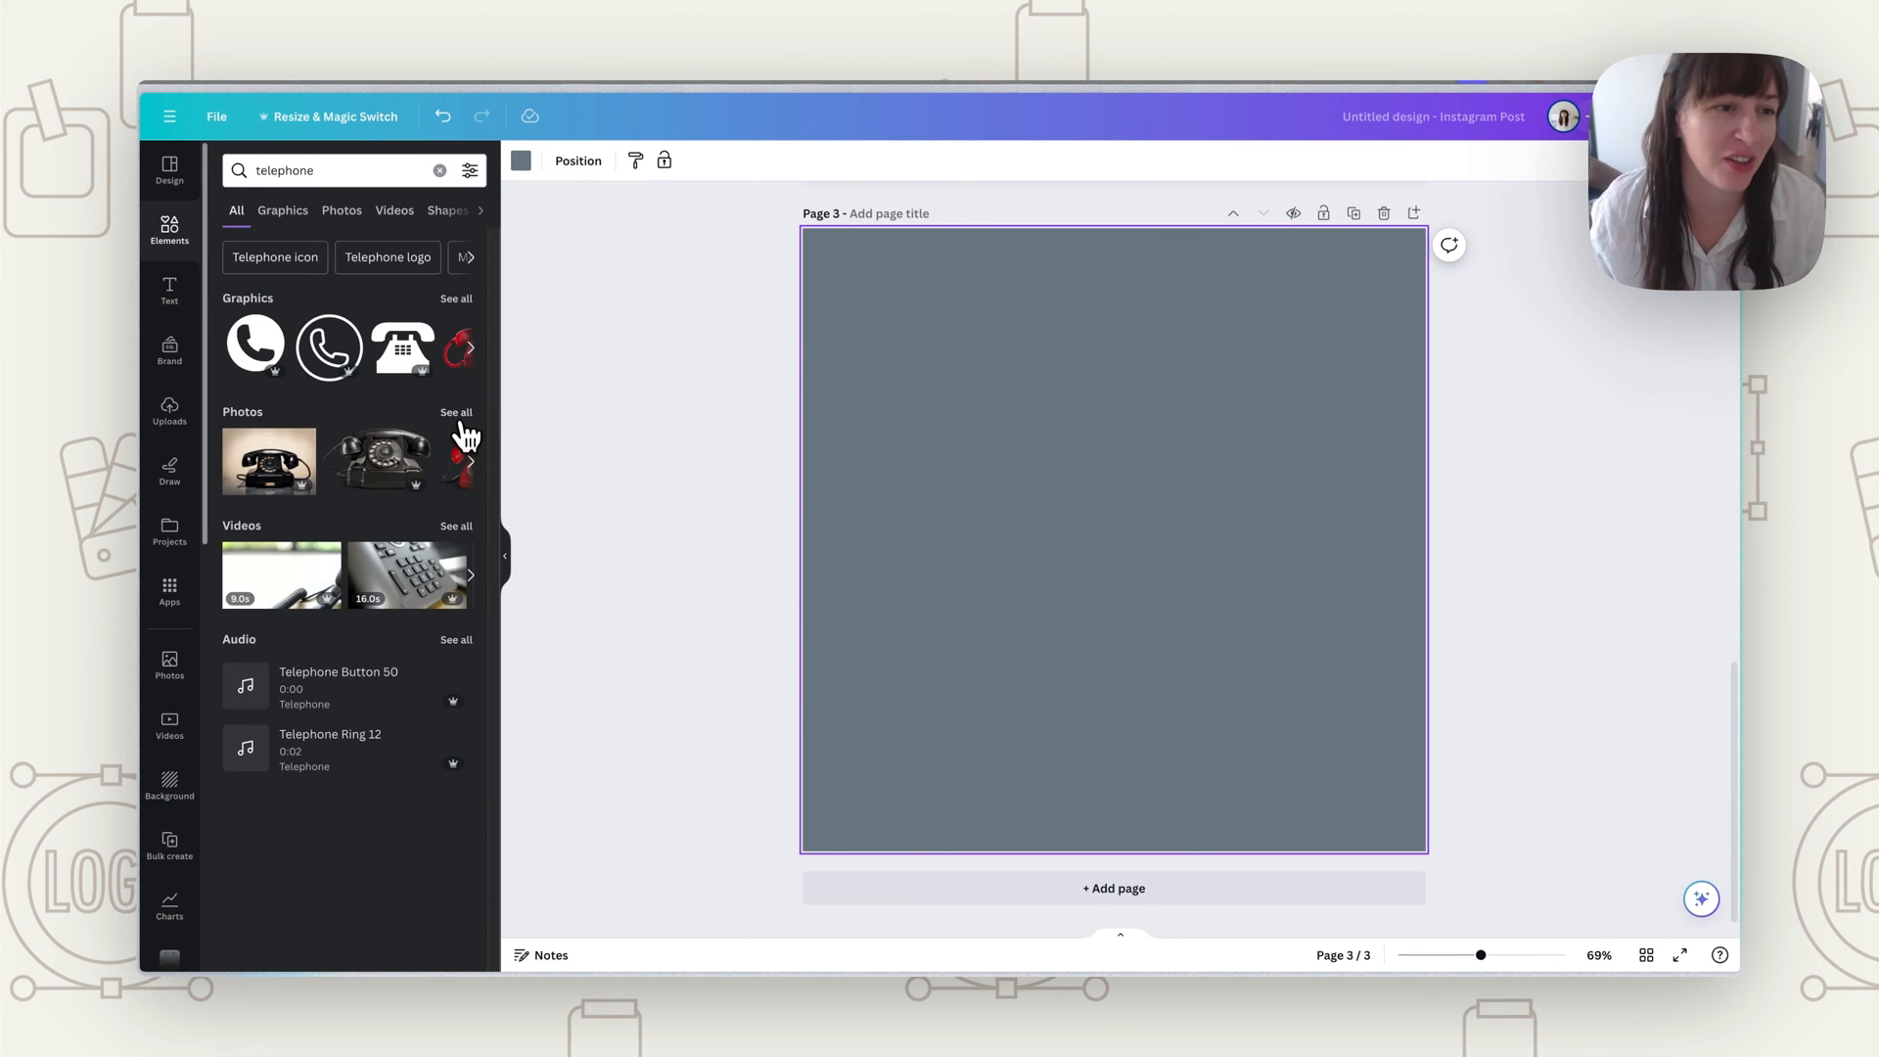
left_click(342, 209)
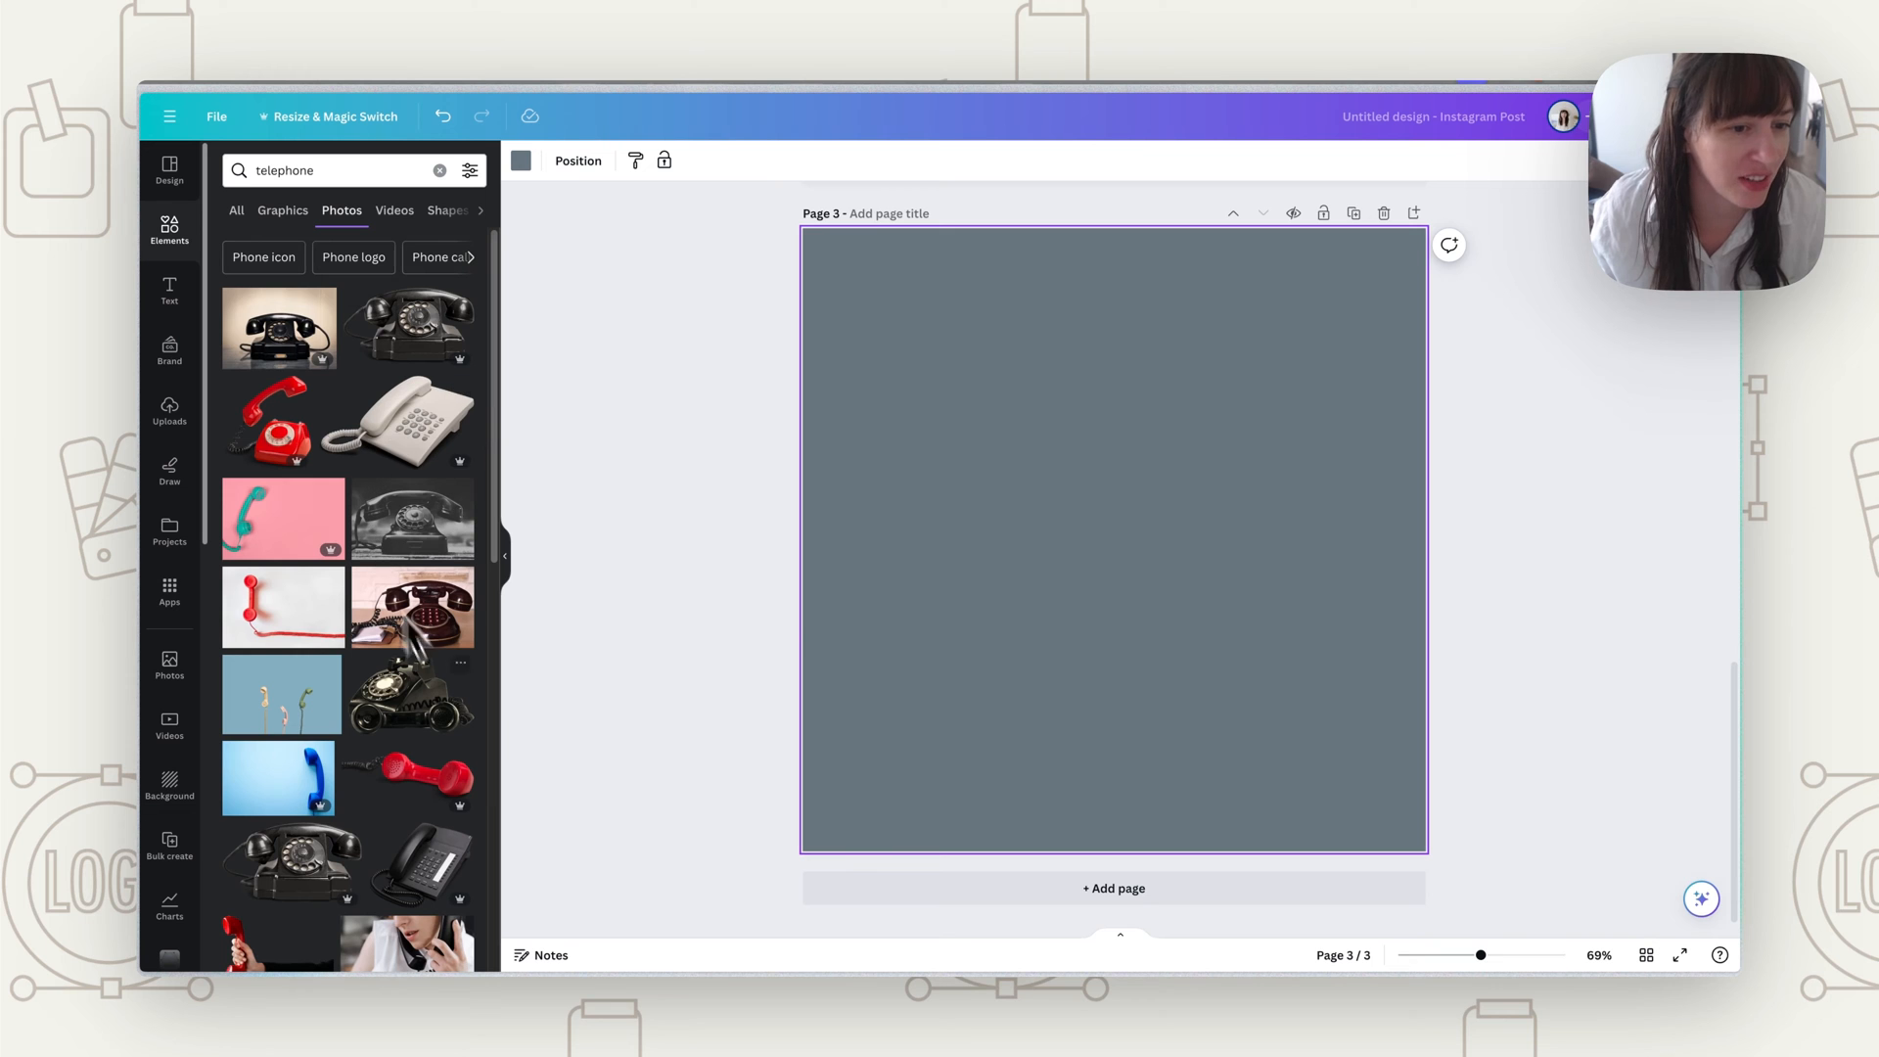
scroll("down", 3)
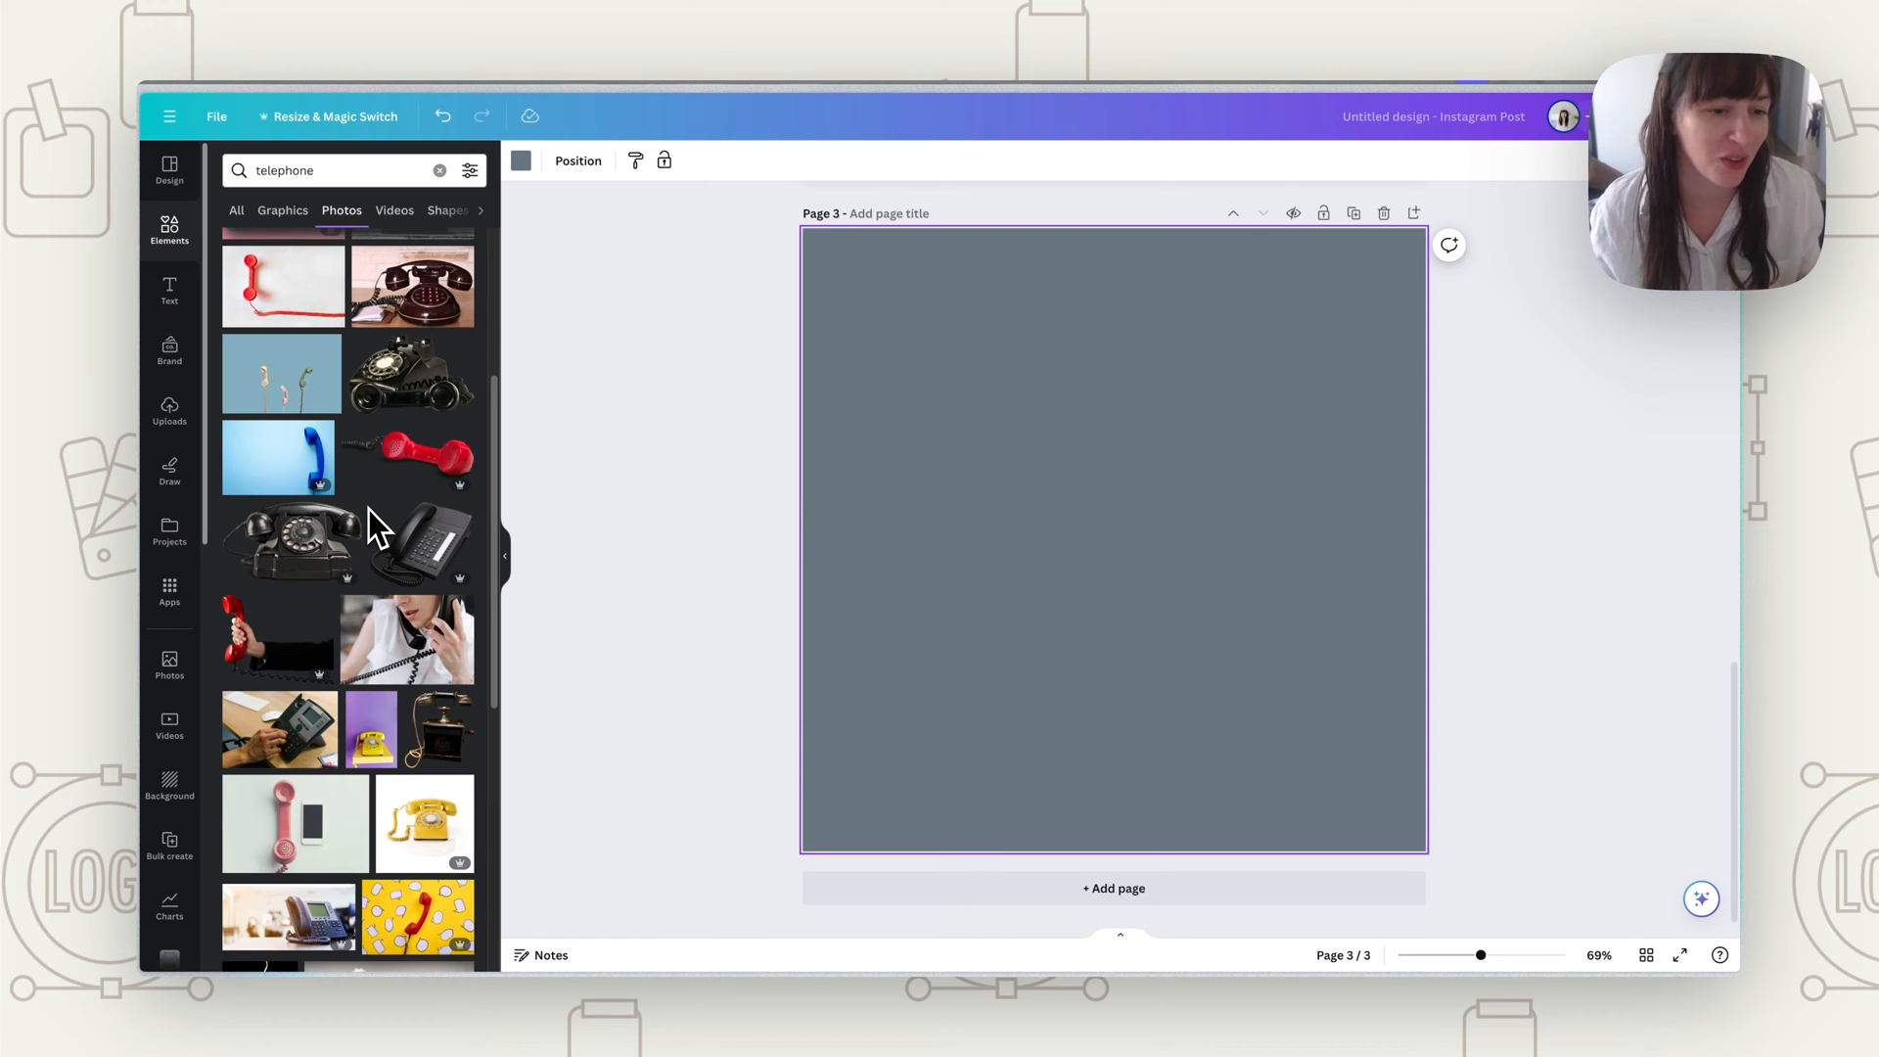
scroll("down", 3)
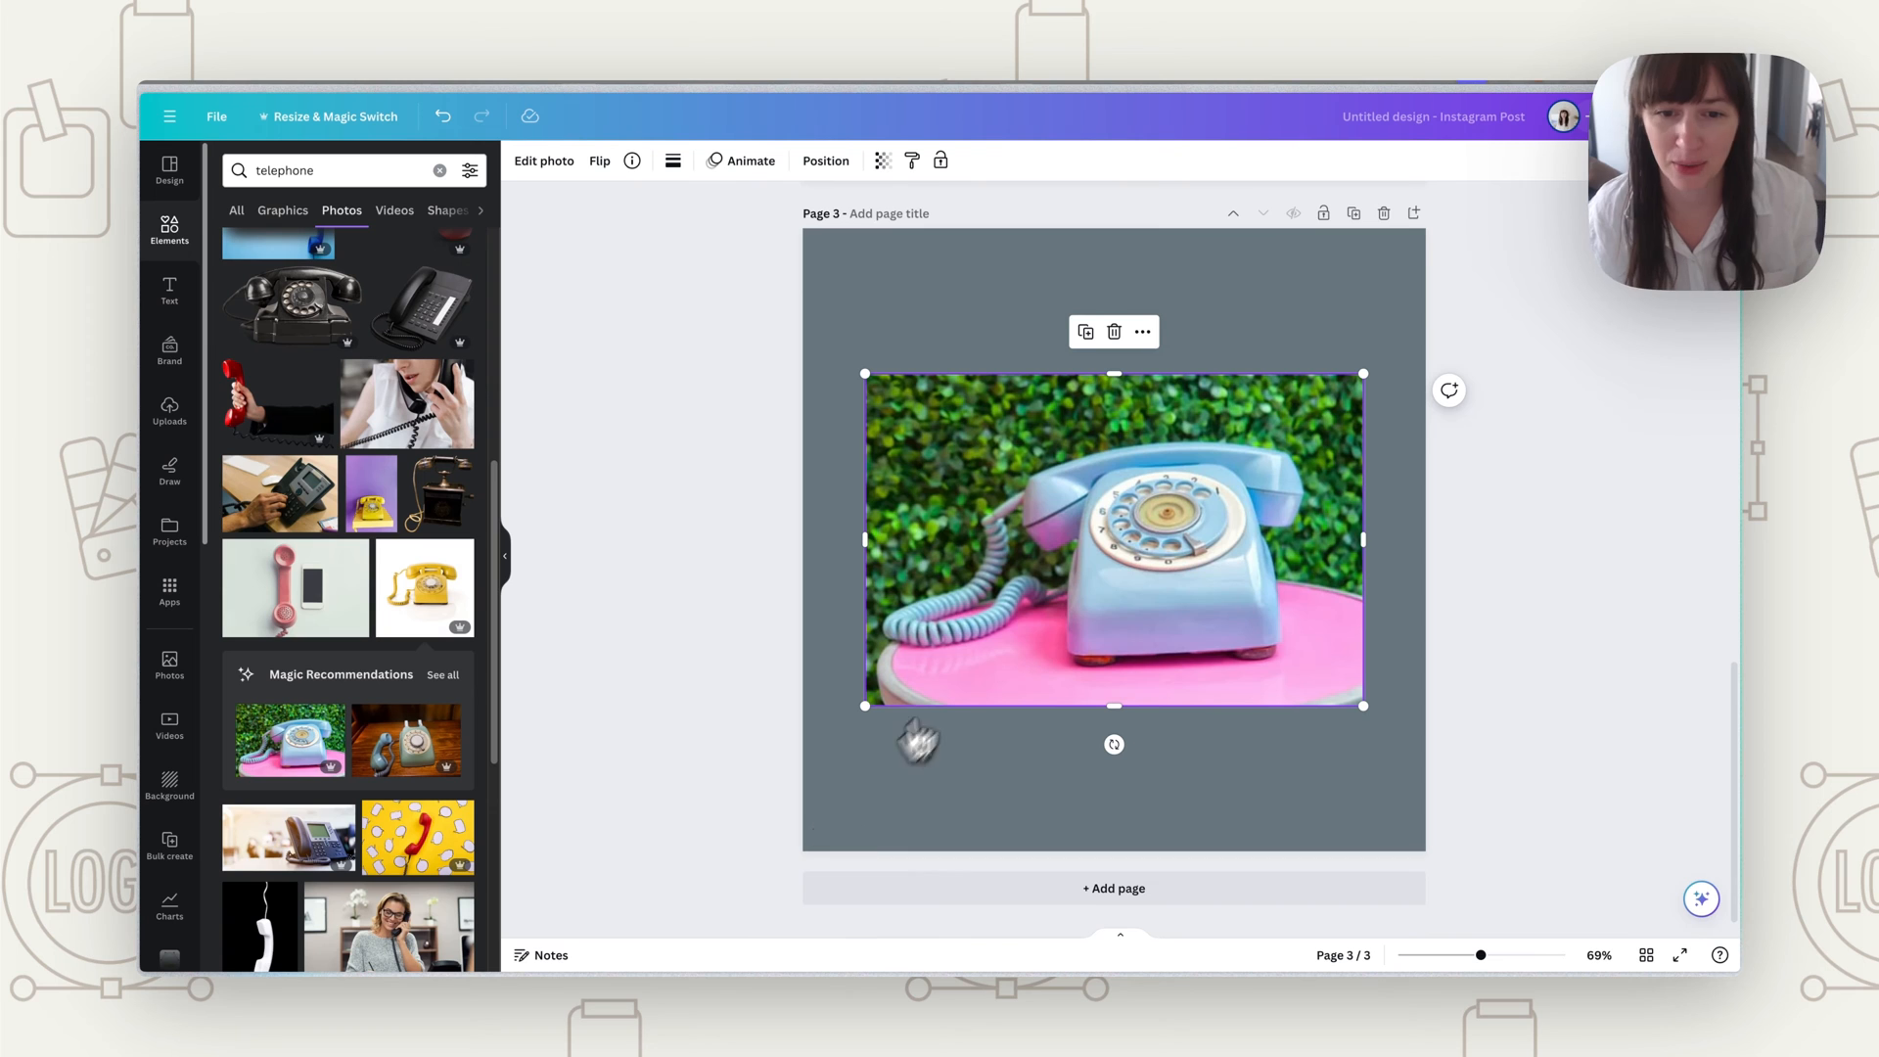
Step: Remove the telephone photo's background with BG Remover
left_click(544, 161)
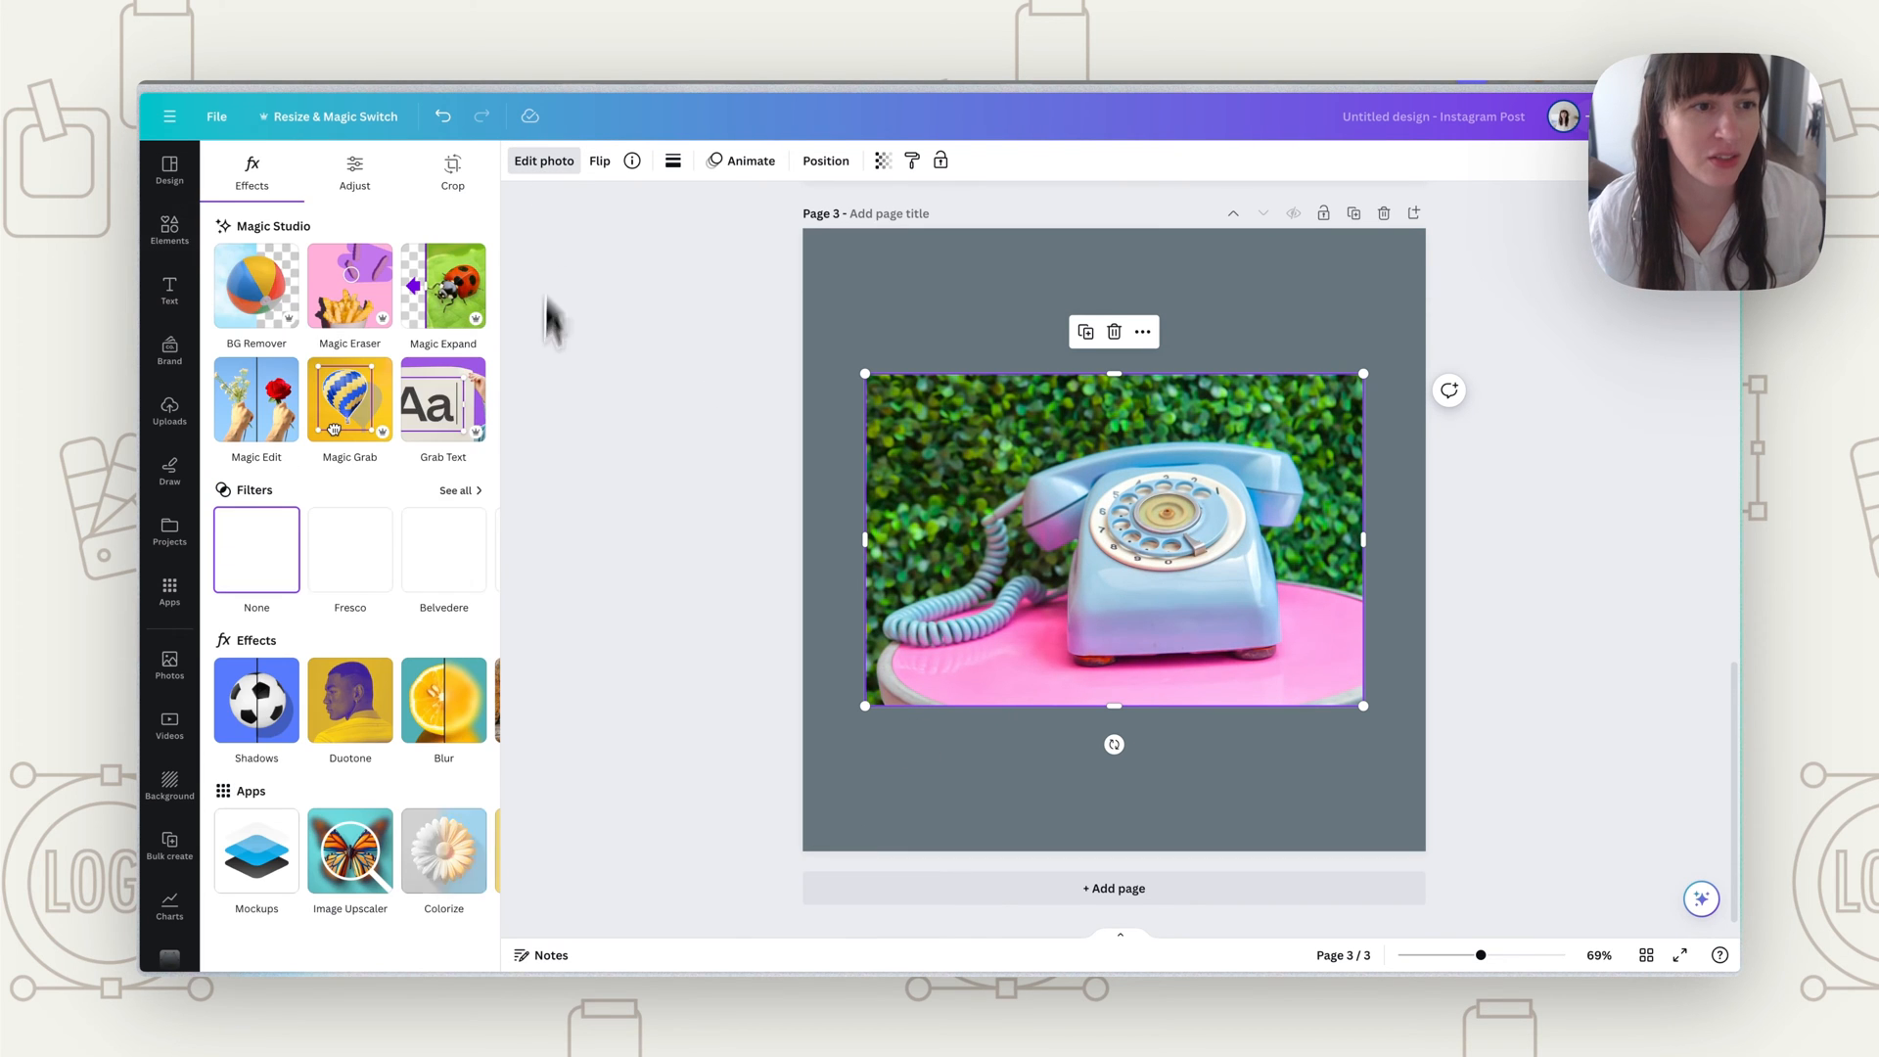
left_click(255, 284)
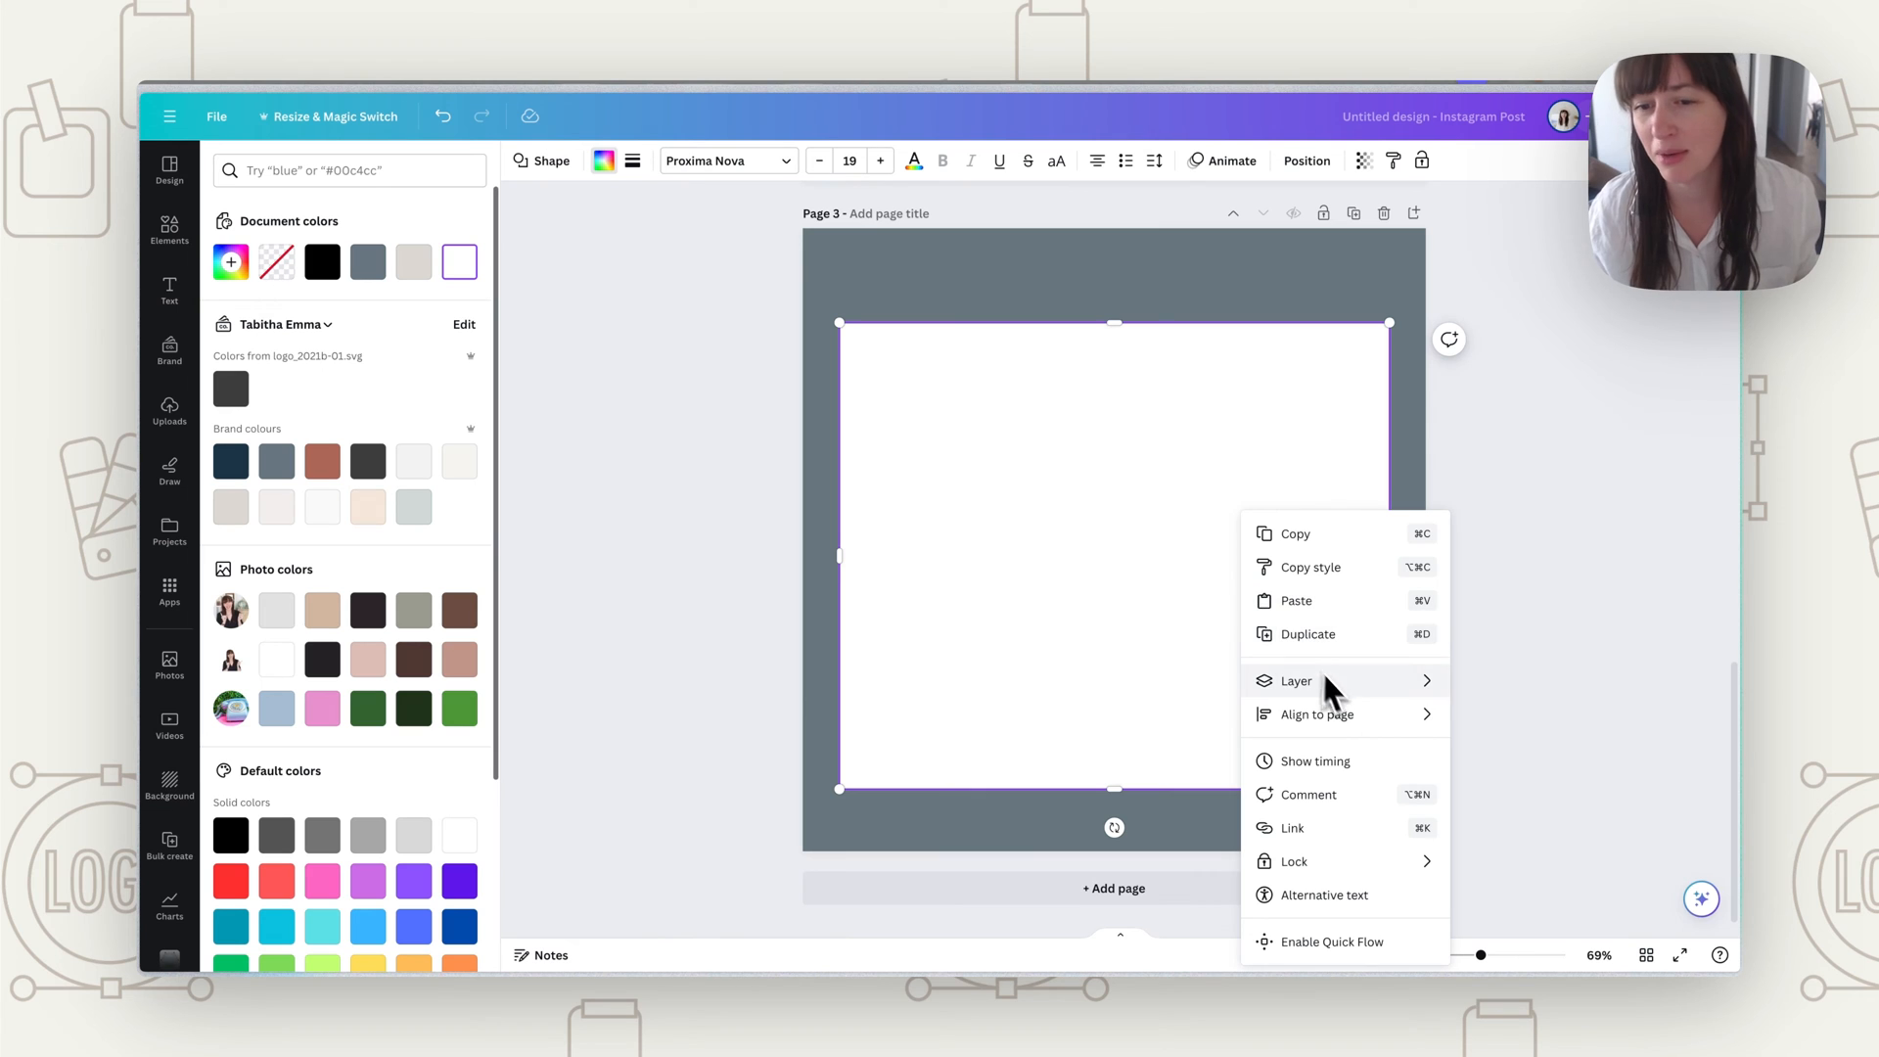
mouse_move(1296, 682)
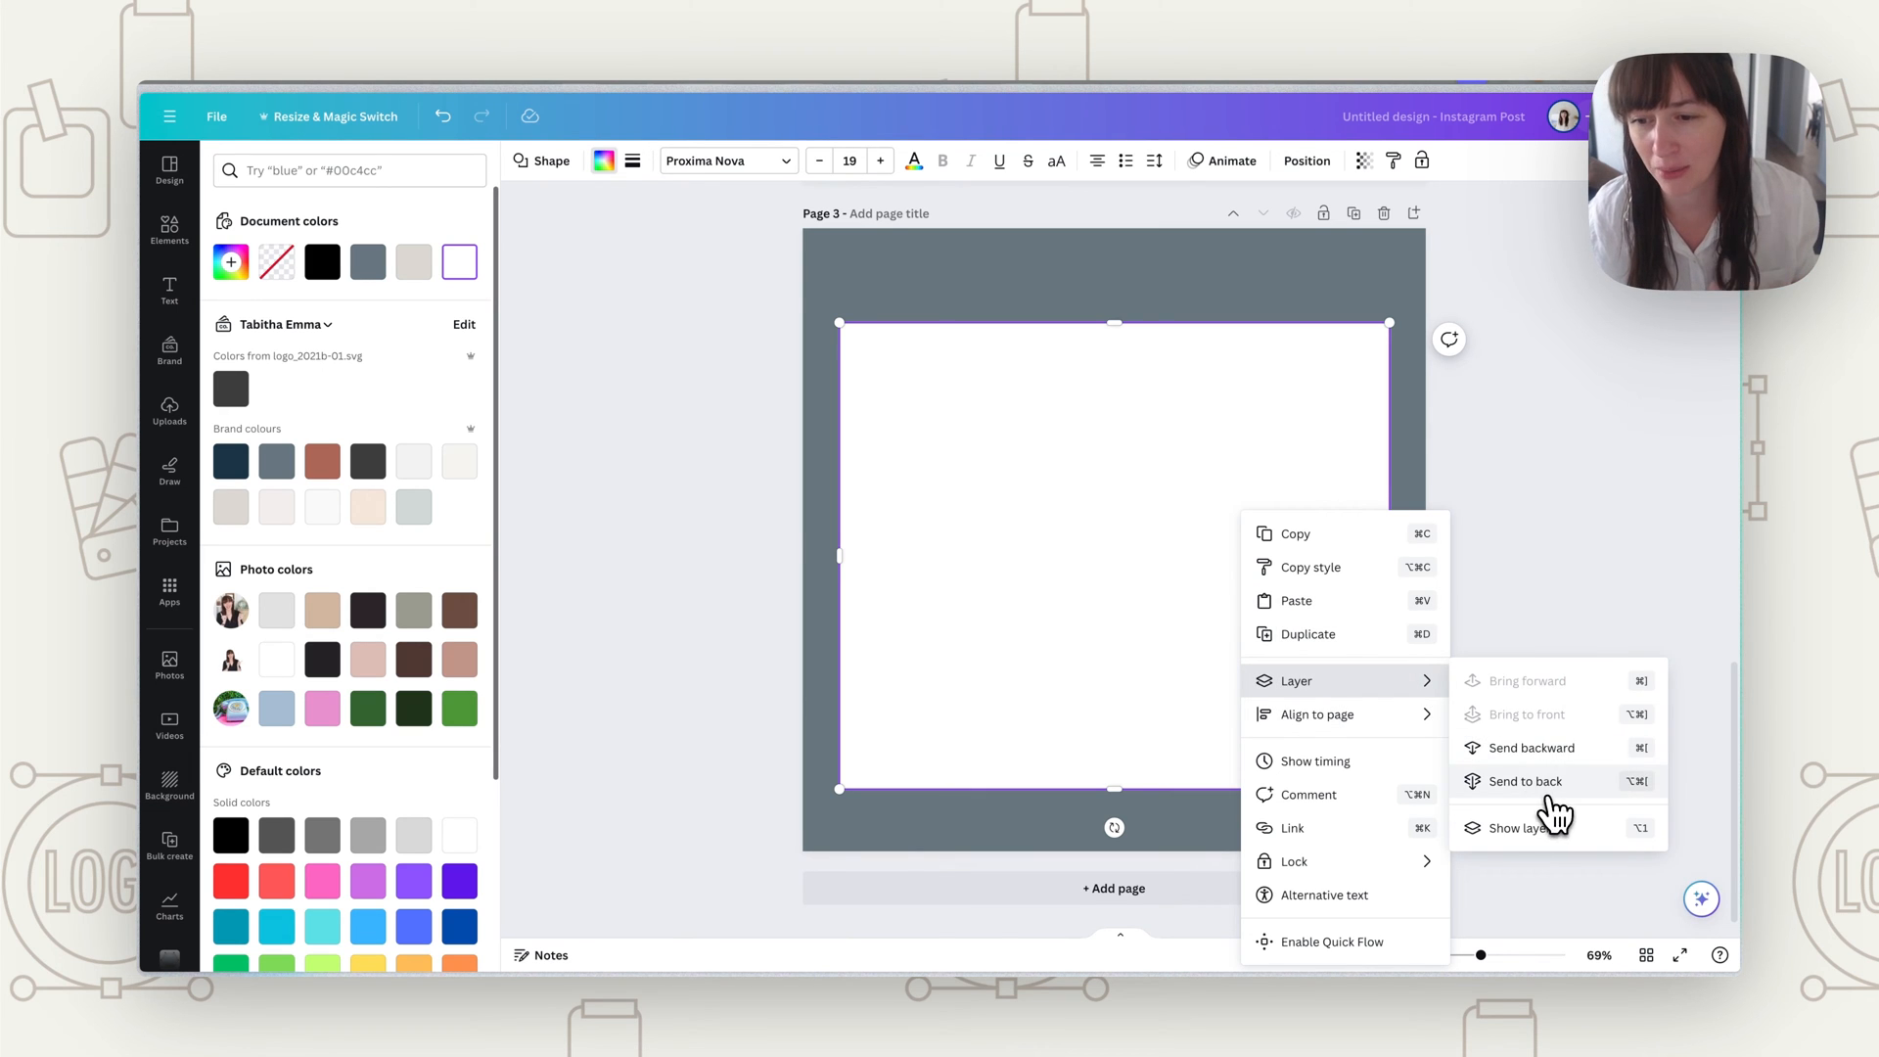
Step: Send the white rectangle behind the telephone and select Page 3 for clipboard copying
left_click(1525, 781)
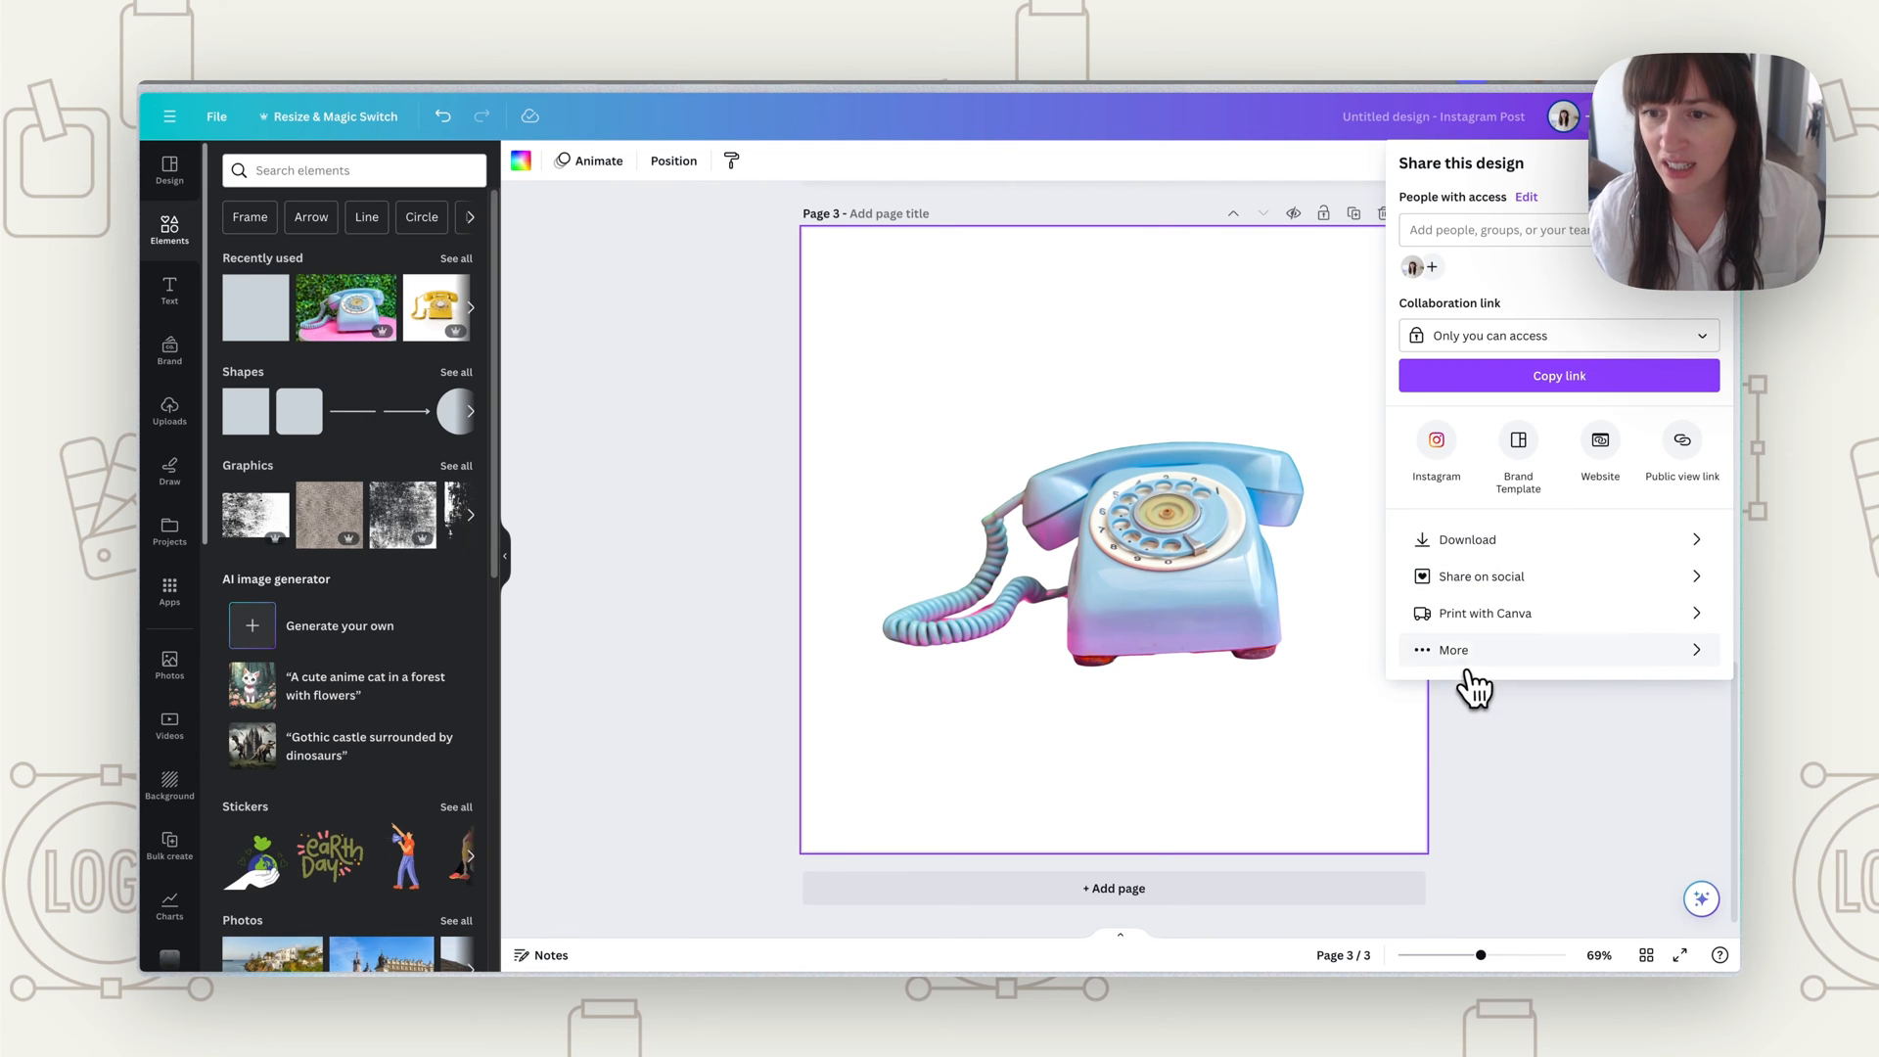
left_click(1451, 650)
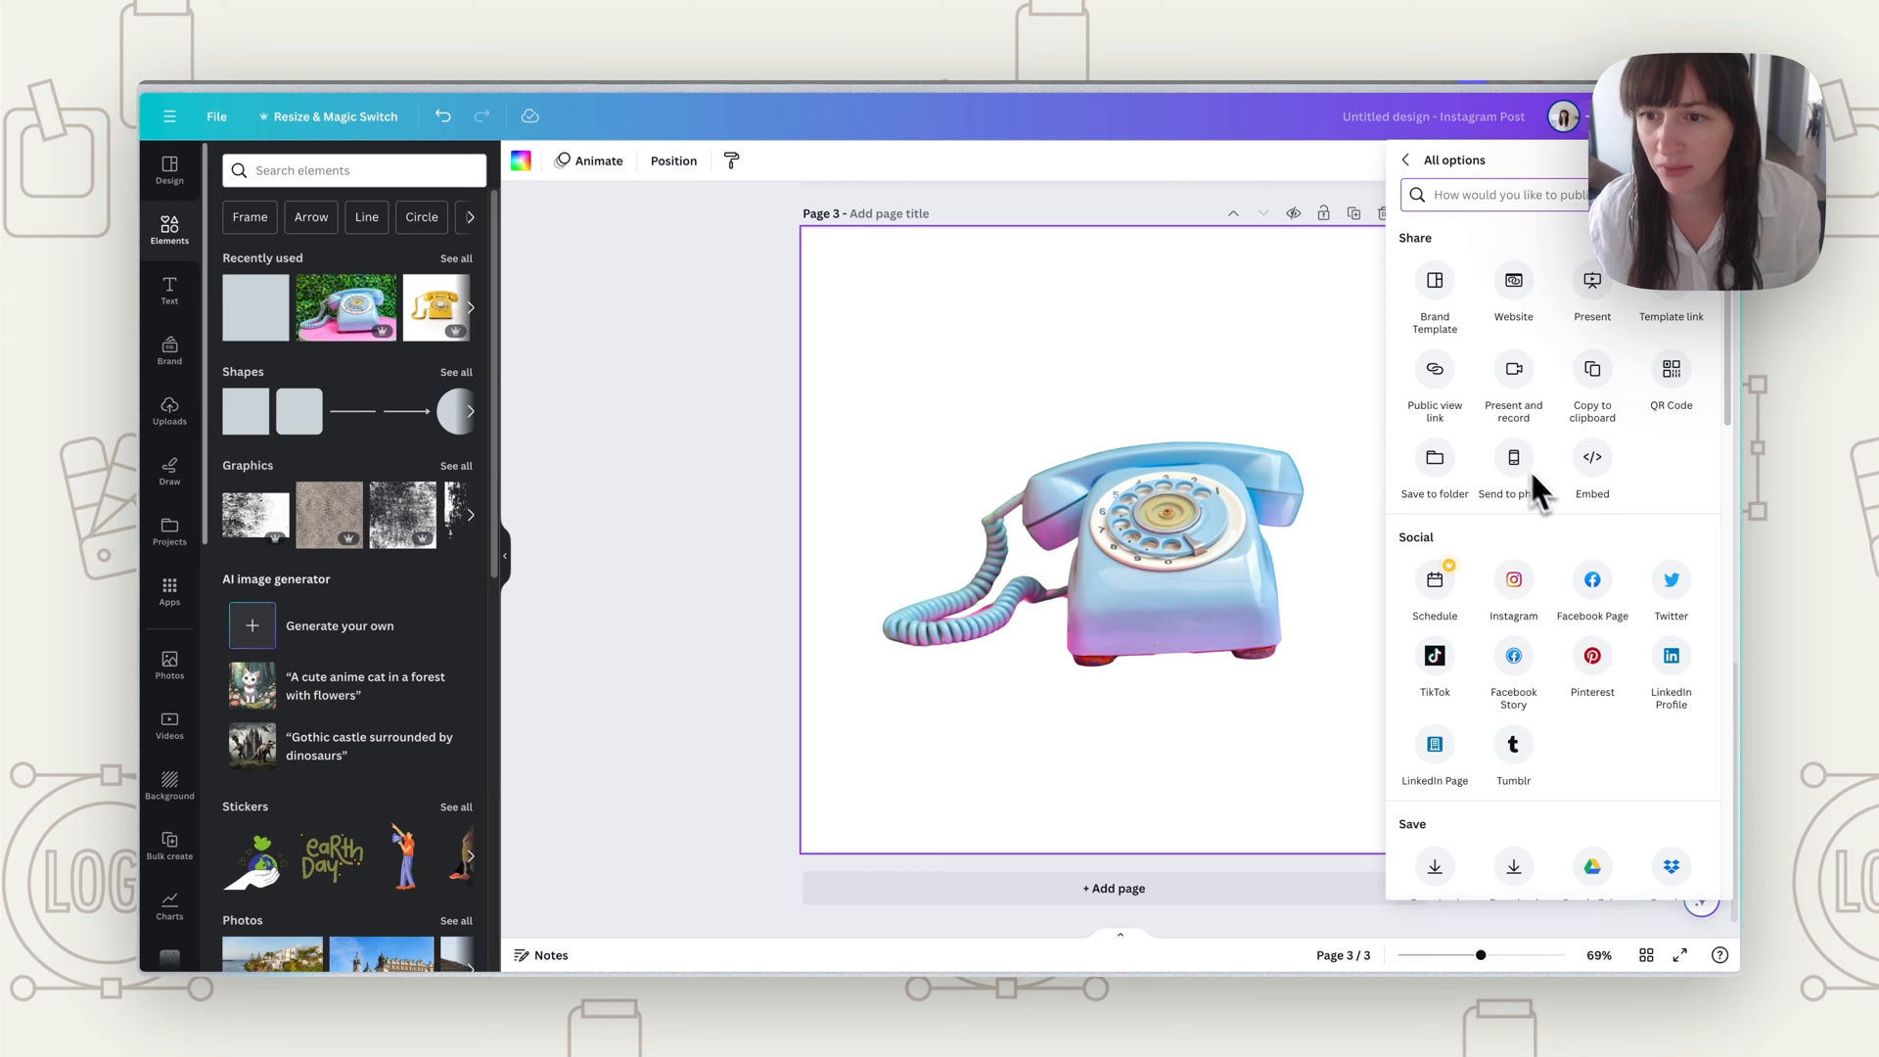
left_click(1592, 377)
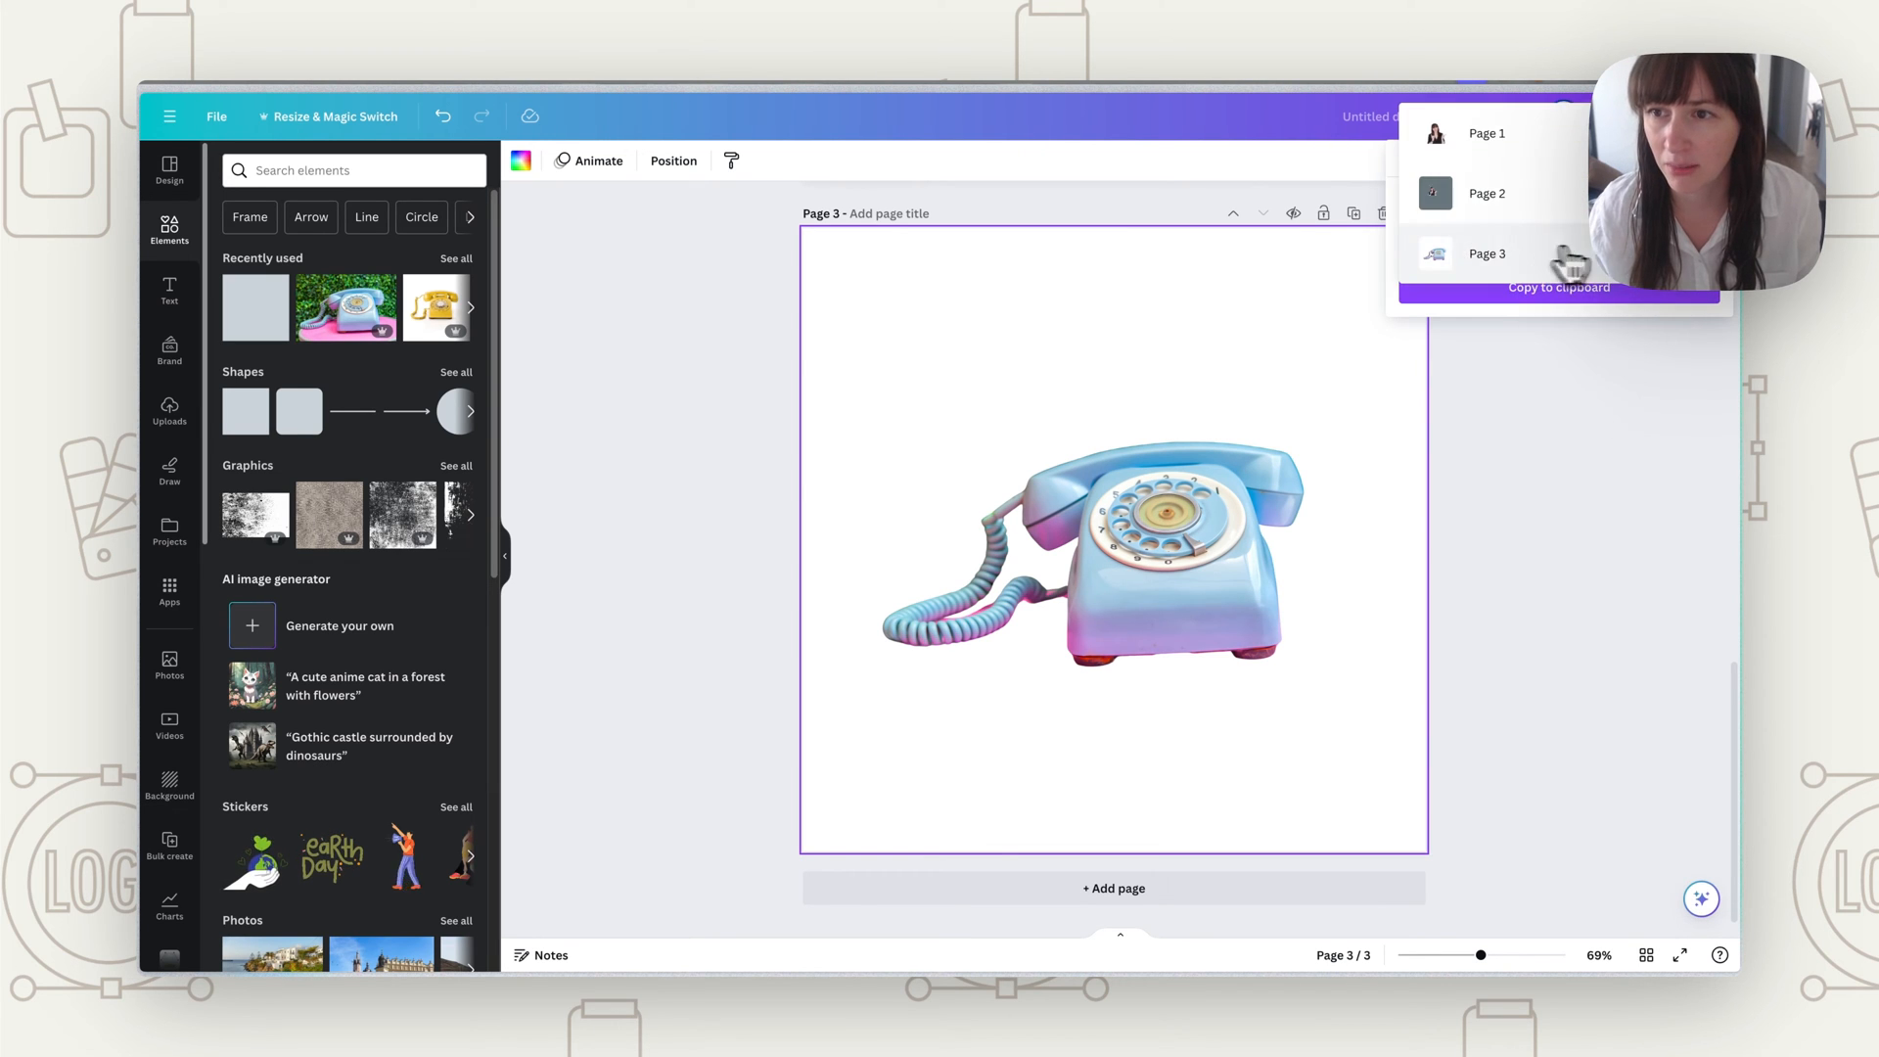
mouse_move(1492, 266)
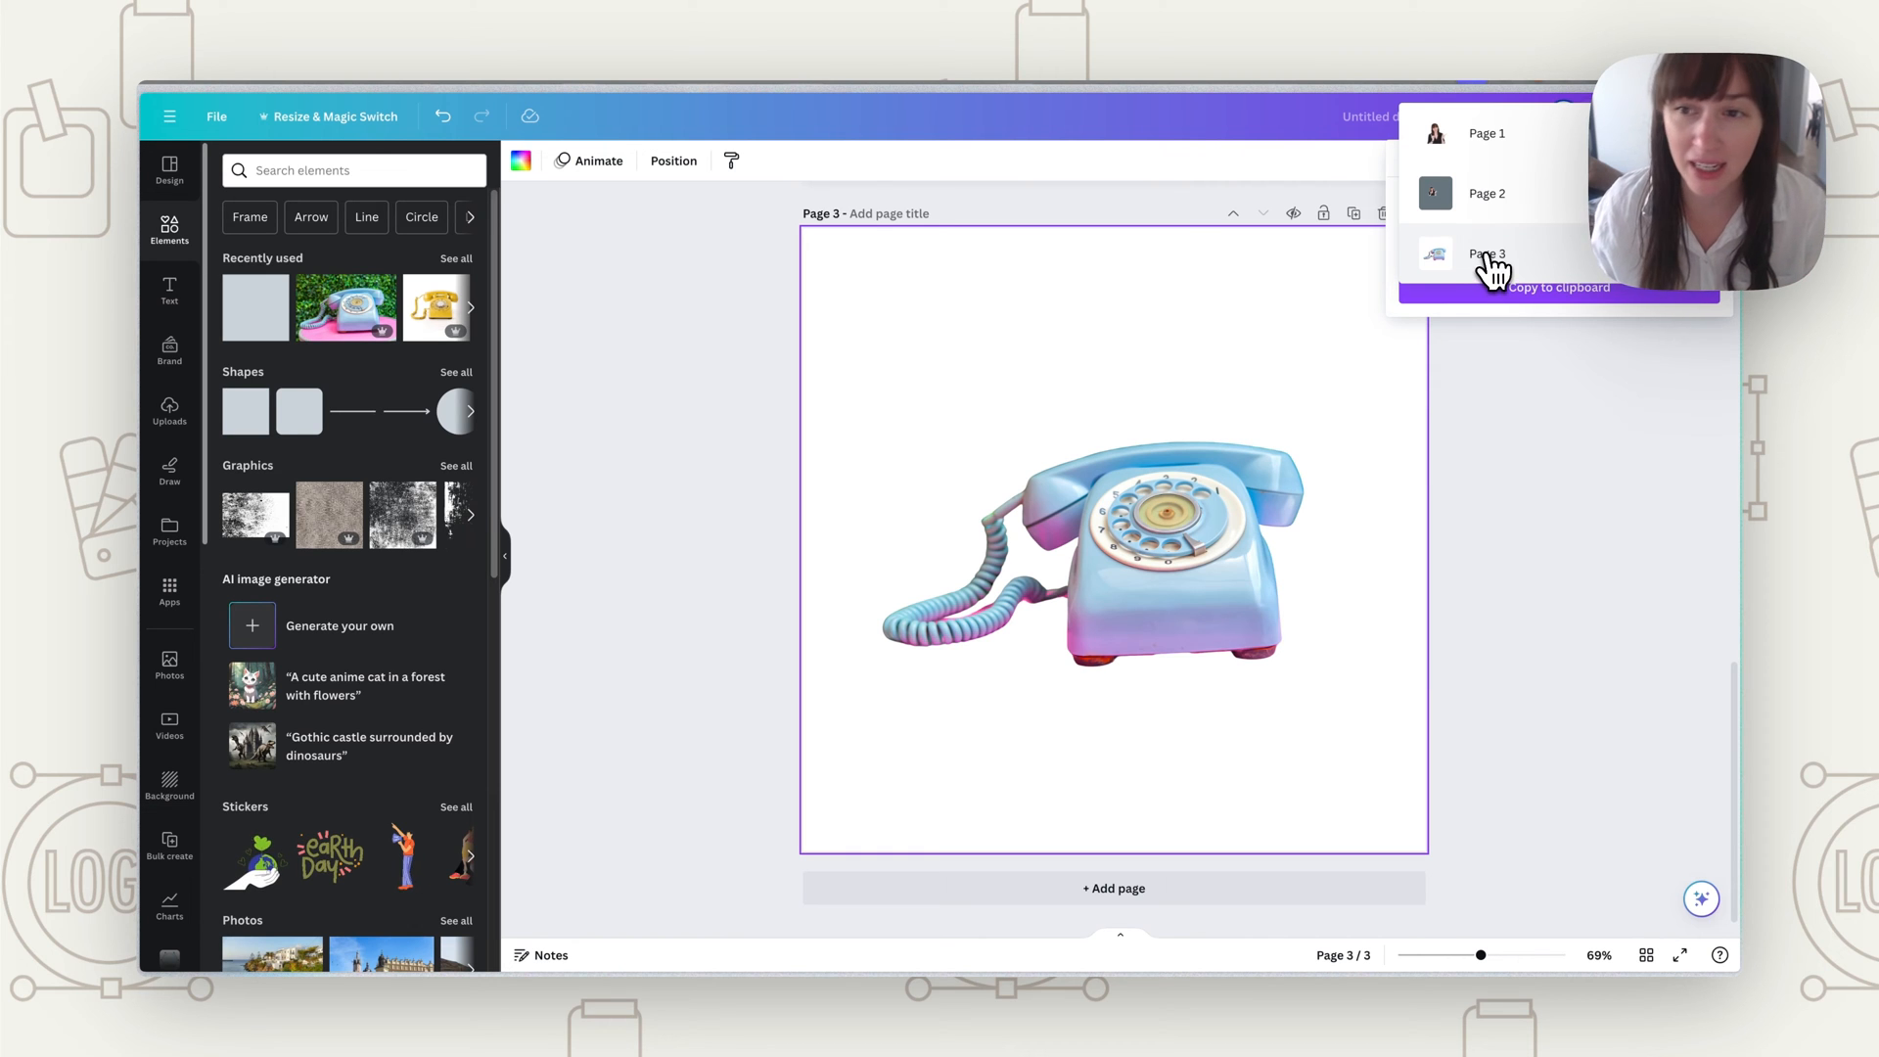
left_click(1487, 253)
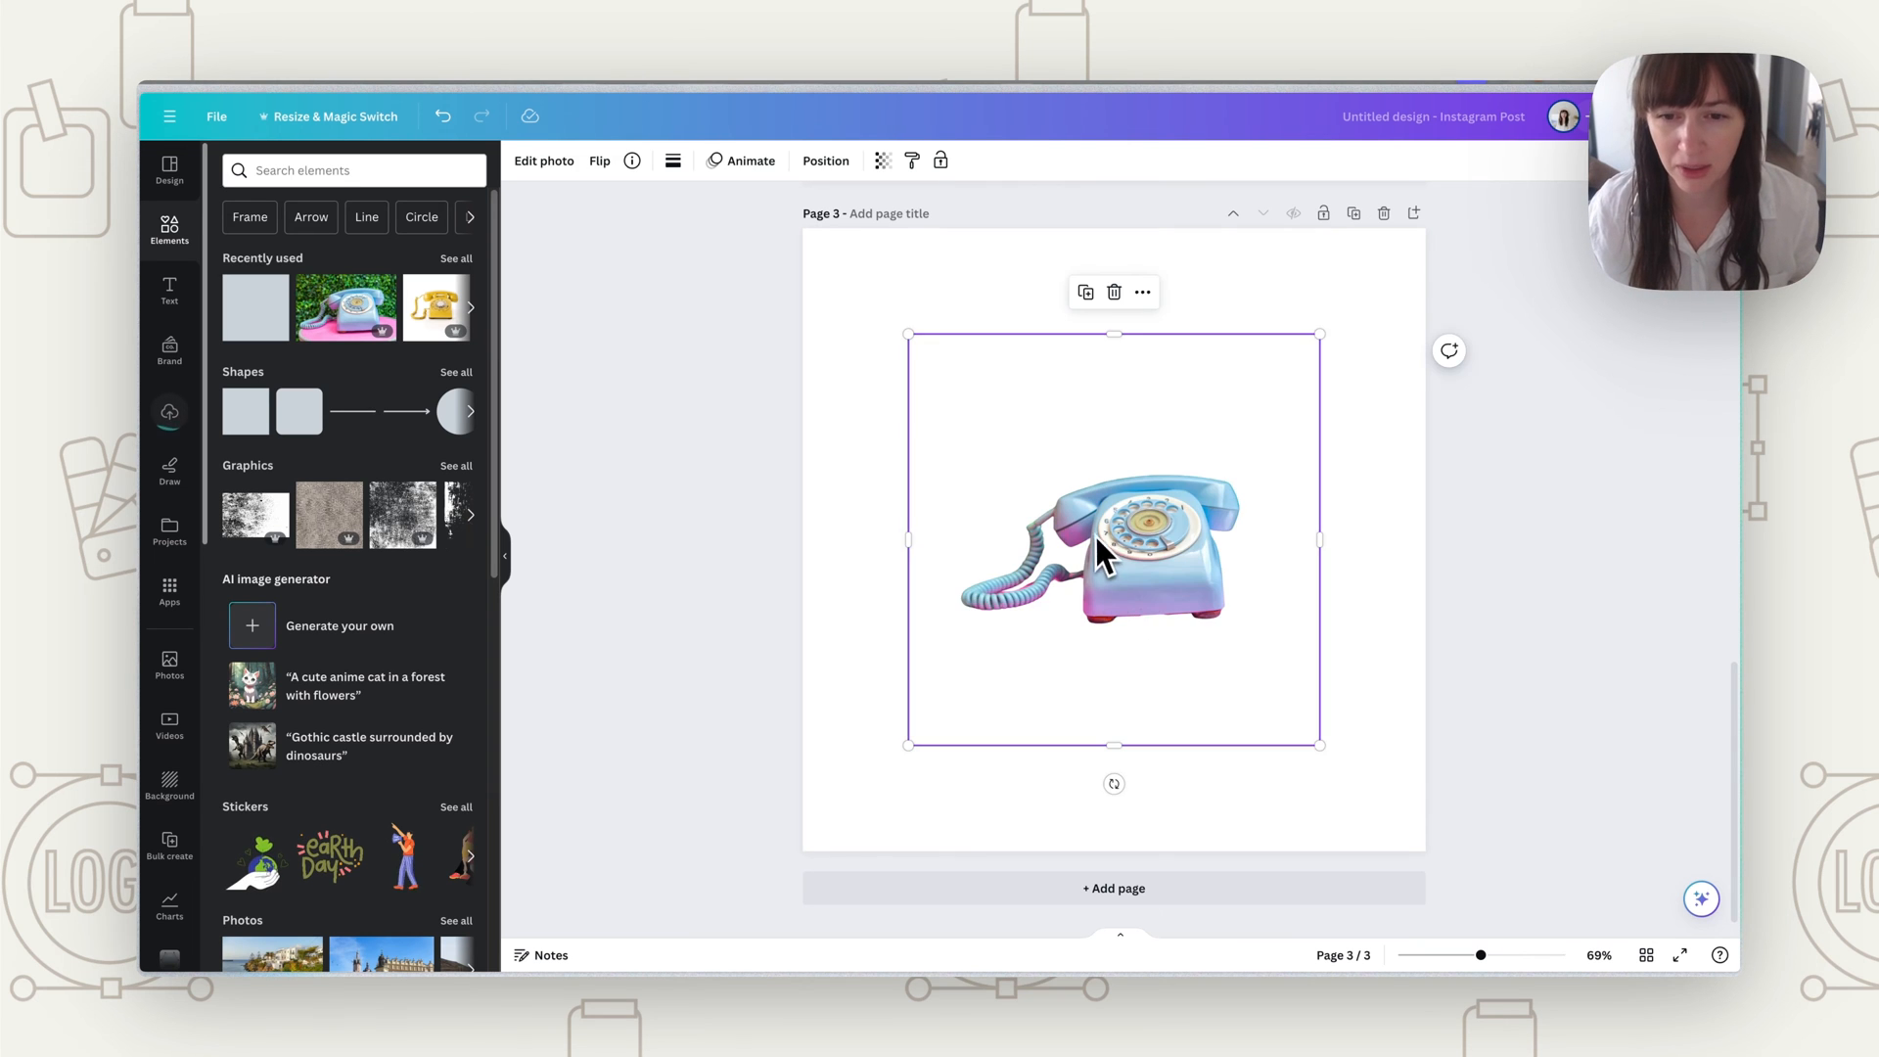
Step: Remove the telephone photo's white background with BG Remover and open its refinement brushes
left_click(543, 160)
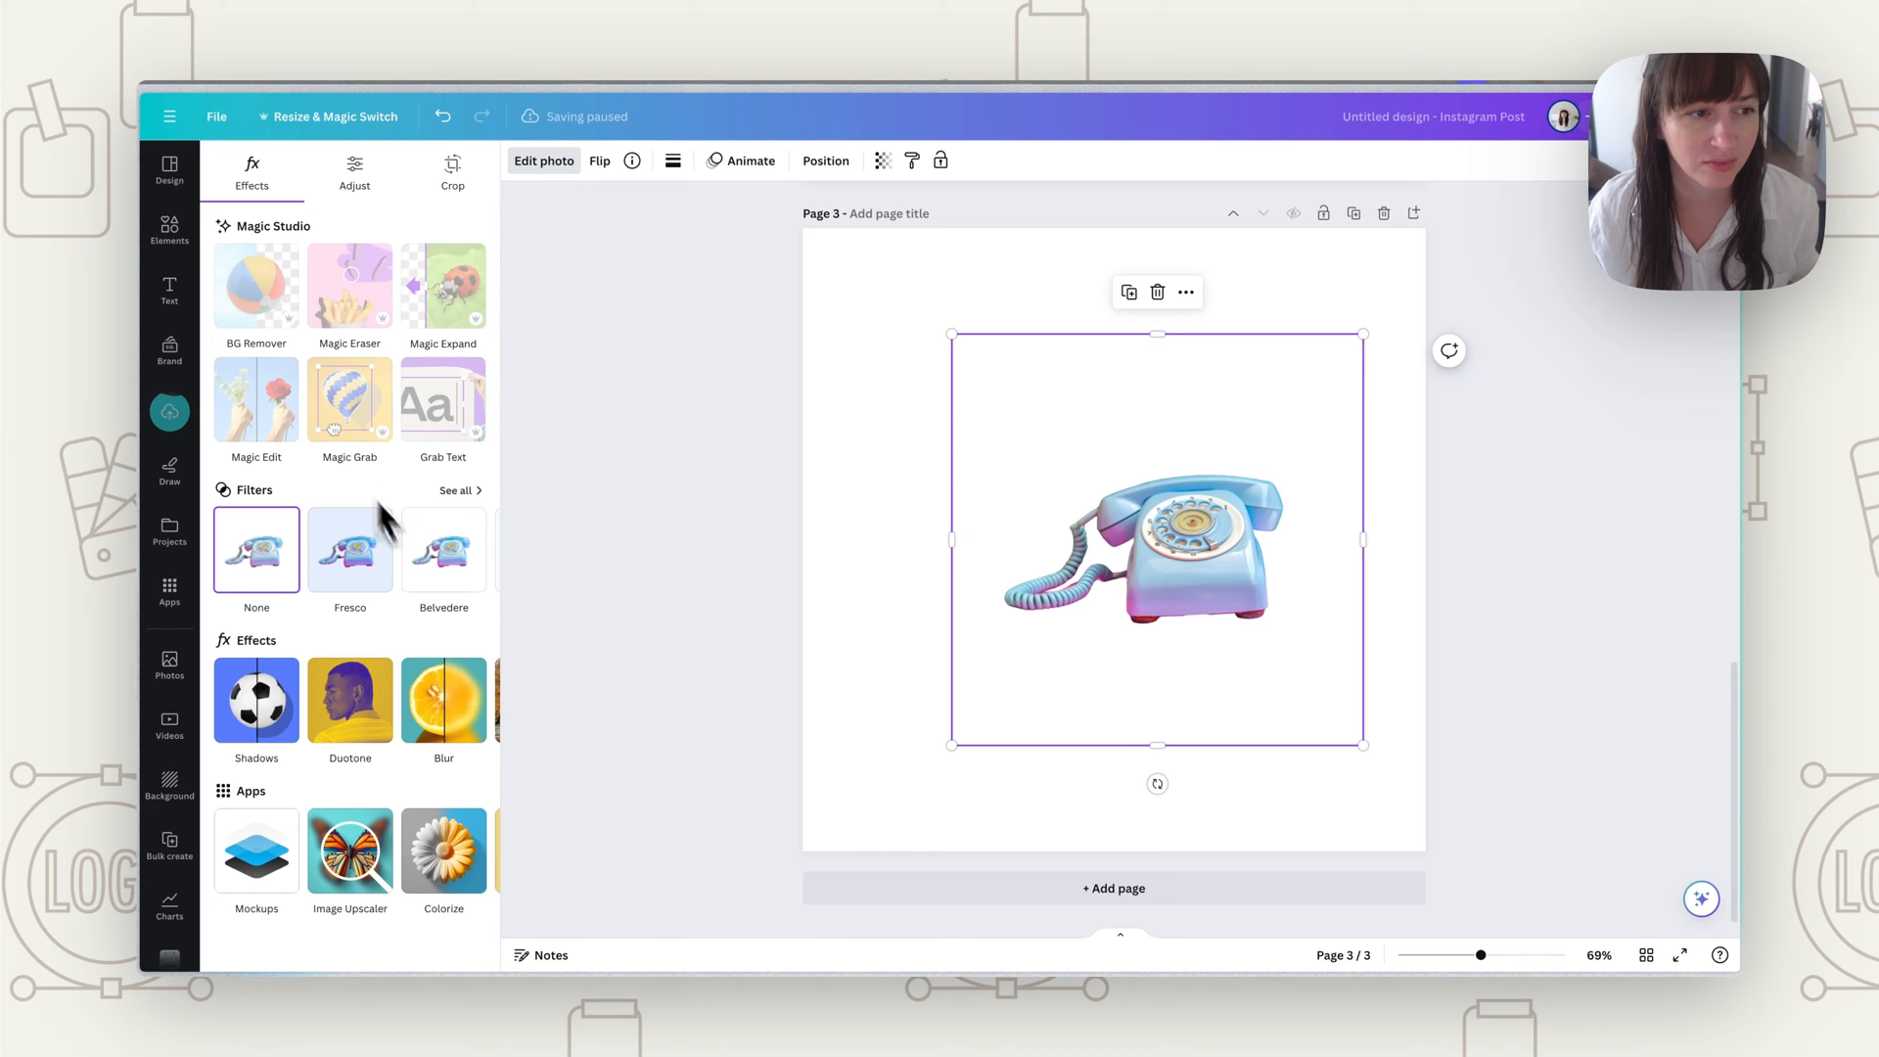
left_click(255, 284)
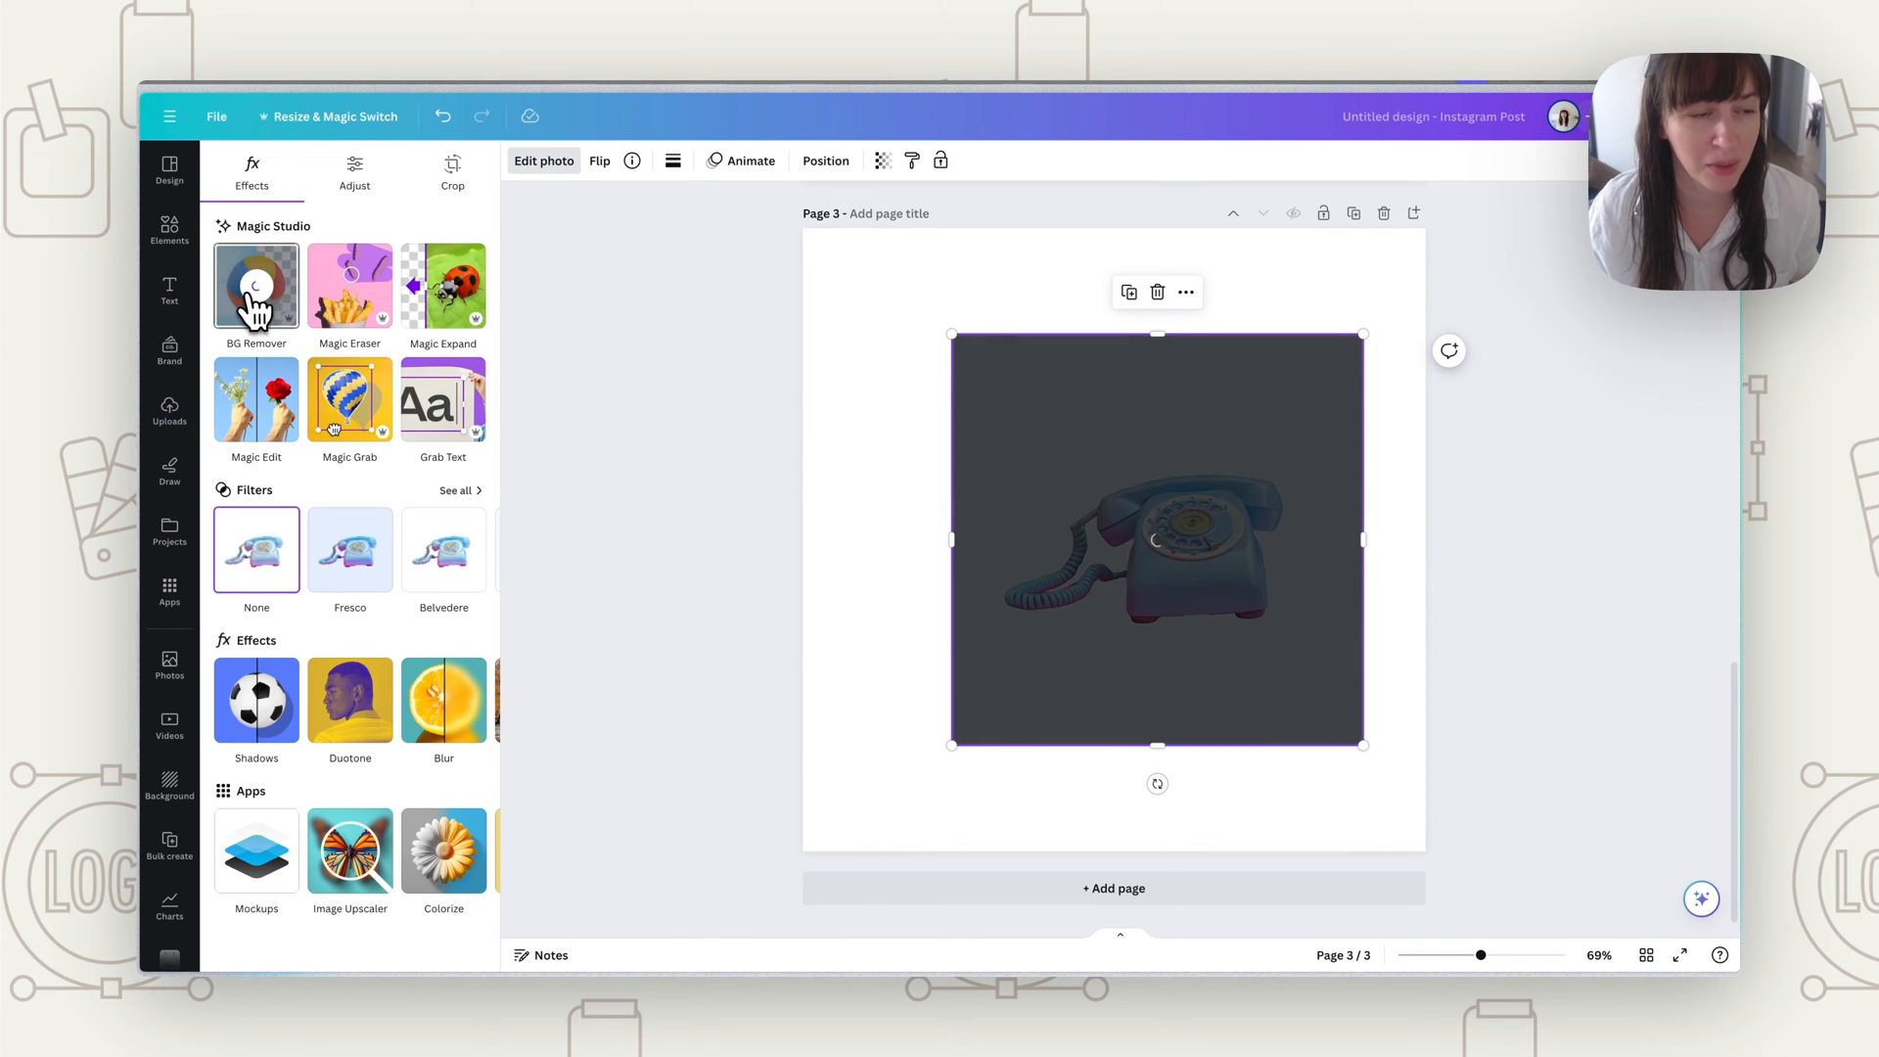
left_click(255, 284)
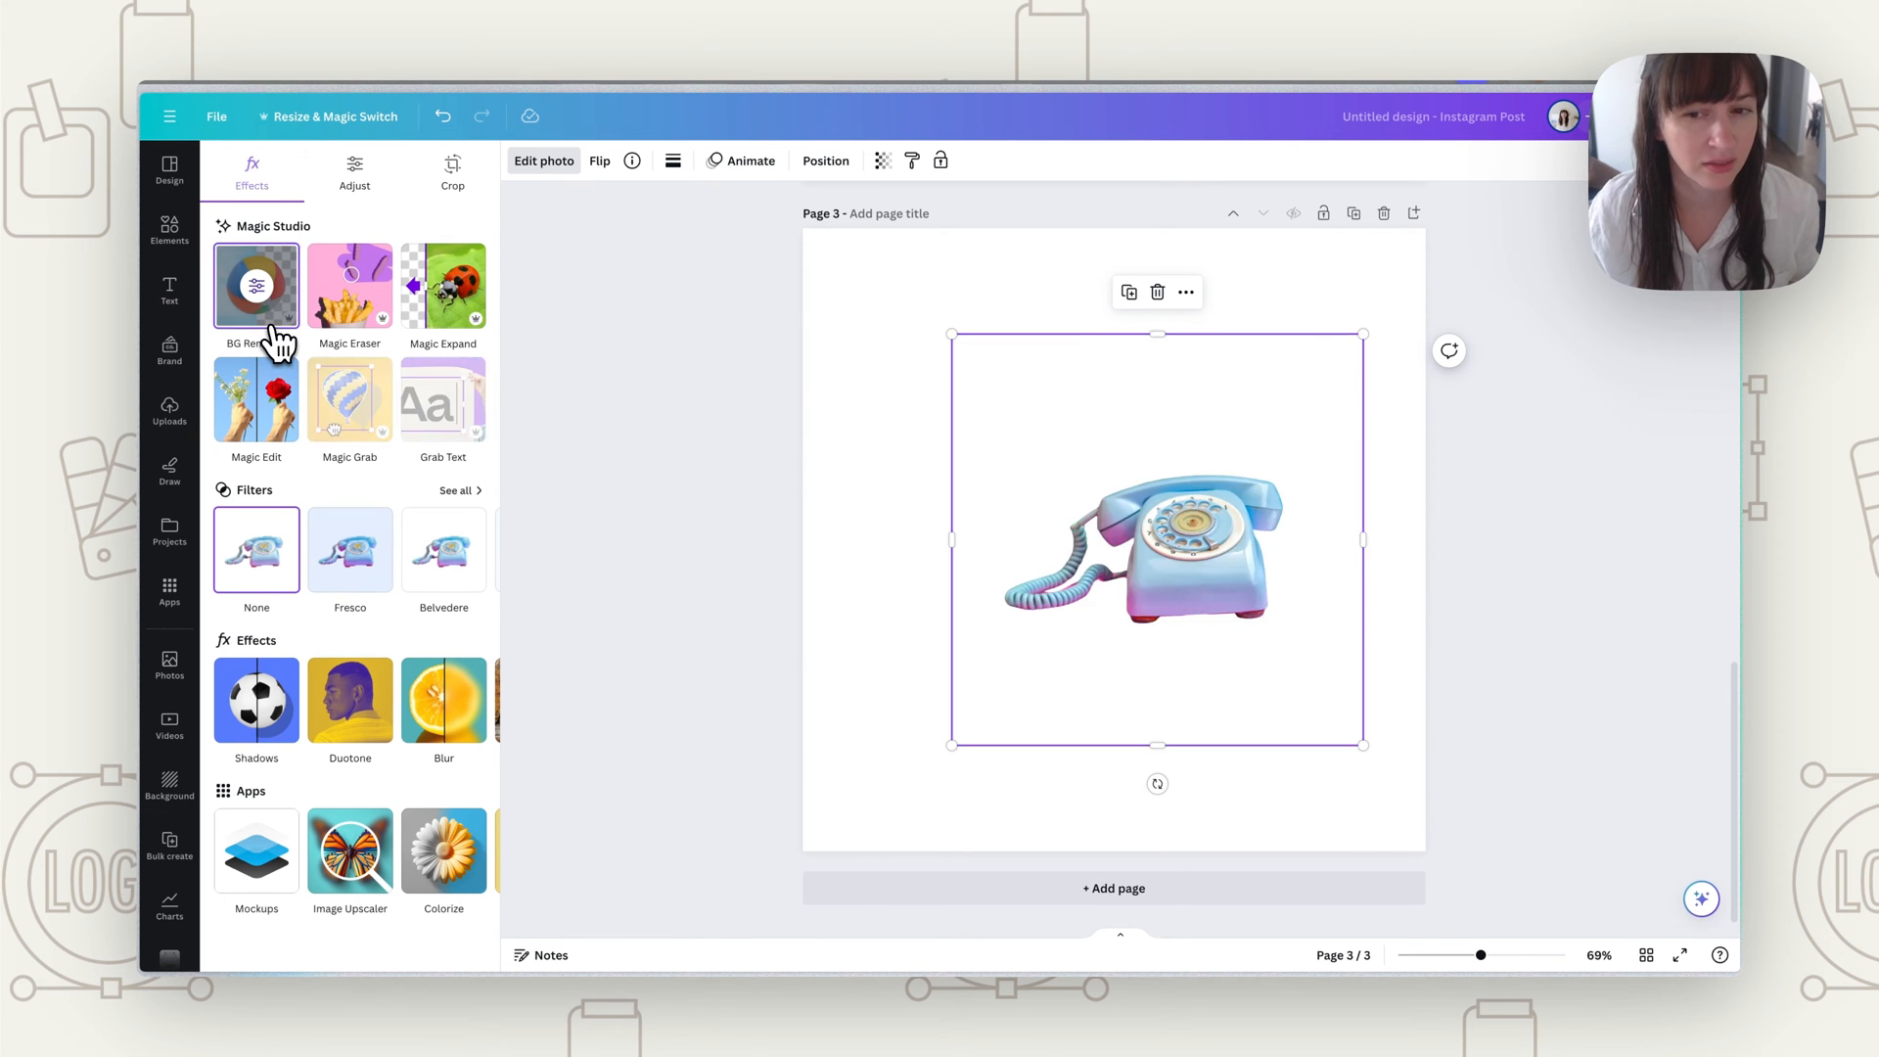
left_click(255, 284)
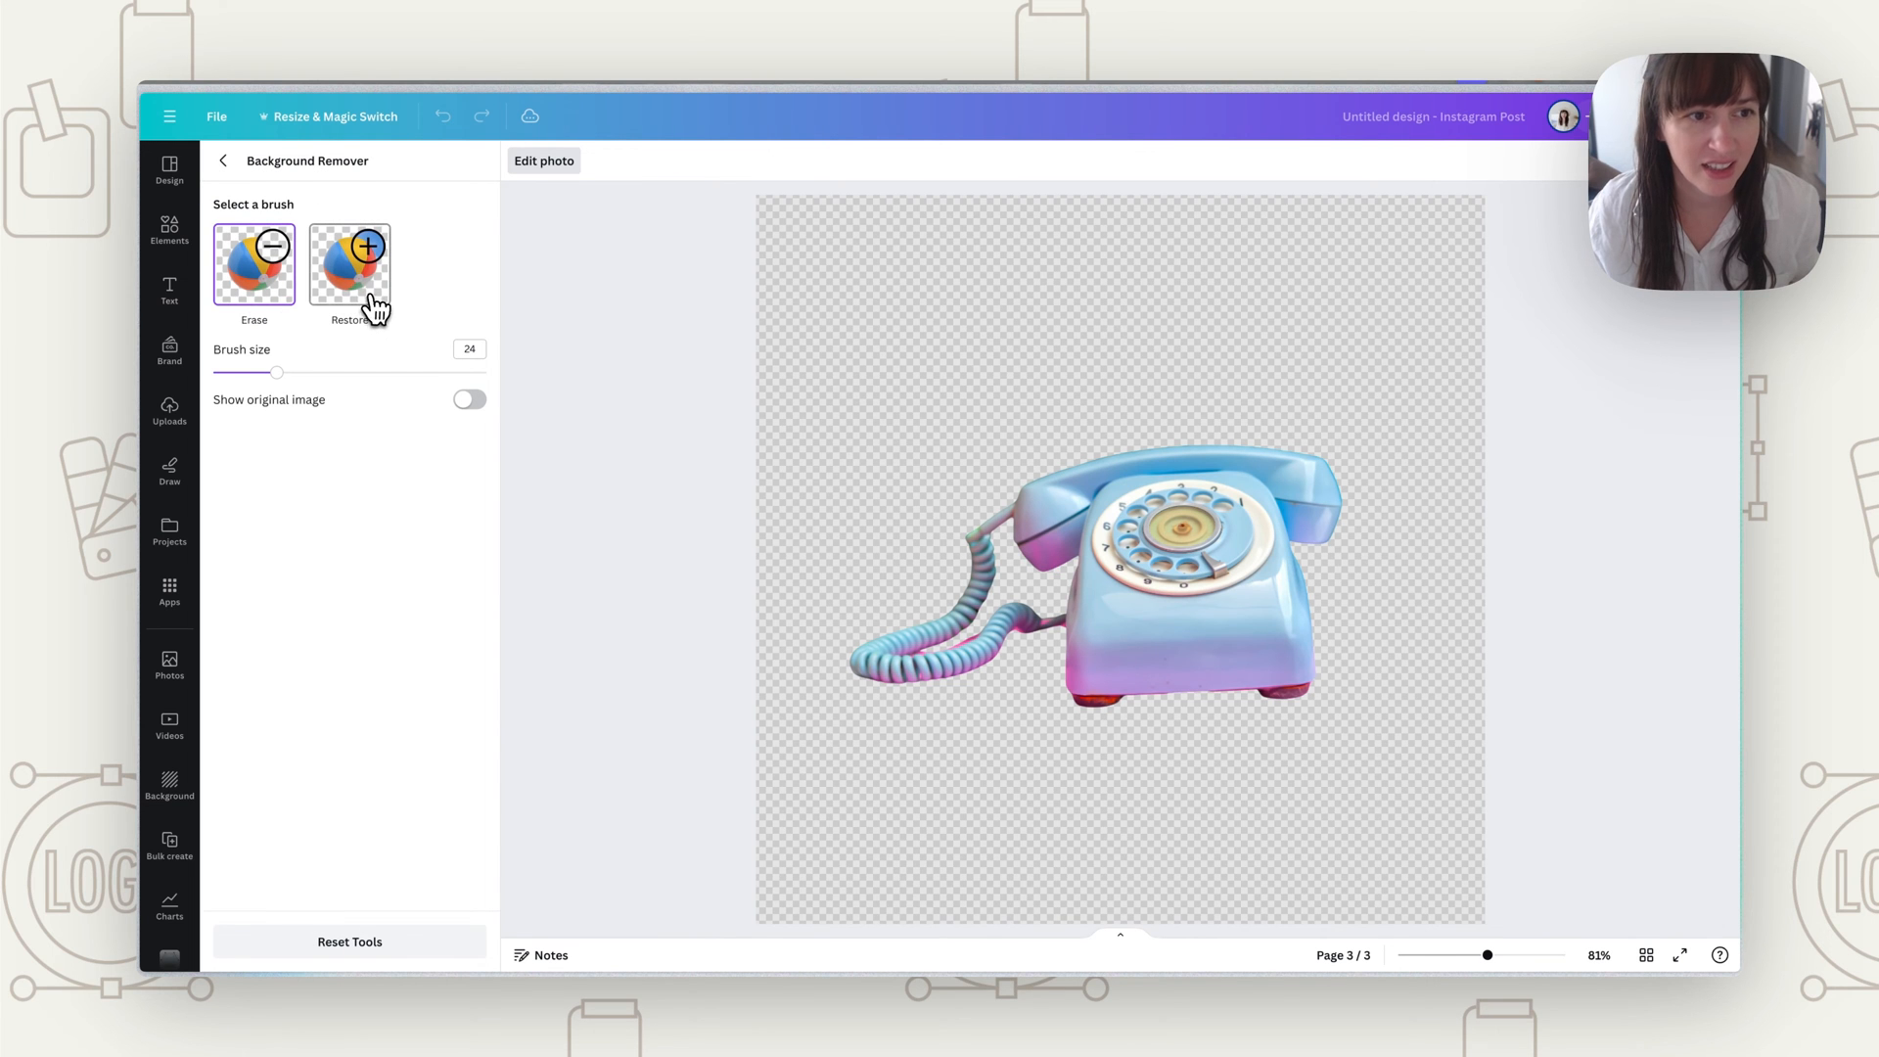
Step: Paint a white border back around the telephone's cord, handset and base with Restore
left_click(349, 263)
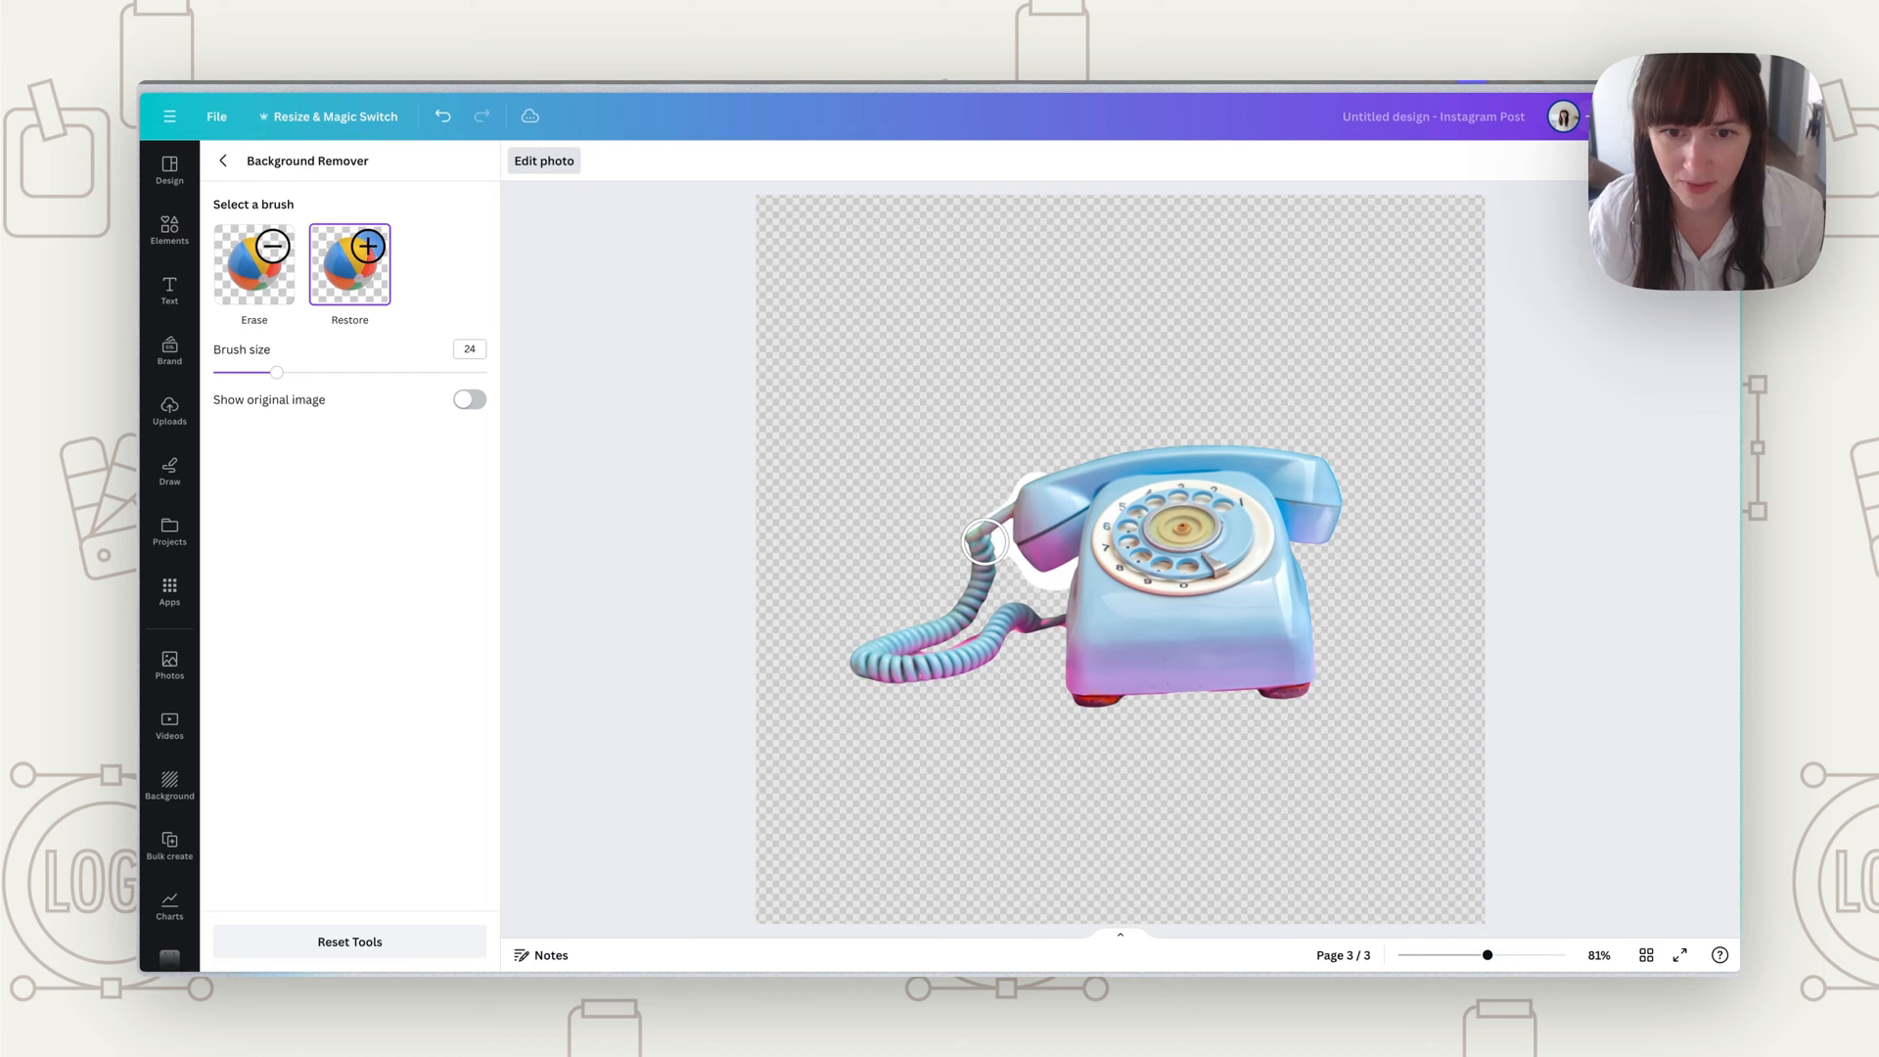
left_click_drag(983, 542, 965, 614)
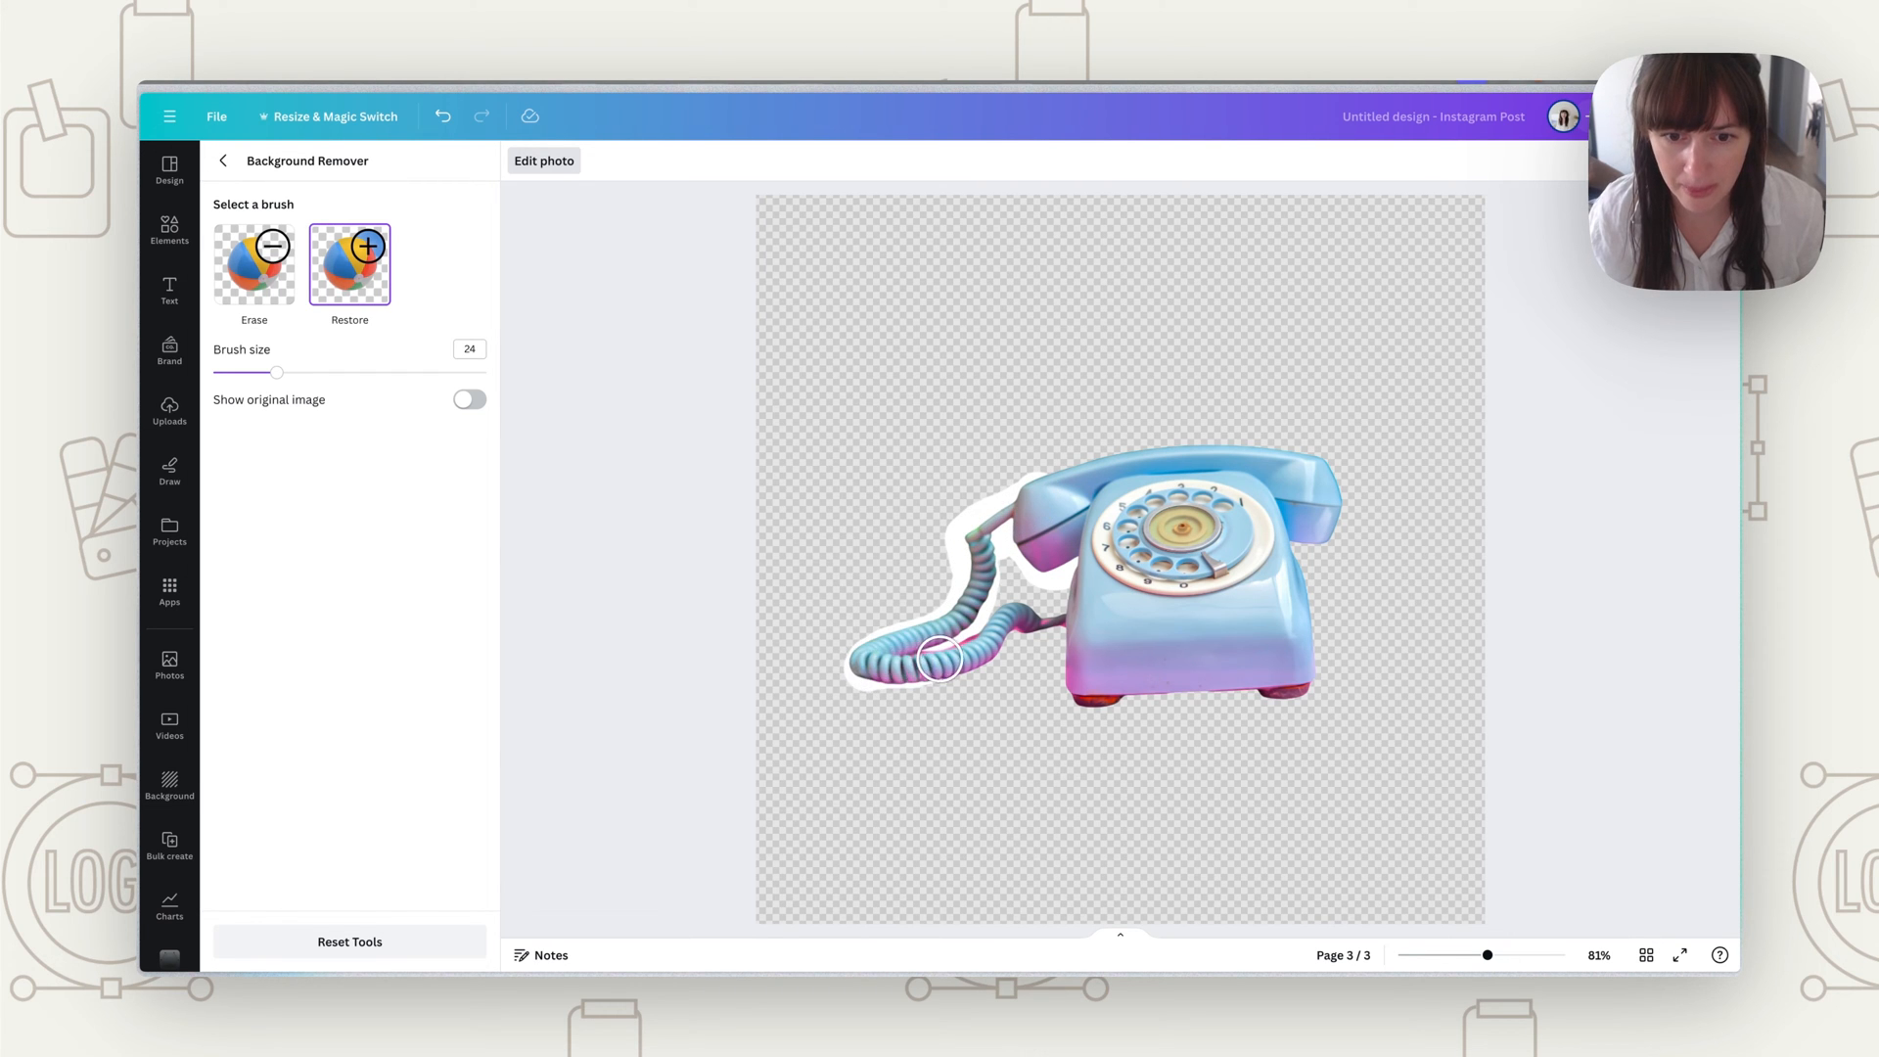
left_click_drag(940, 658, 1106, 429)
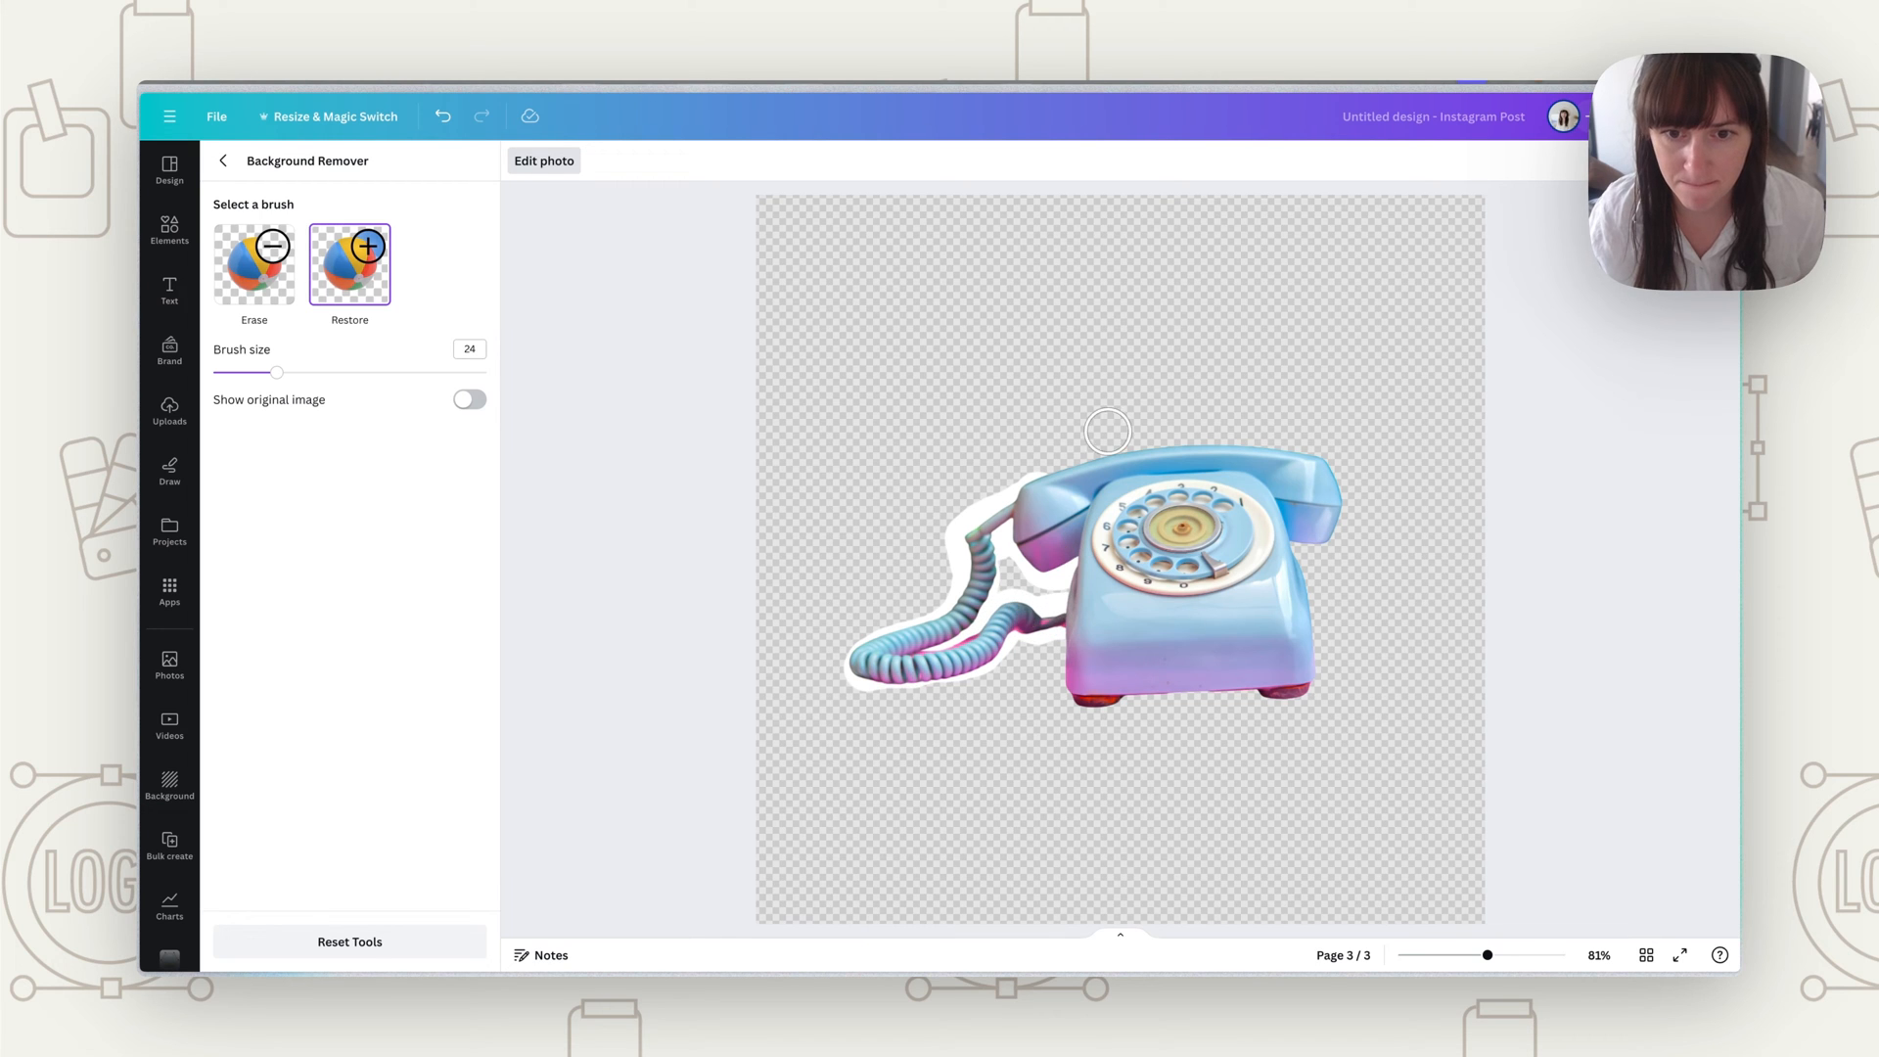
left_click_drag(1103, 431, 1331, 509)
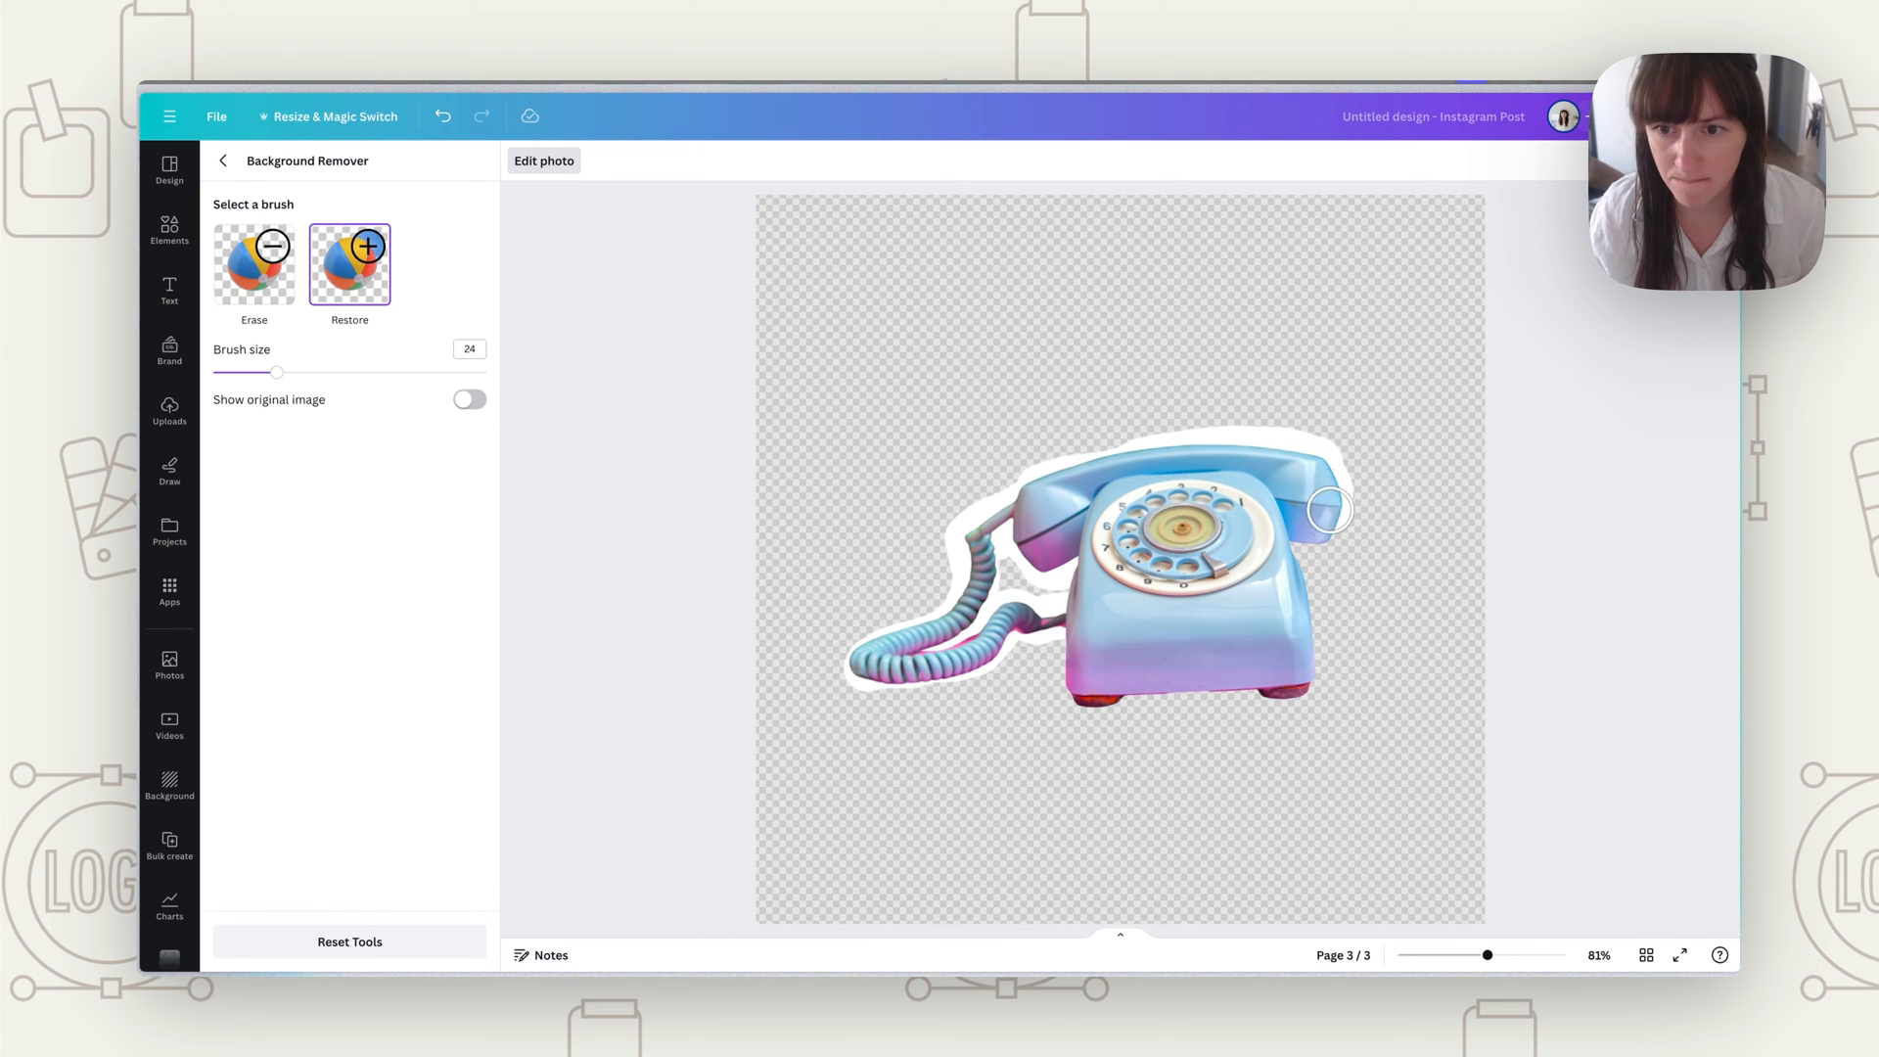
left_click_drag(1330, 509, 1294, 701)
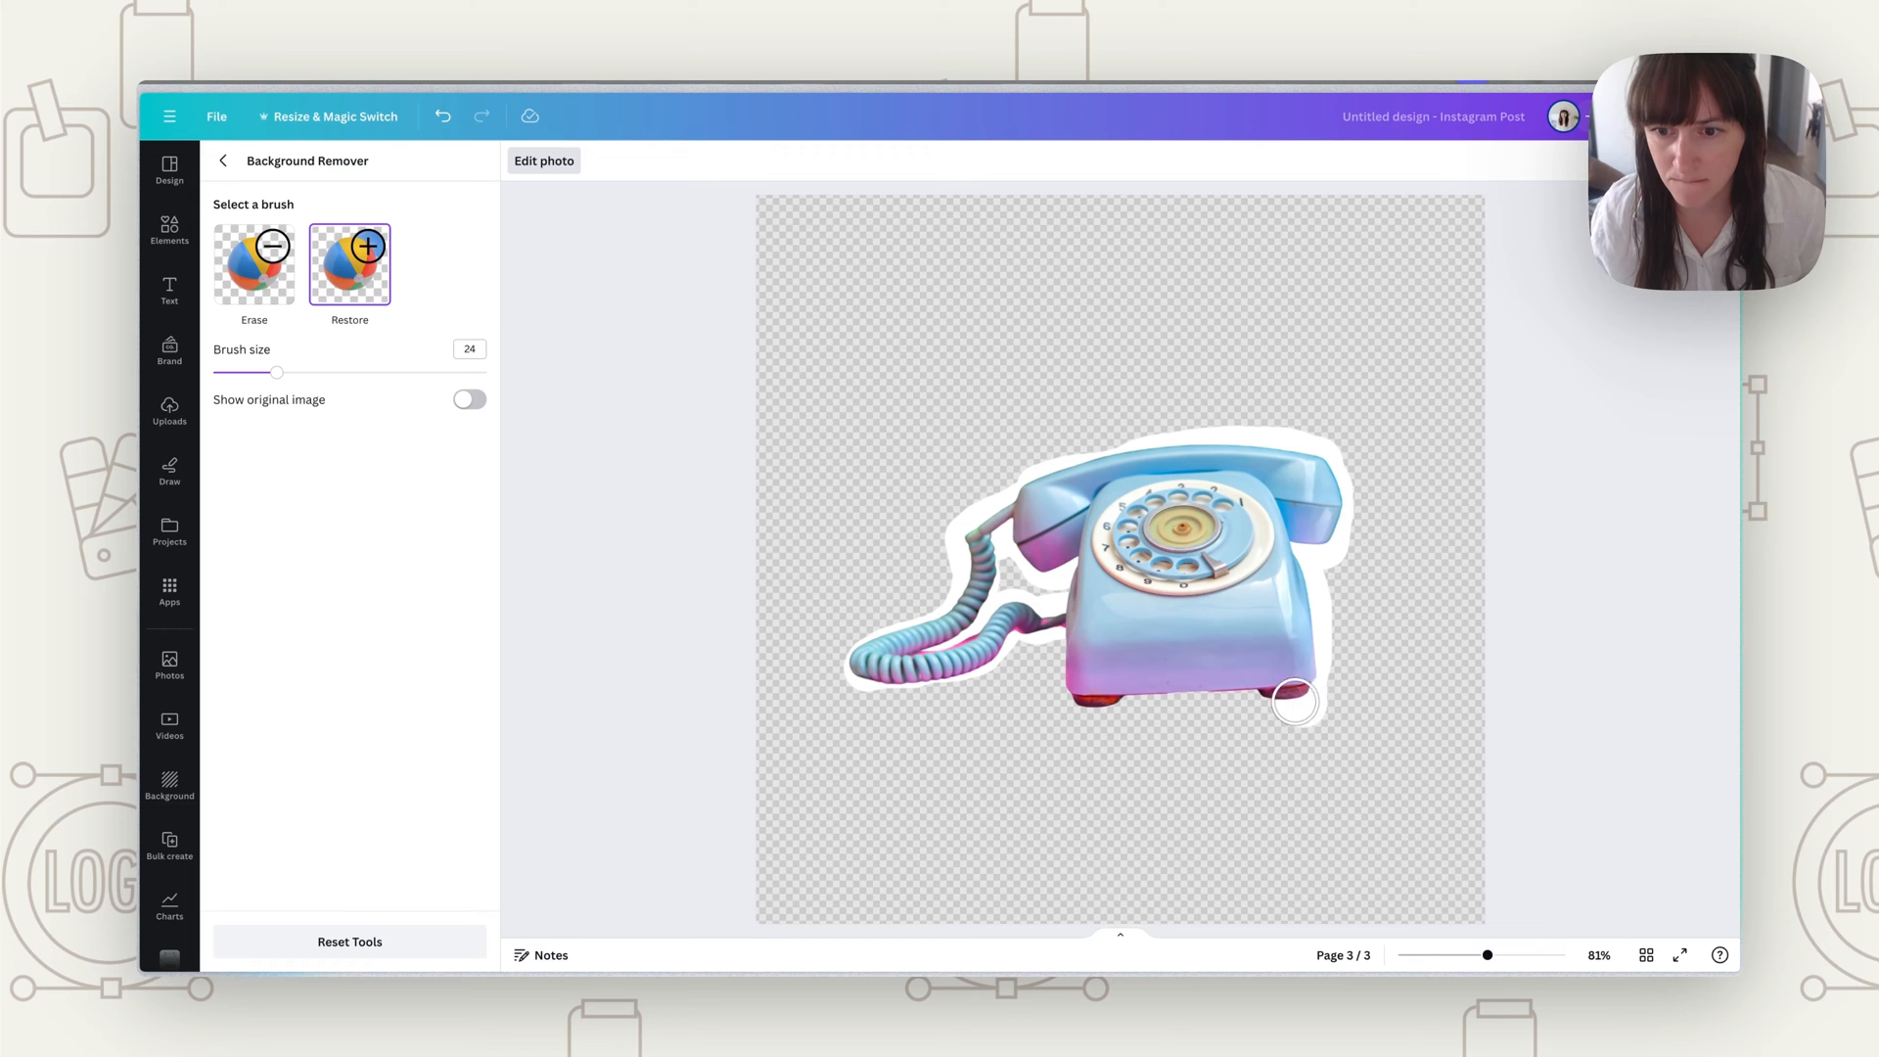
left_click_drag(1294, 701, 1067, 620)
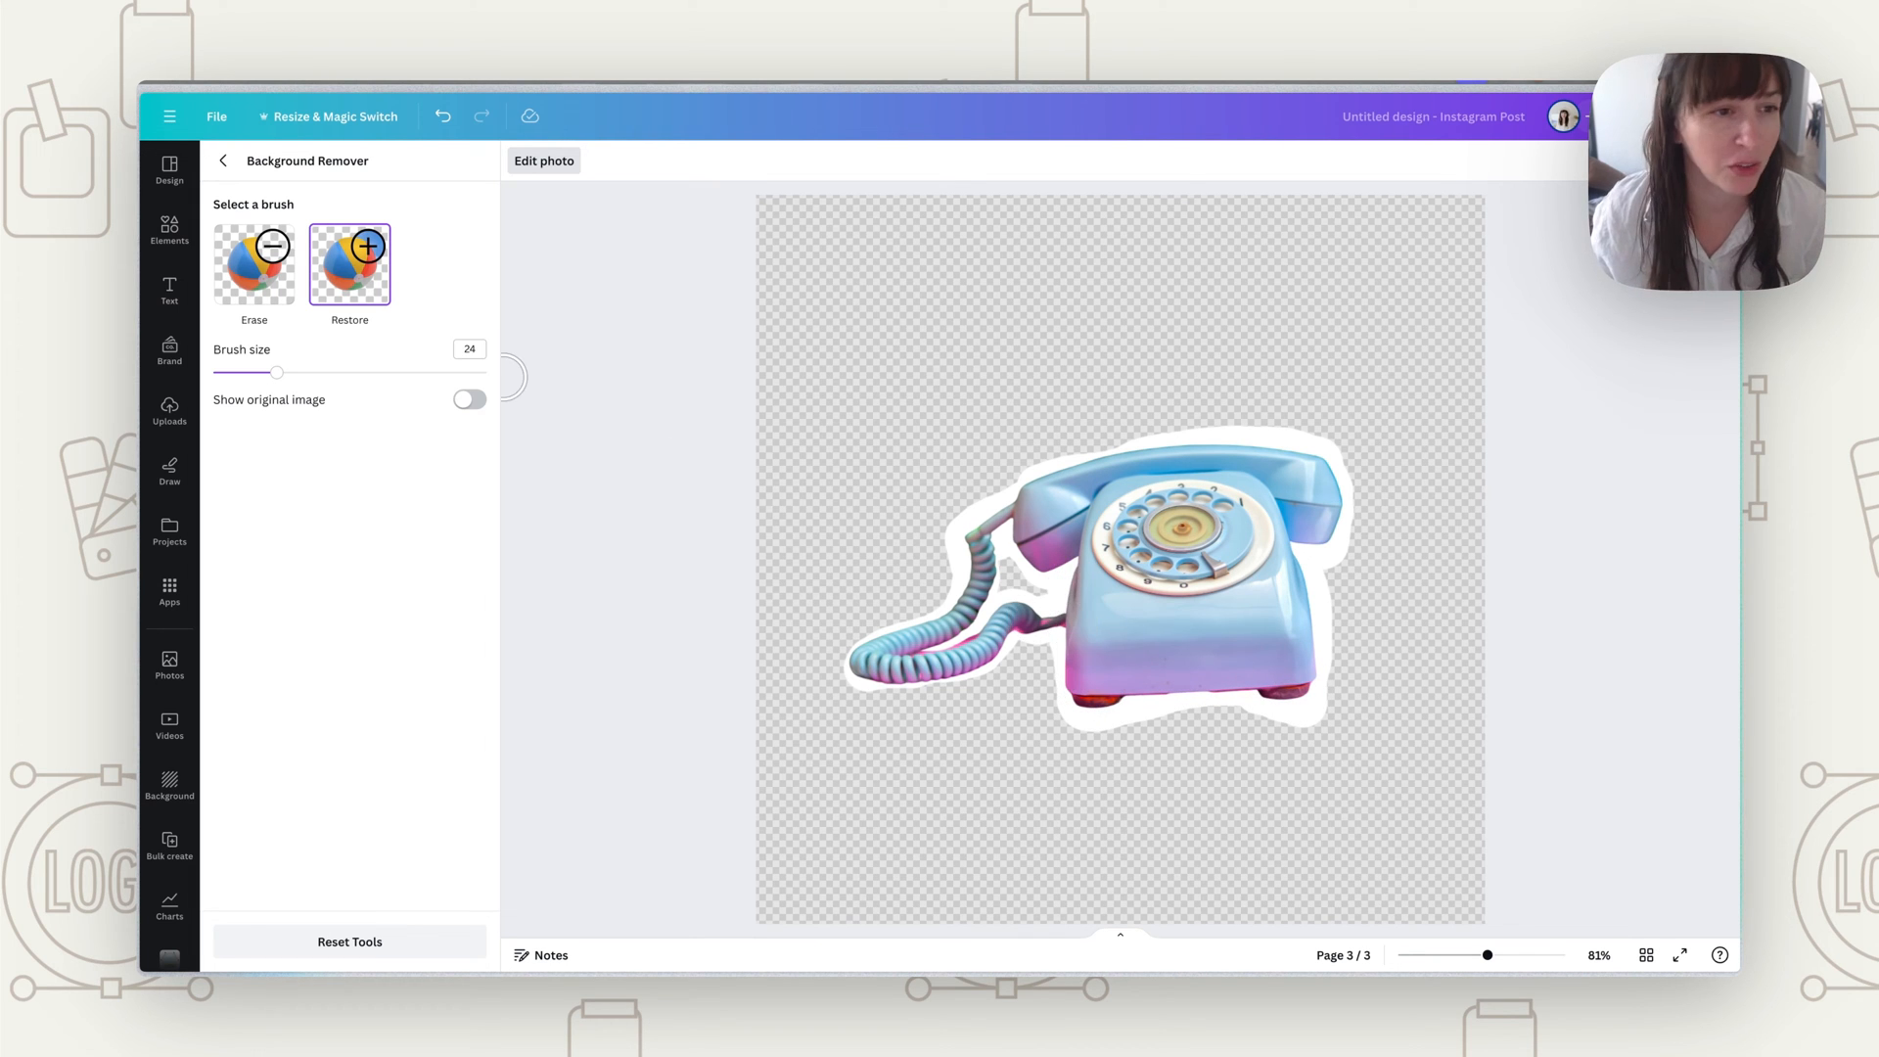
Step: Trim the white border above the handset, along the right side and under the base with Erase
left_click(252, 264)
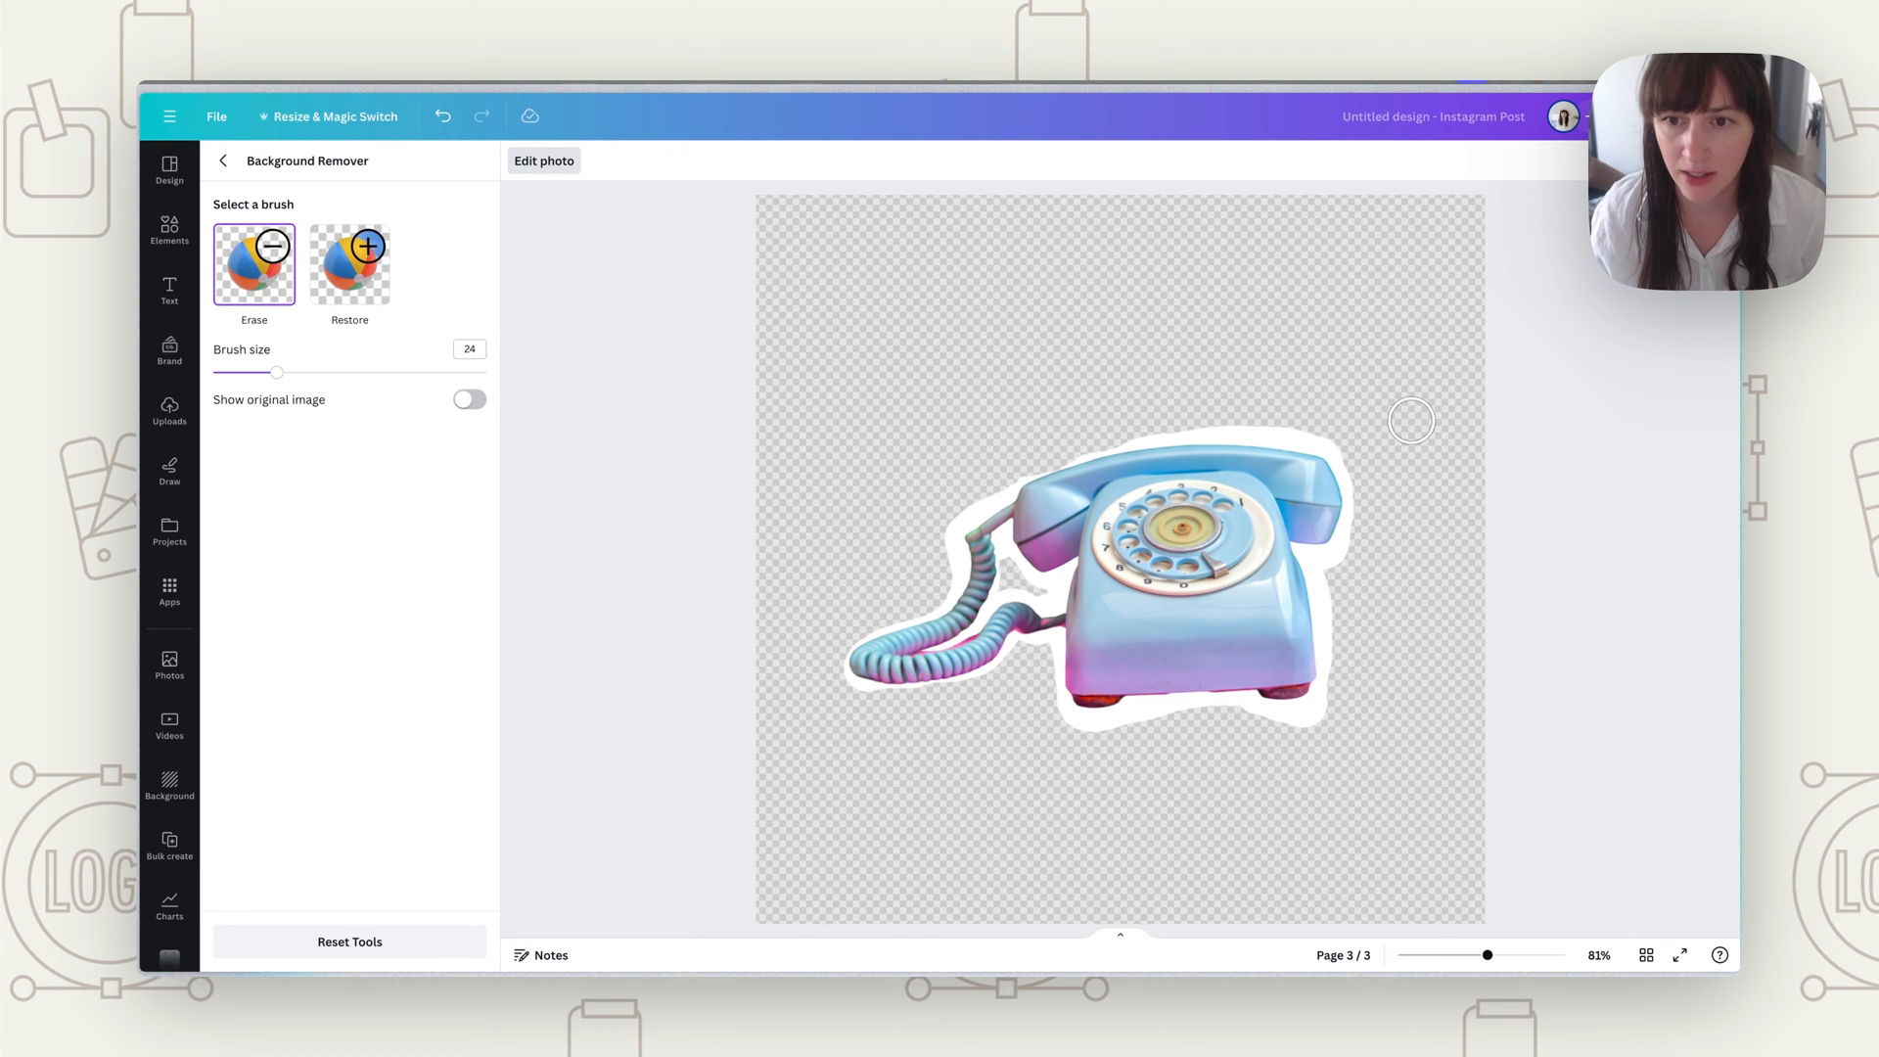
left_click_drag(1411, 420, 1371, 452)
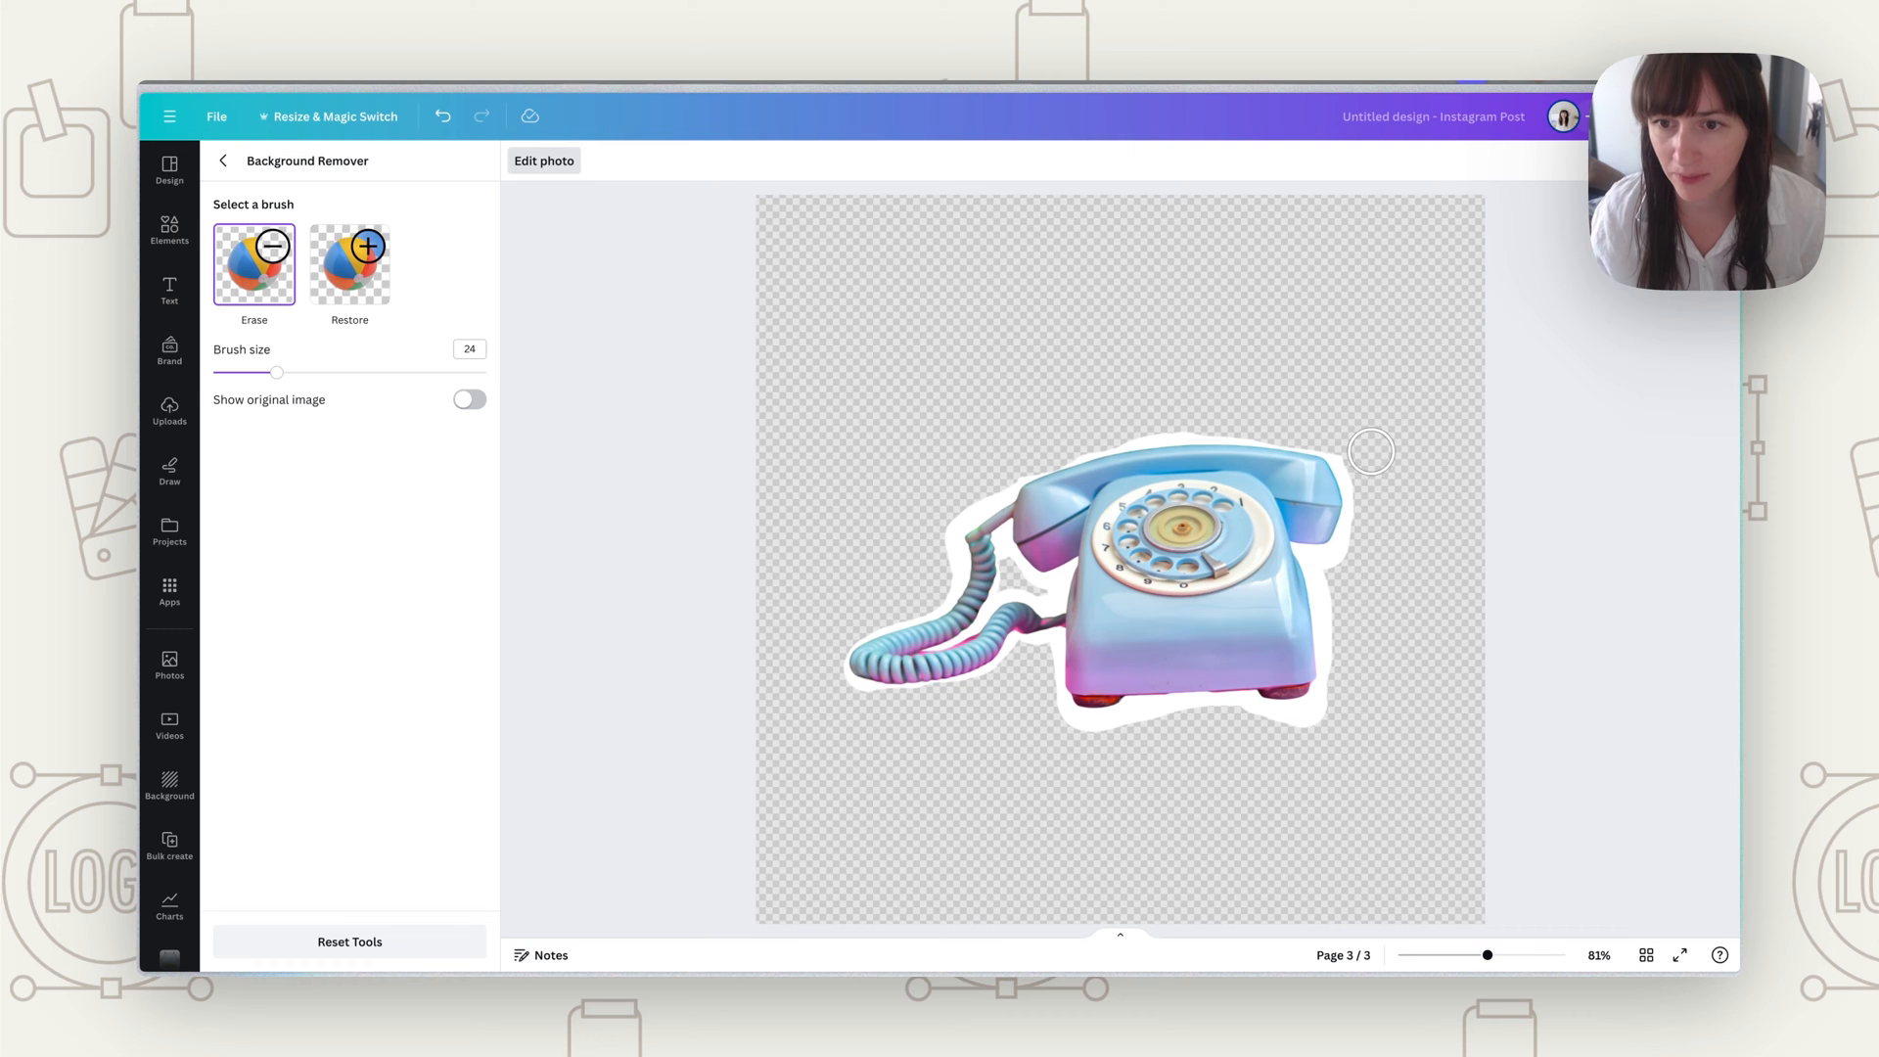
left_click_drag(1371, 453, 1330, 577)
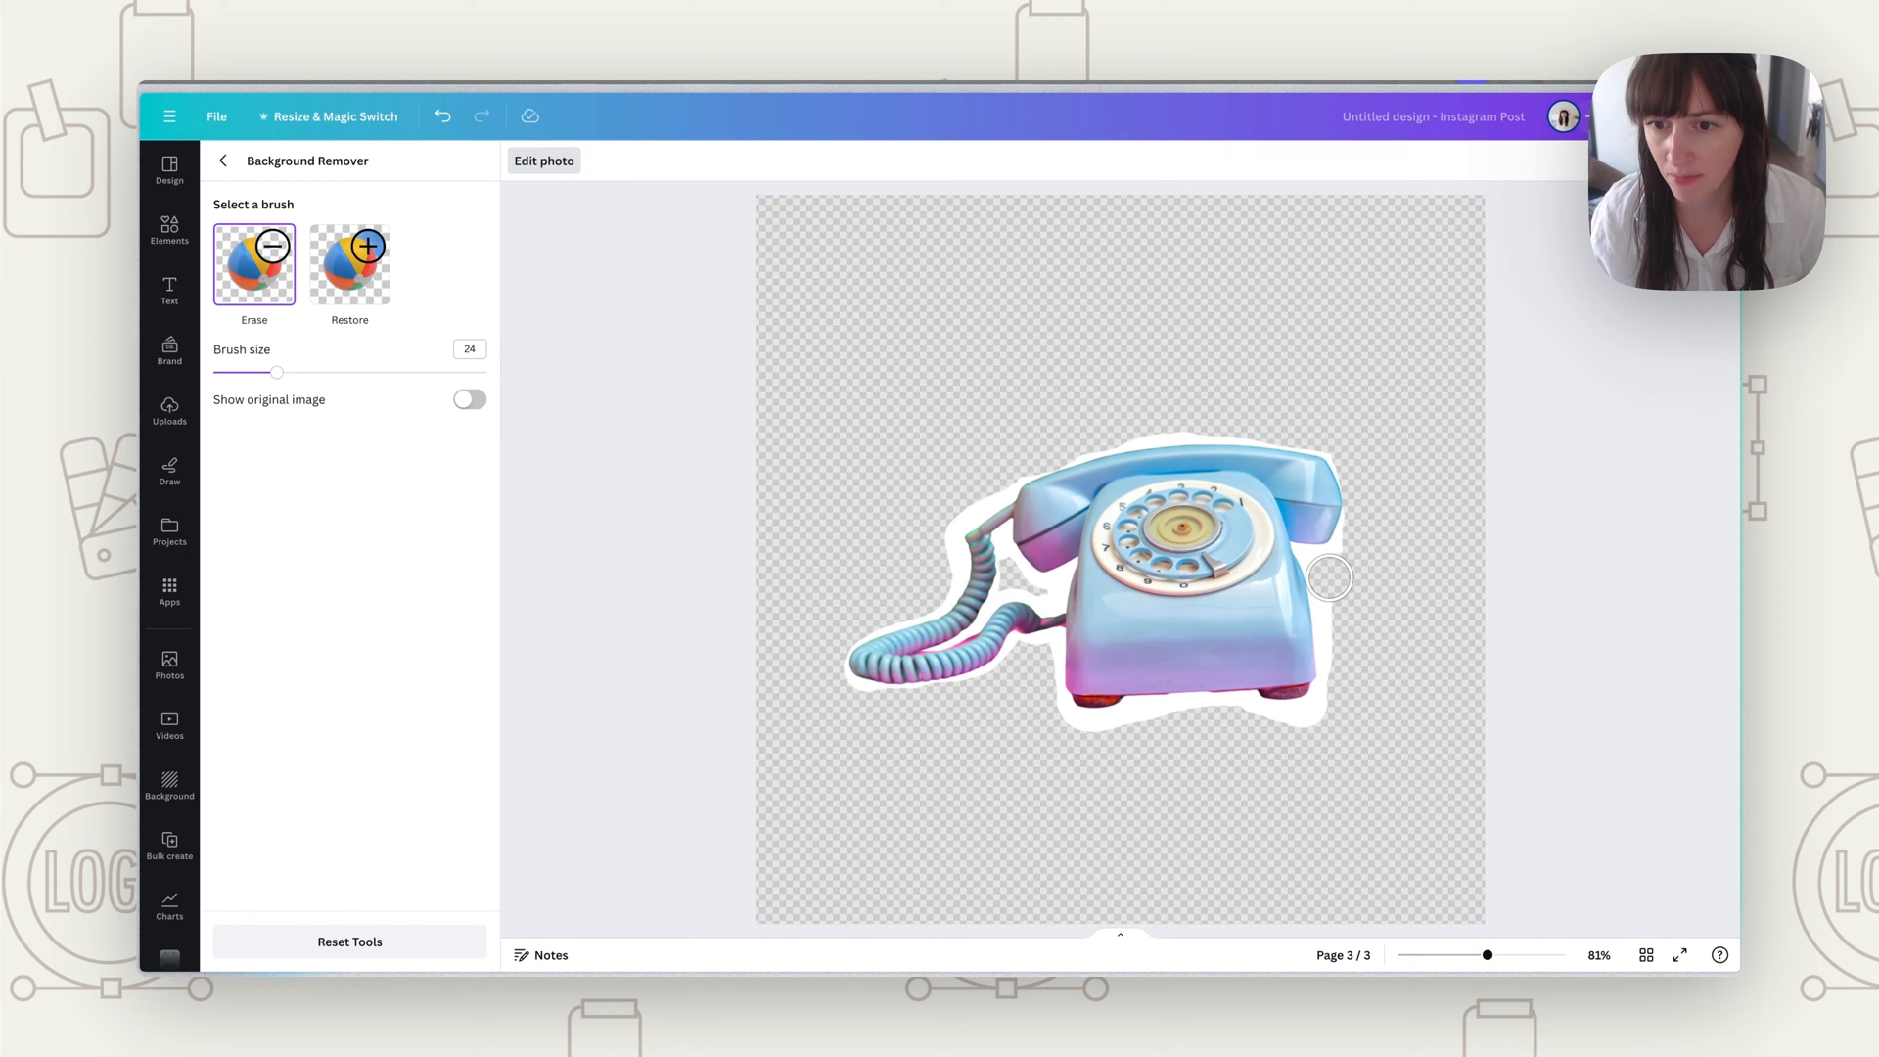
left_click_drag(1330, 577, 1109, 723)
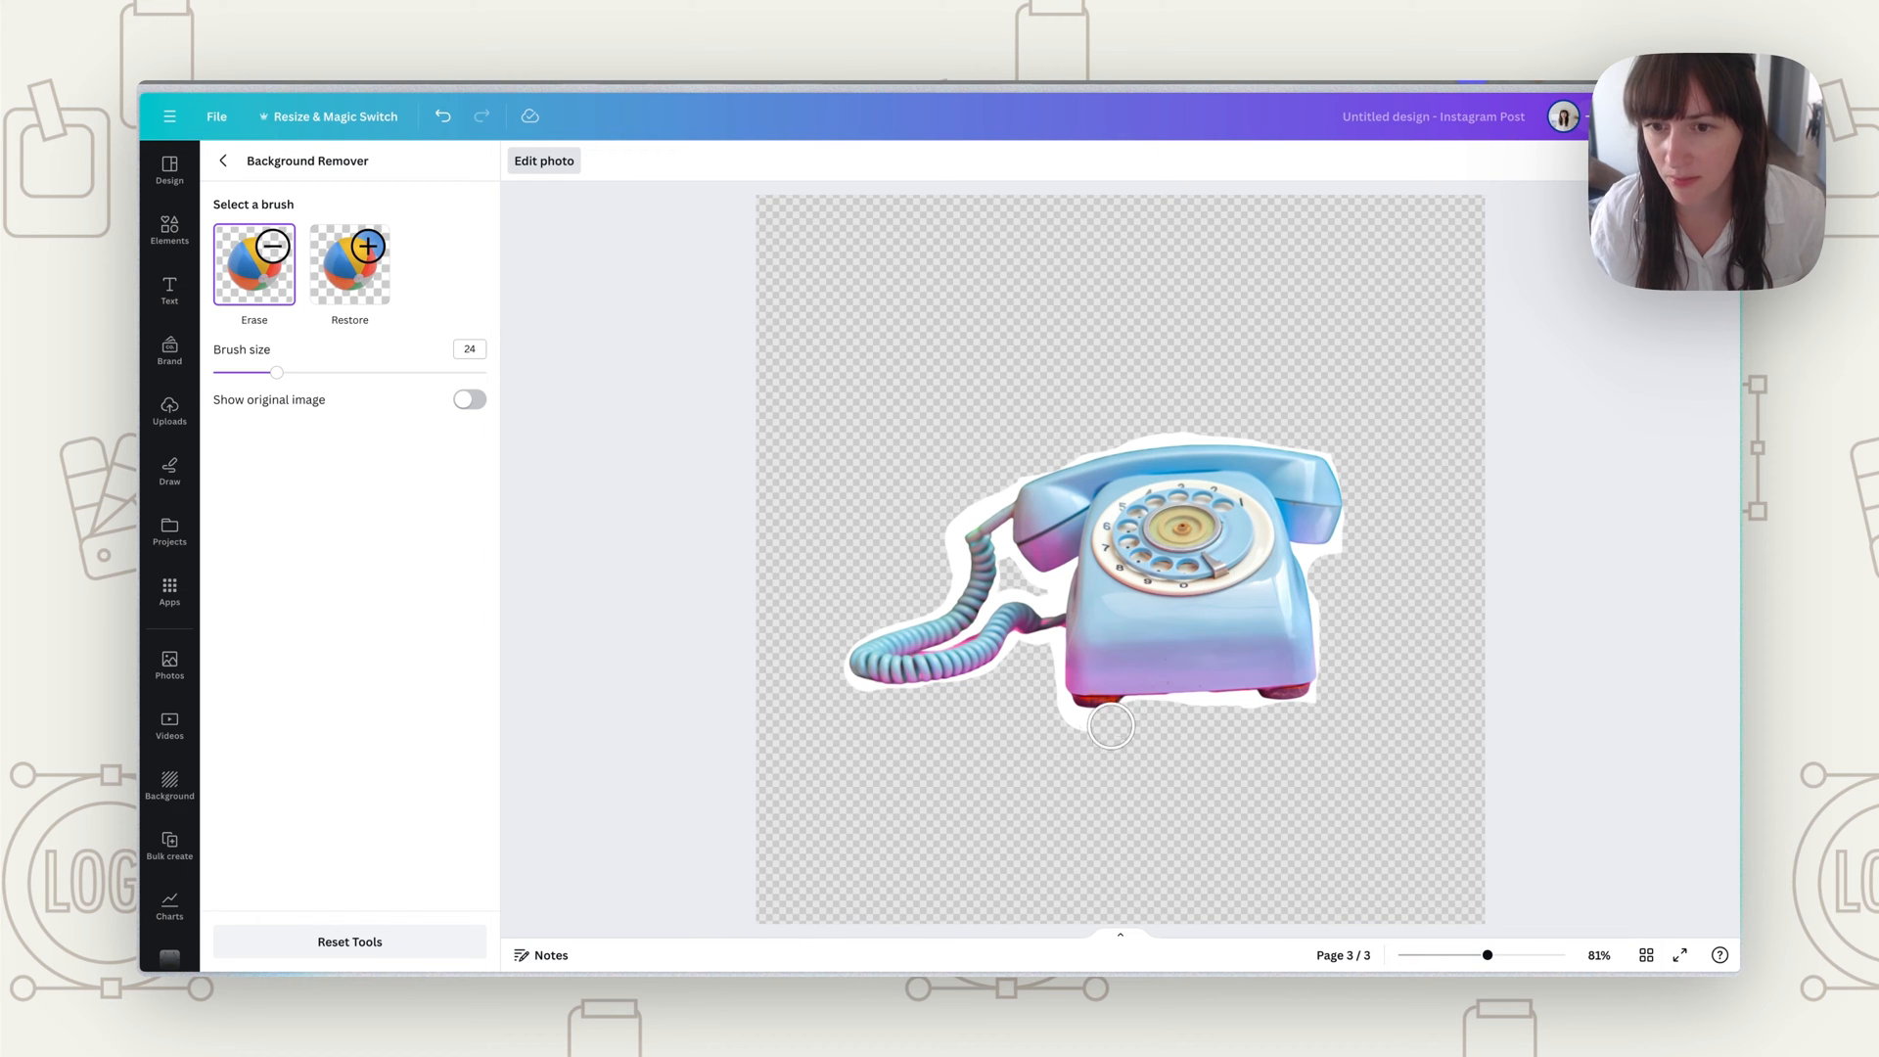
left_click(350, 263)
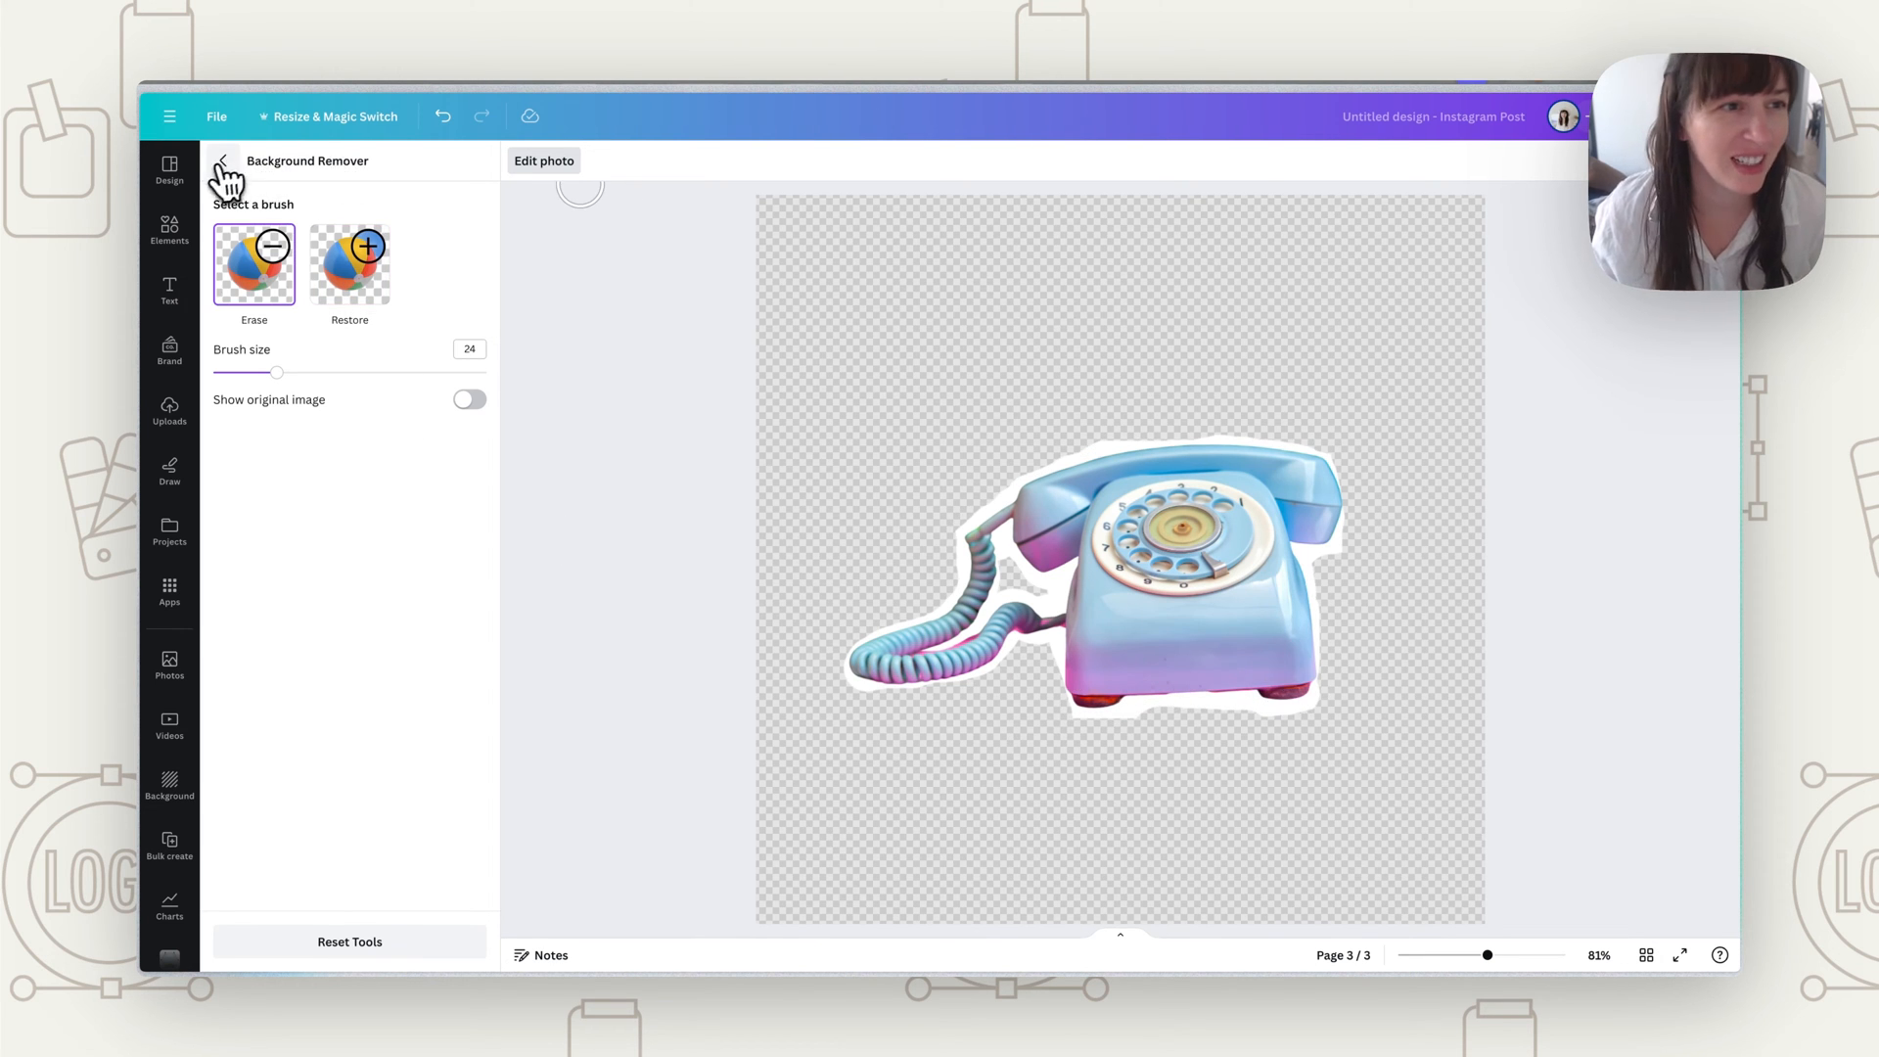
Step: Exit Background Remover and reselect the telephone sticker beside the woman on page 2
left_click(220, 161)
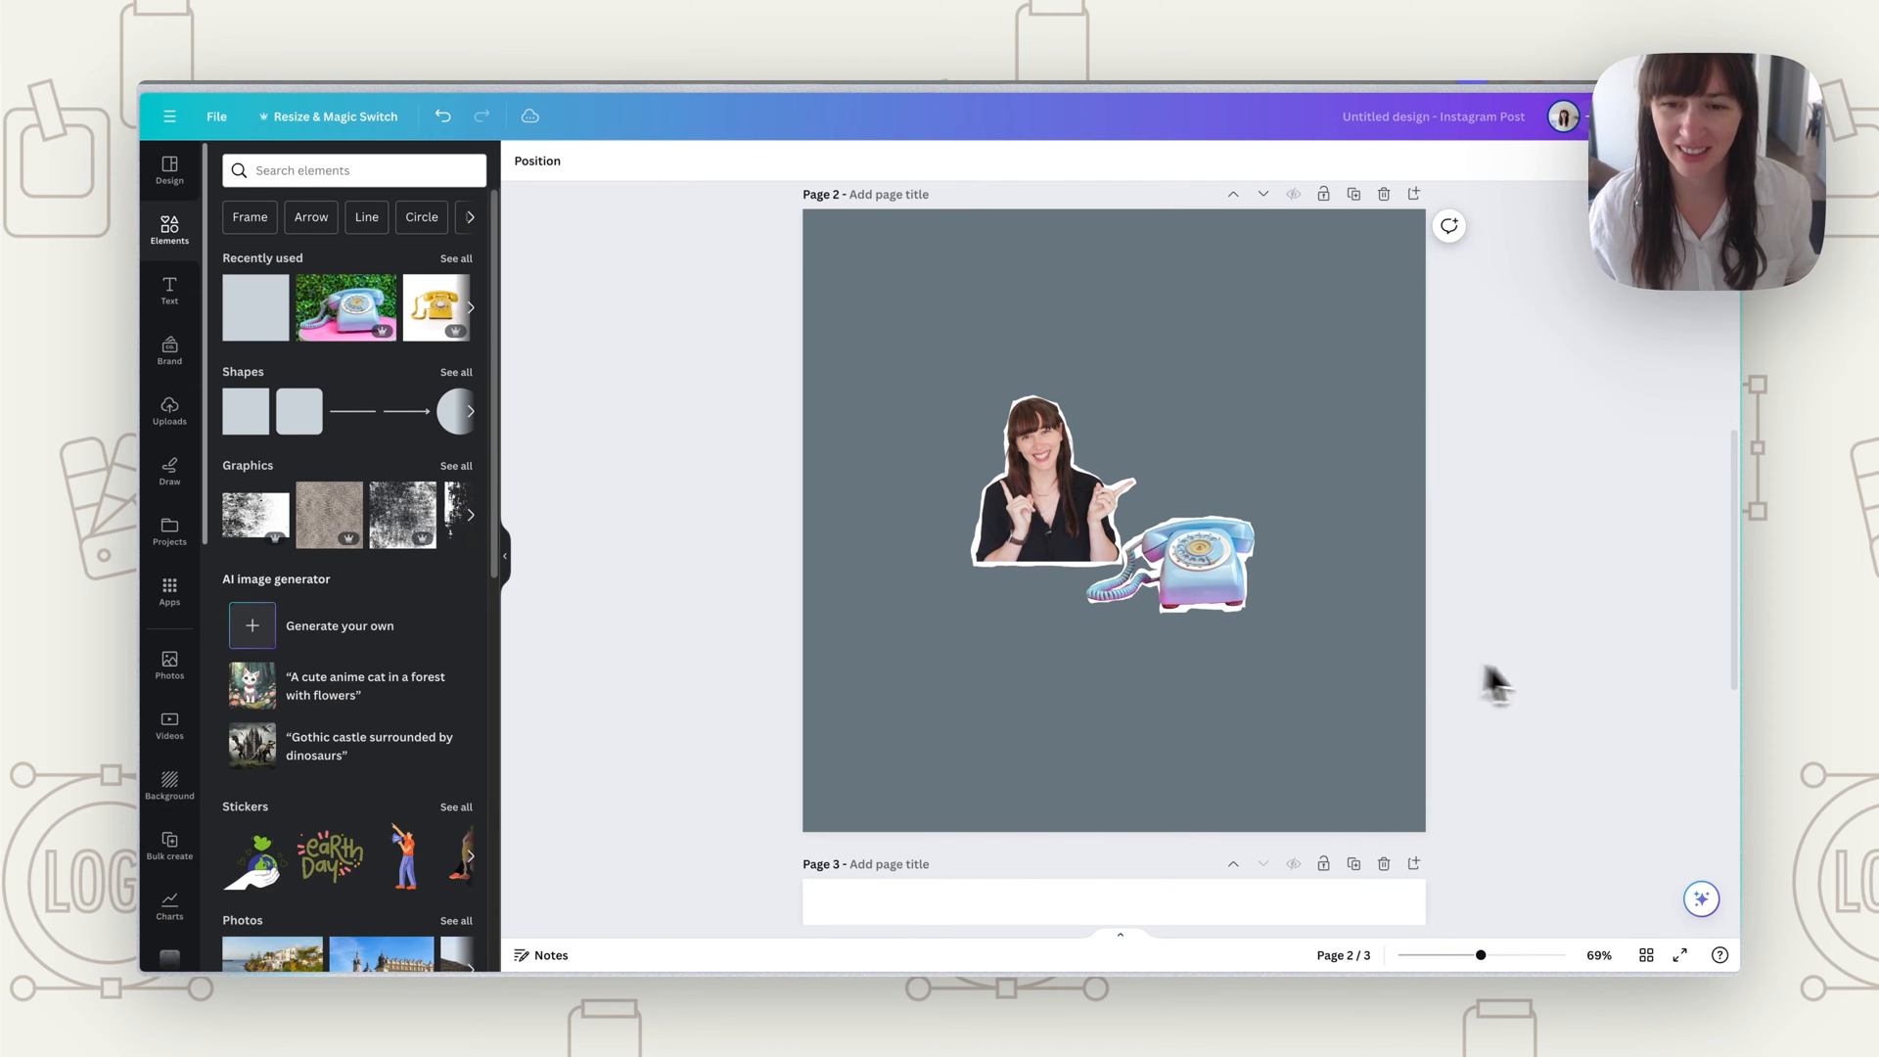
left_click(1181, 557)
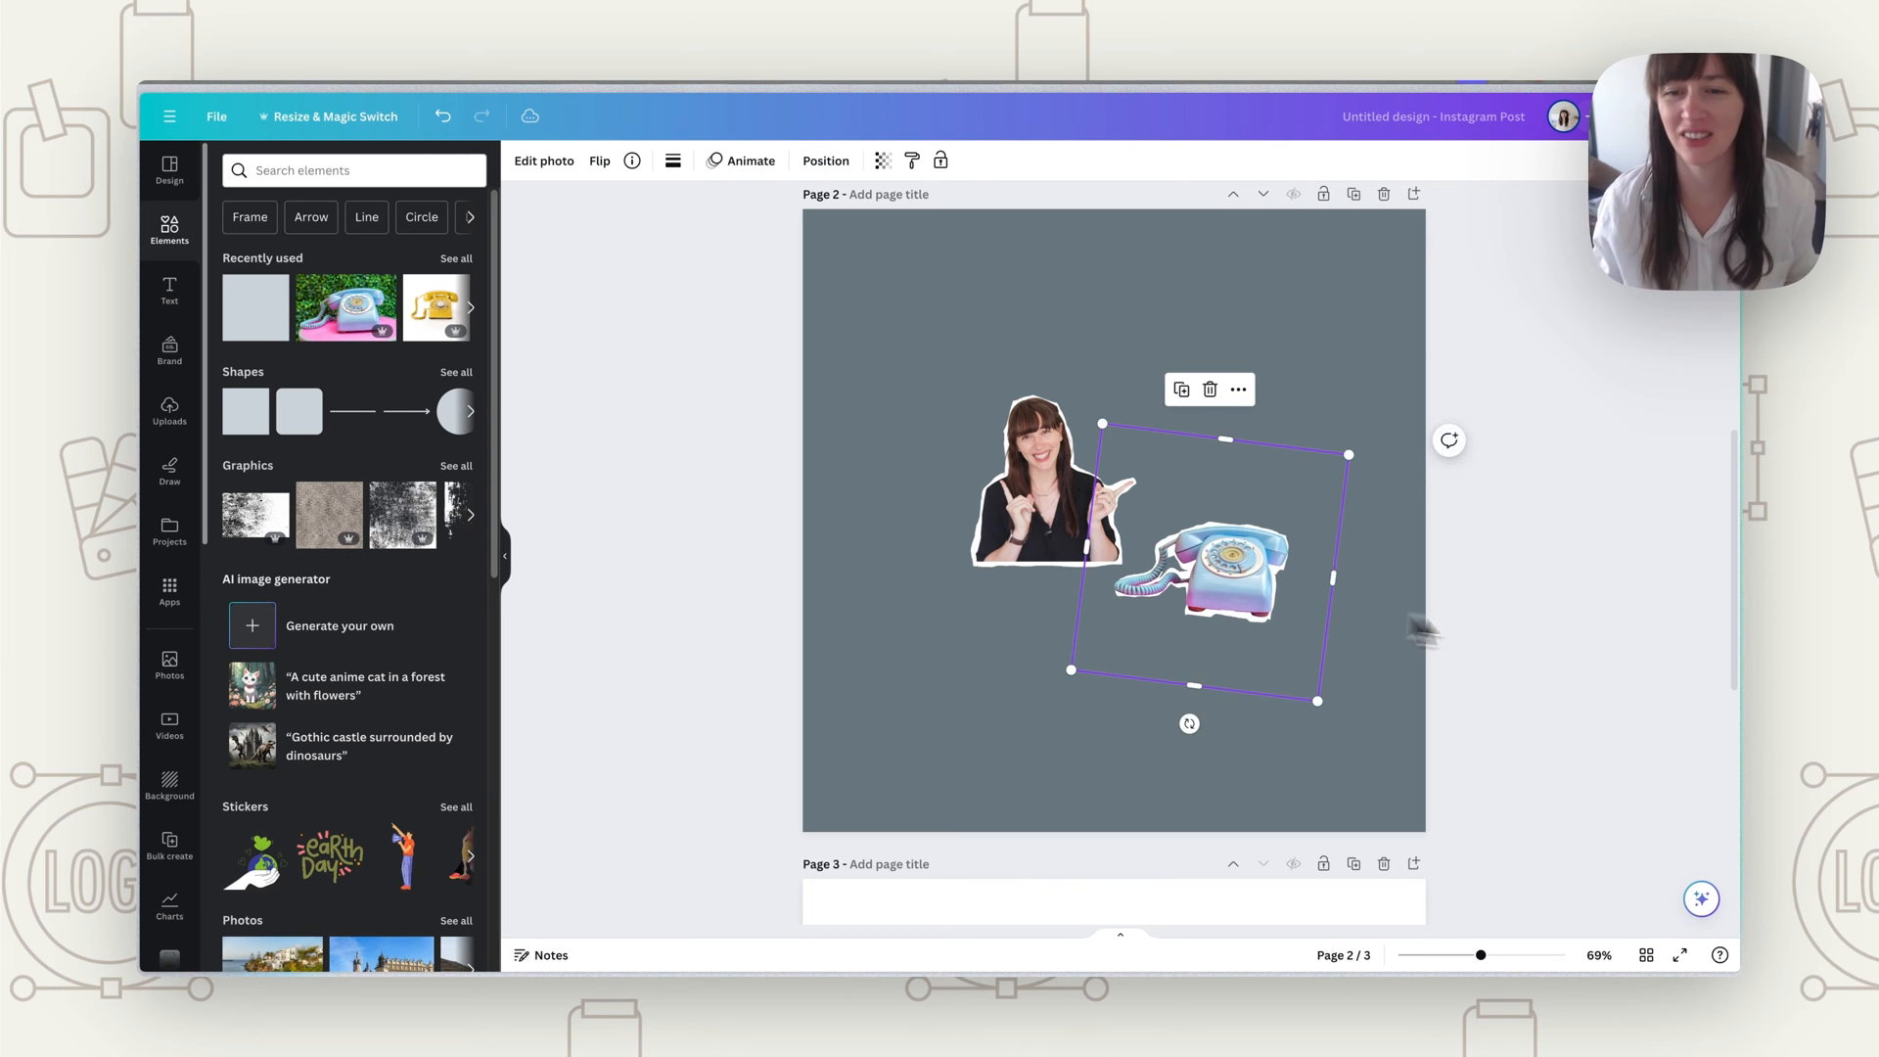
left_click(1555, 651)
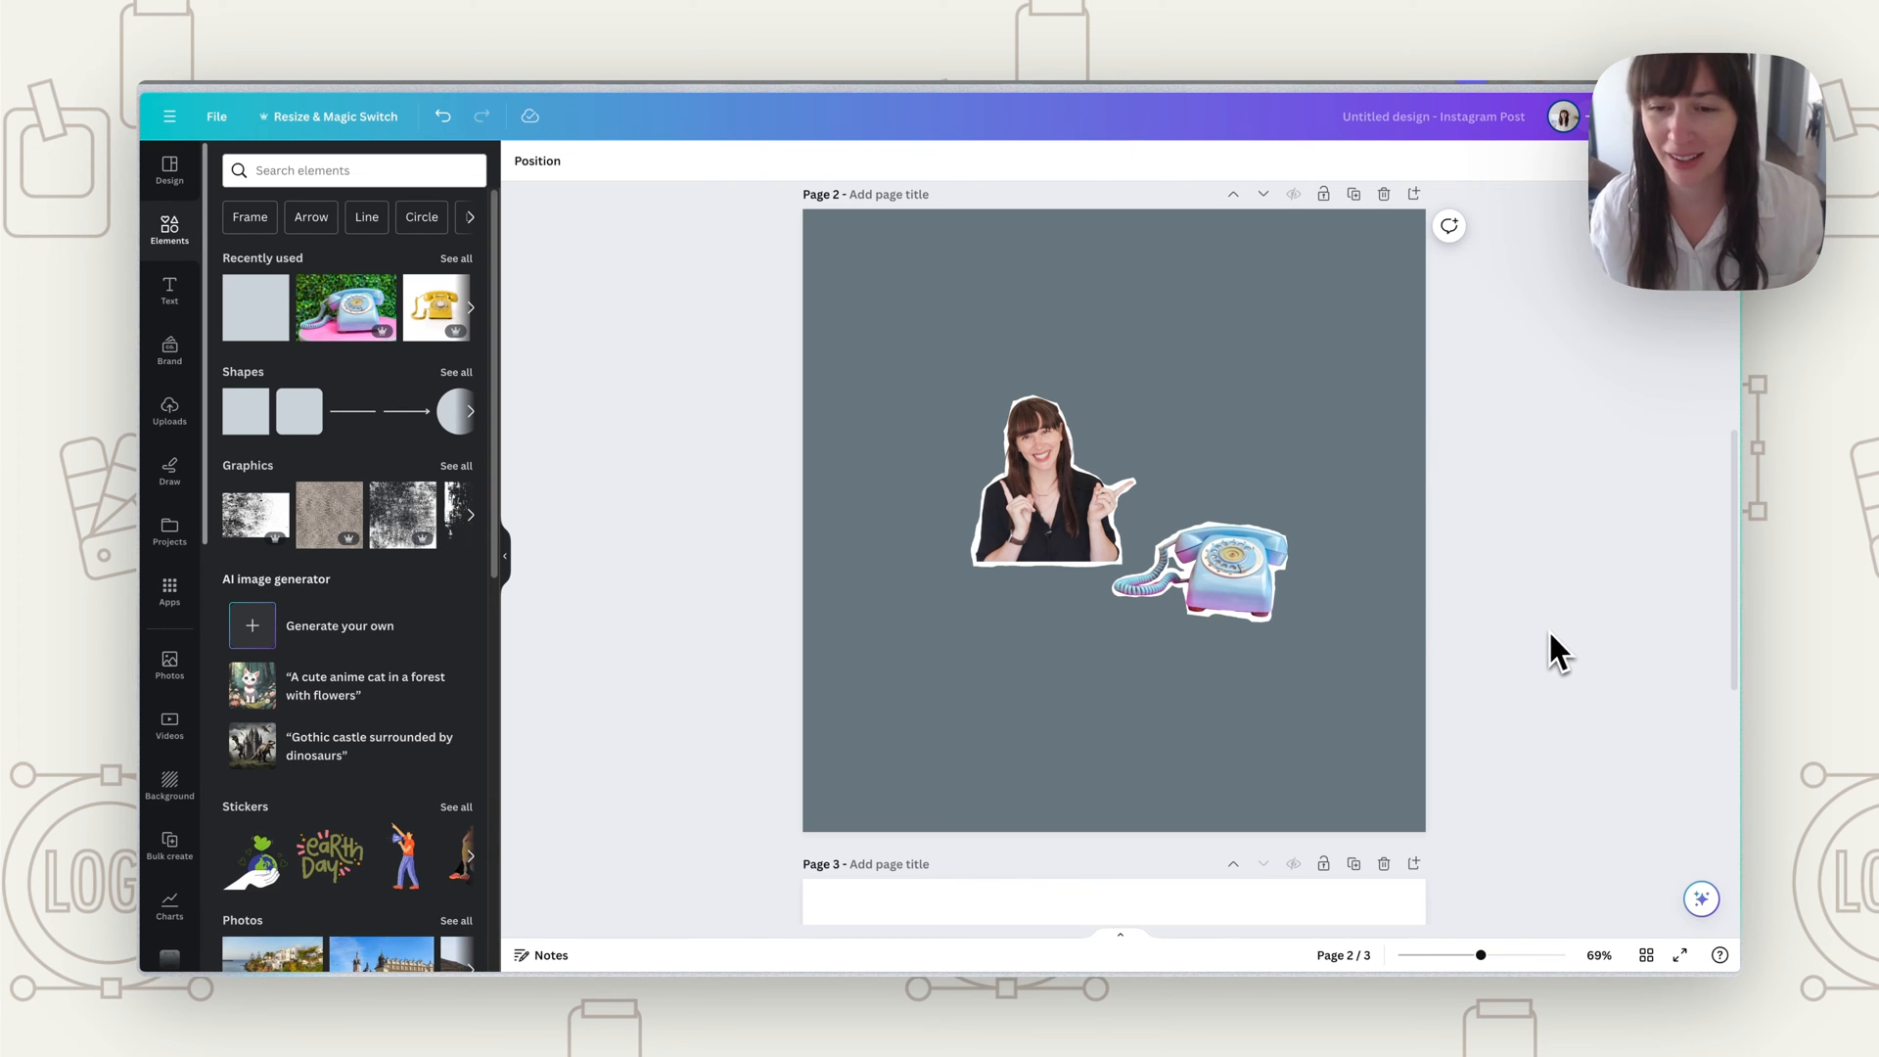
left_click(1198, 570)
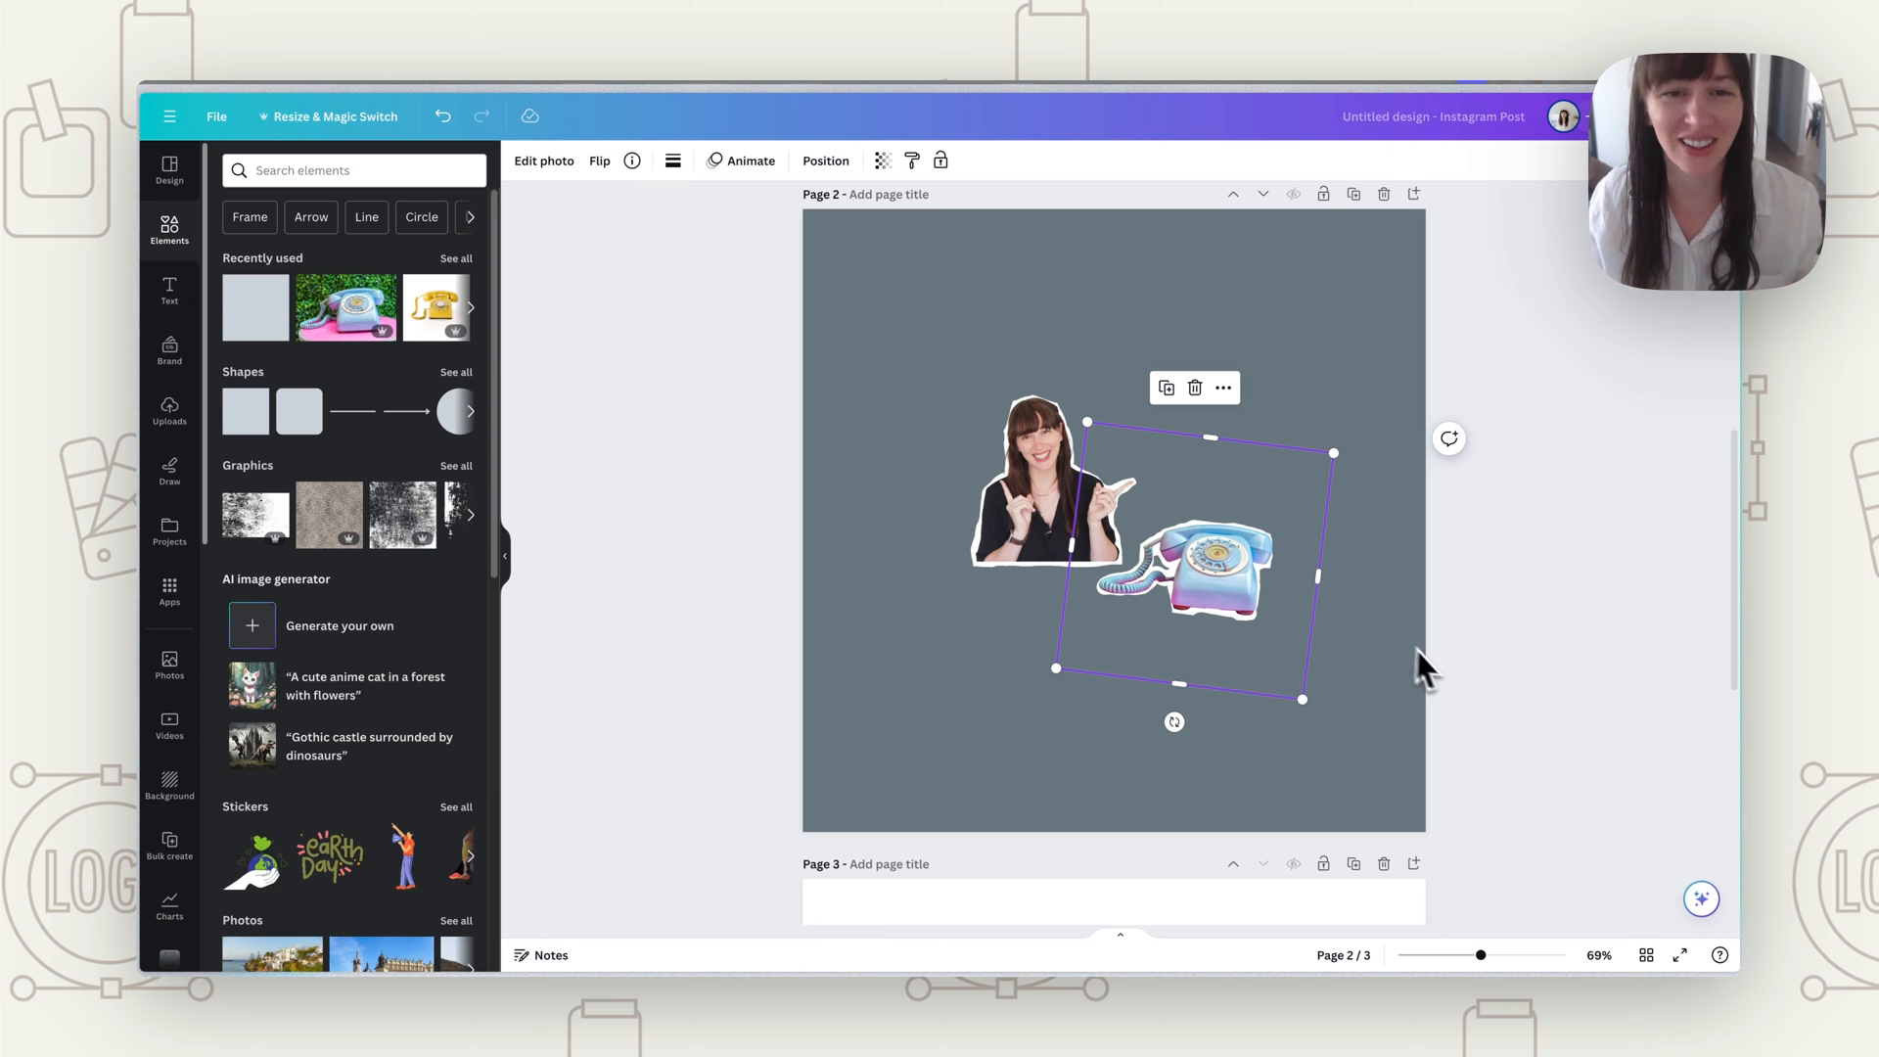